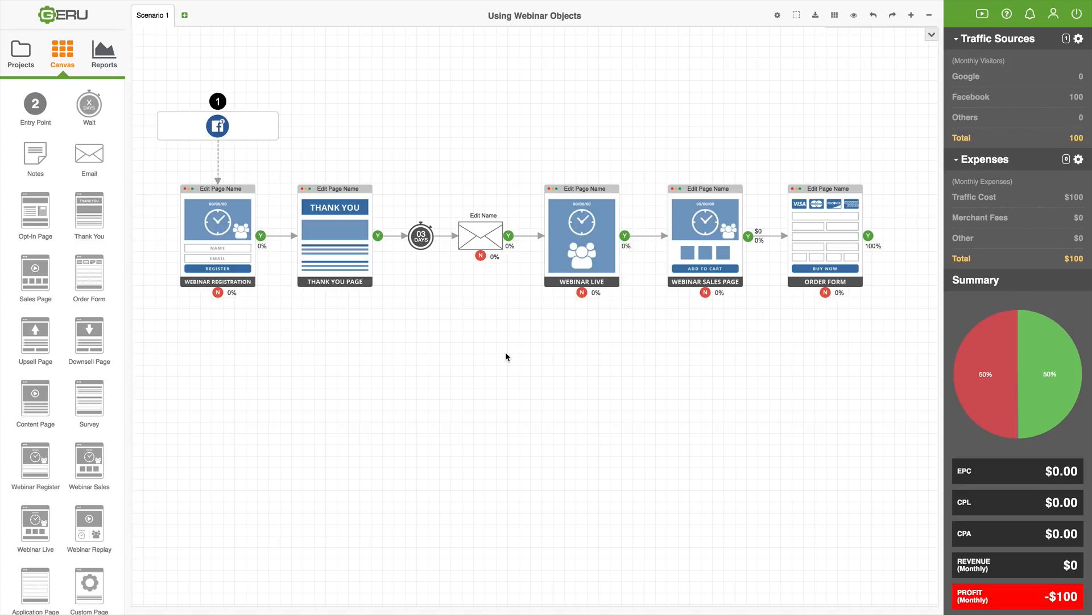
{"action": "mouse_move", "coordinate": [450, 344]}
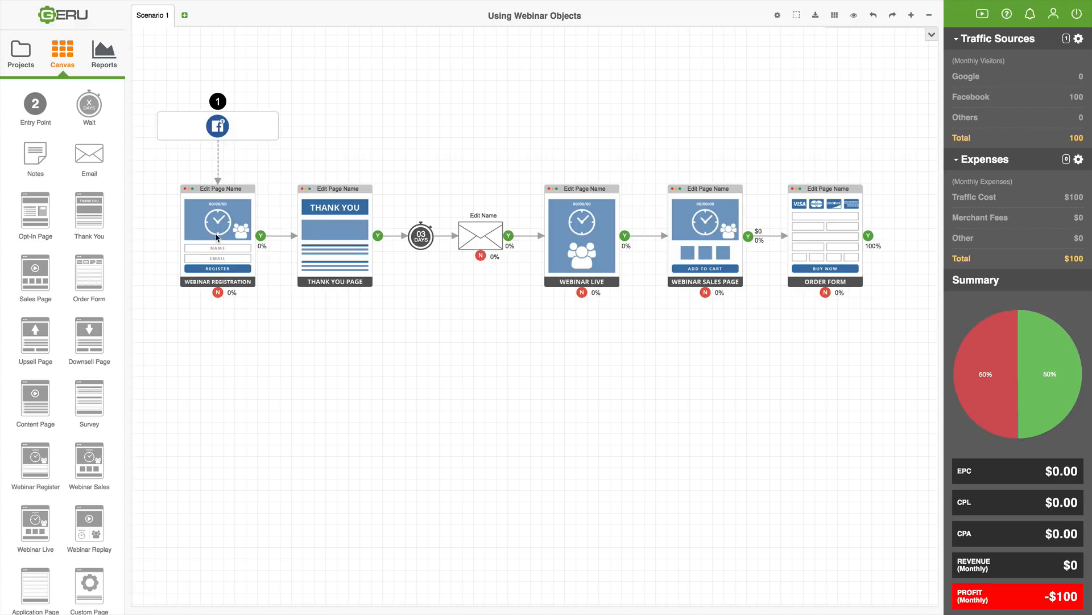
{"action": "mouse_move", "coordinate": [231, 244]}
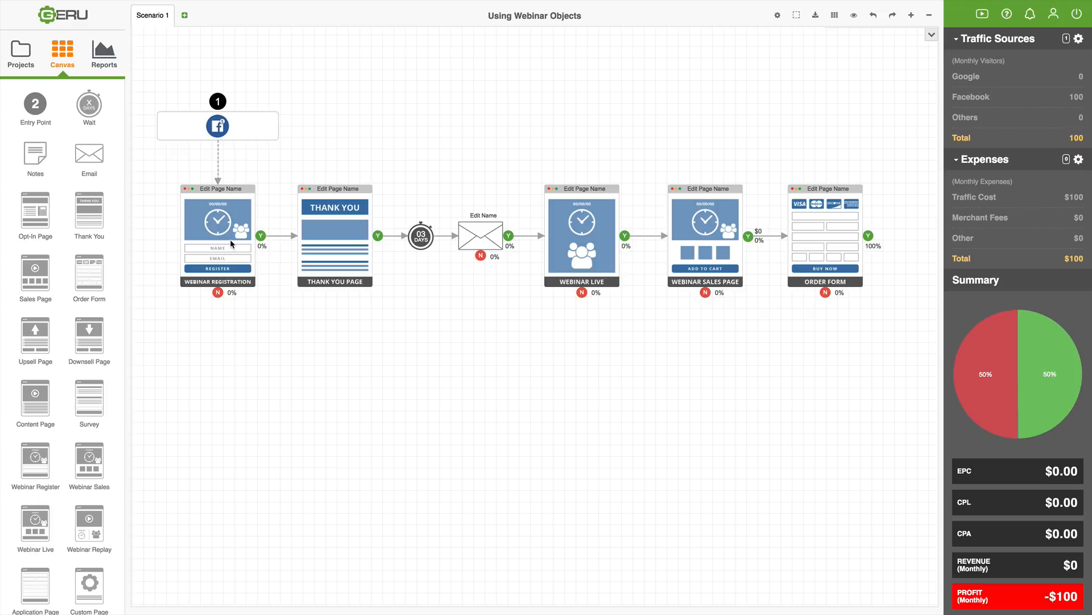
{"action": "mouse_move", "coordinate": [337, 239]}
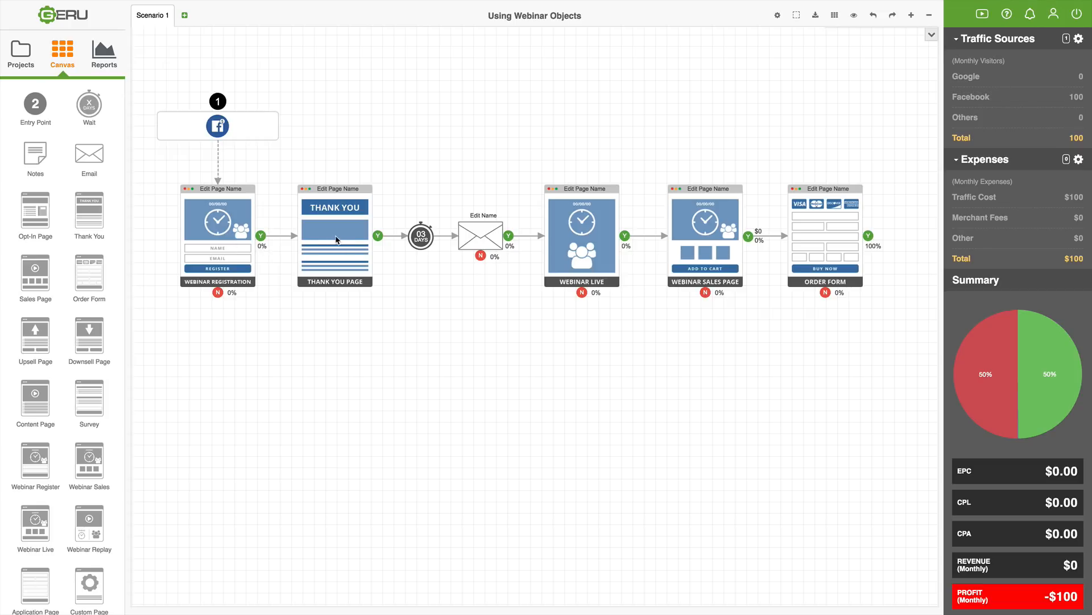
{"action": "mouse_move", "coordinate": [363, 242]}
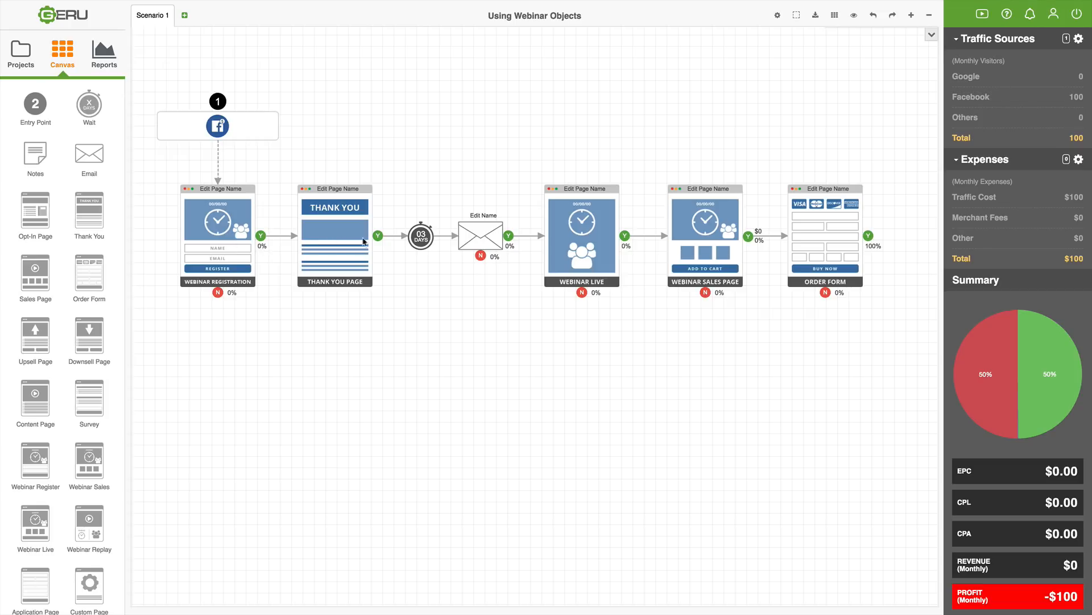
{"action": "mouse_move", "coordinate": [484, 240]}
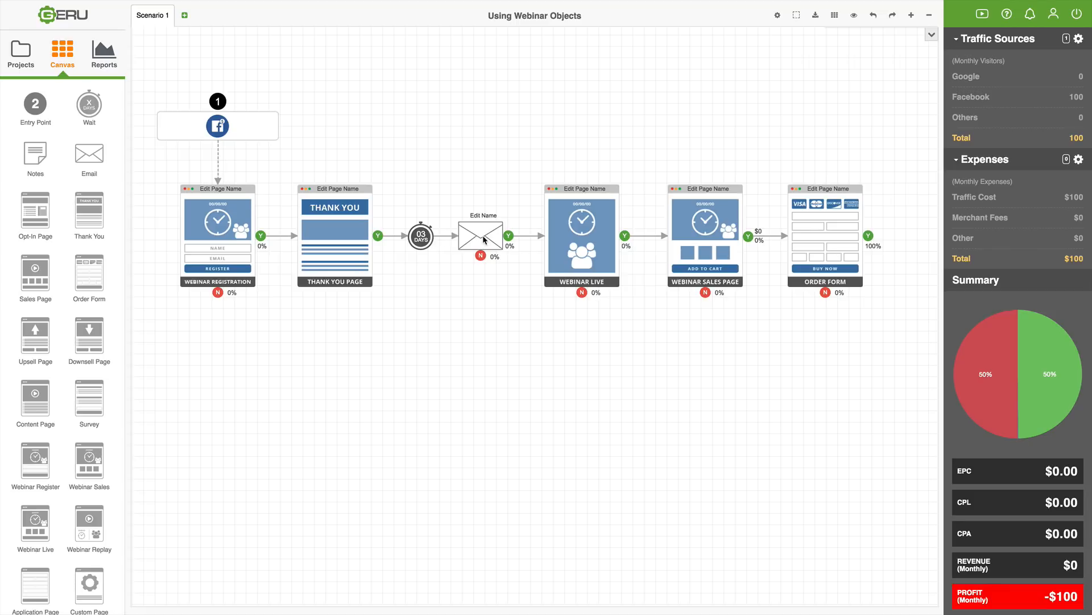
{"action": "mouse_move", "coordinate": [522, 241]}
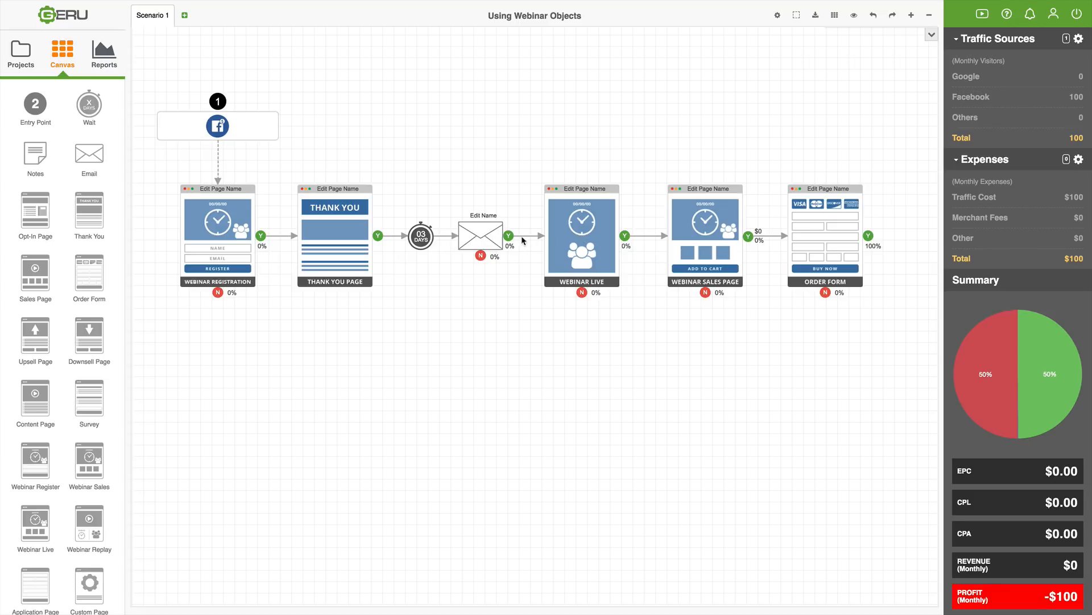
{"action": "mouse_move", "coordinate": [589, 230]}
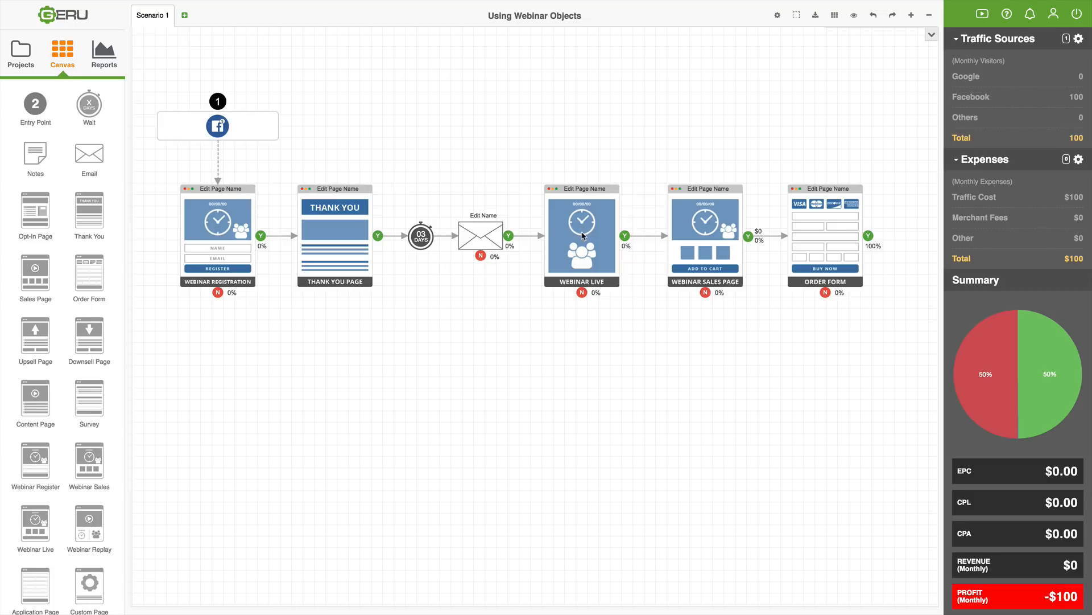
{"action": "mouse_move", "coordinate": [642, 238]}
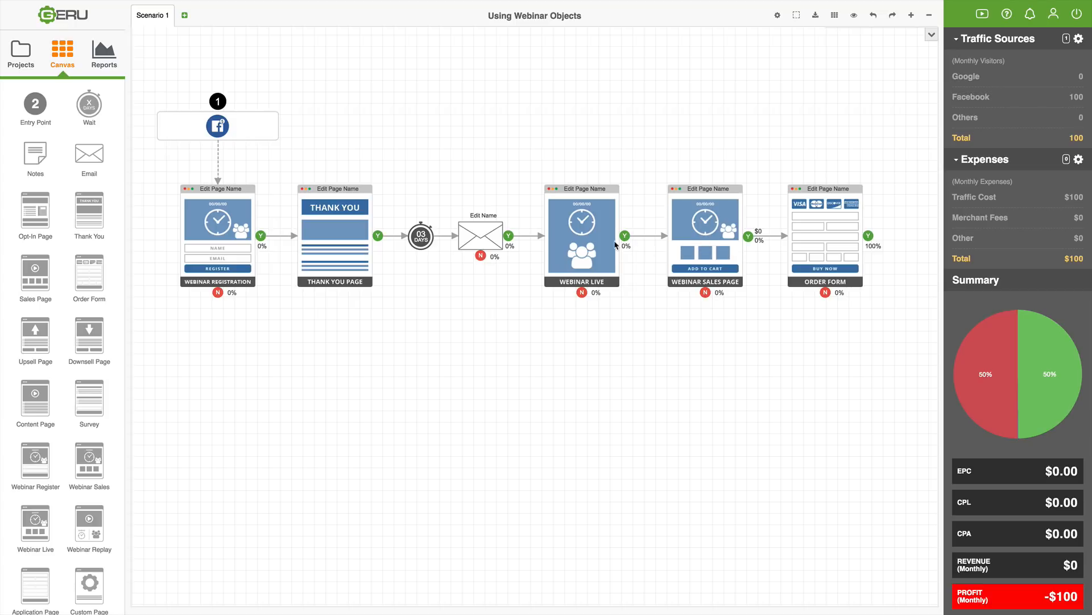
{"action": "mouse_move", "coordinate": [725, 239]}
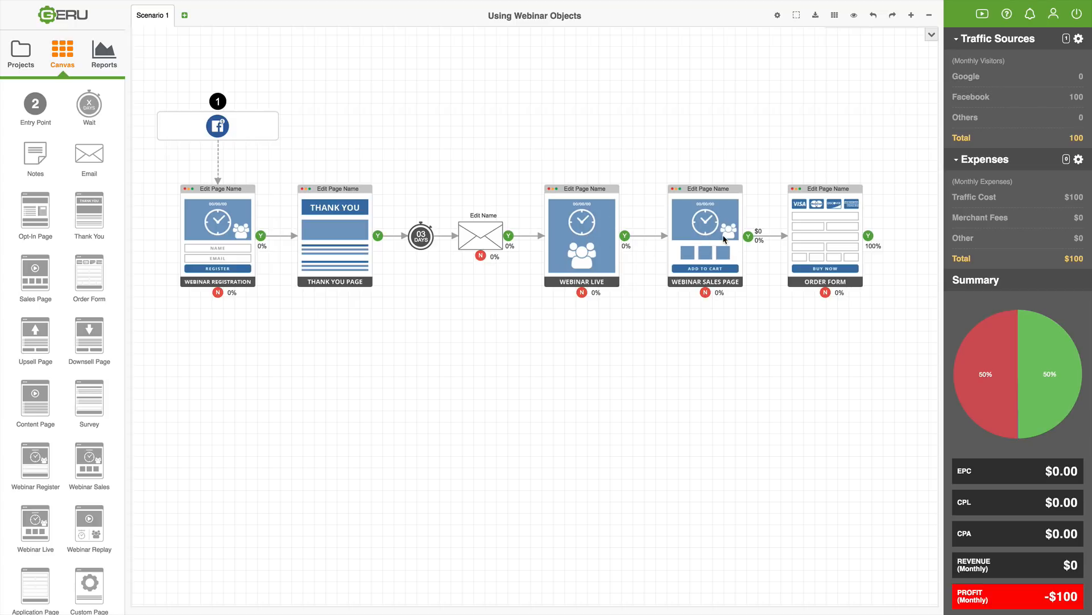
{"action": "mouse_move", "coordinate": [609, 230]}
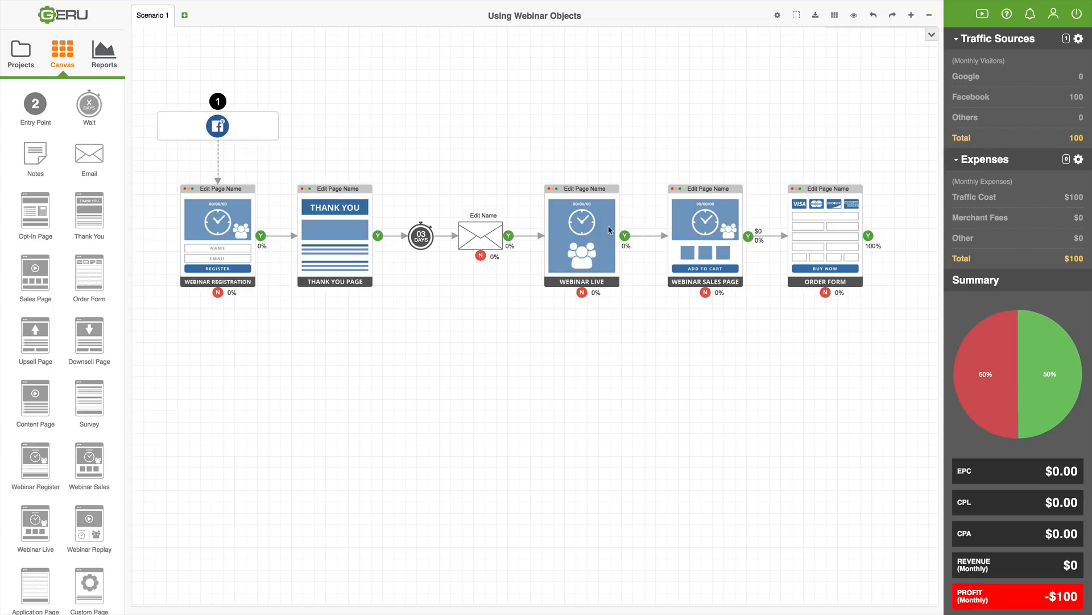
{"action": "mouse_move", "coordinate": [592, 239]}
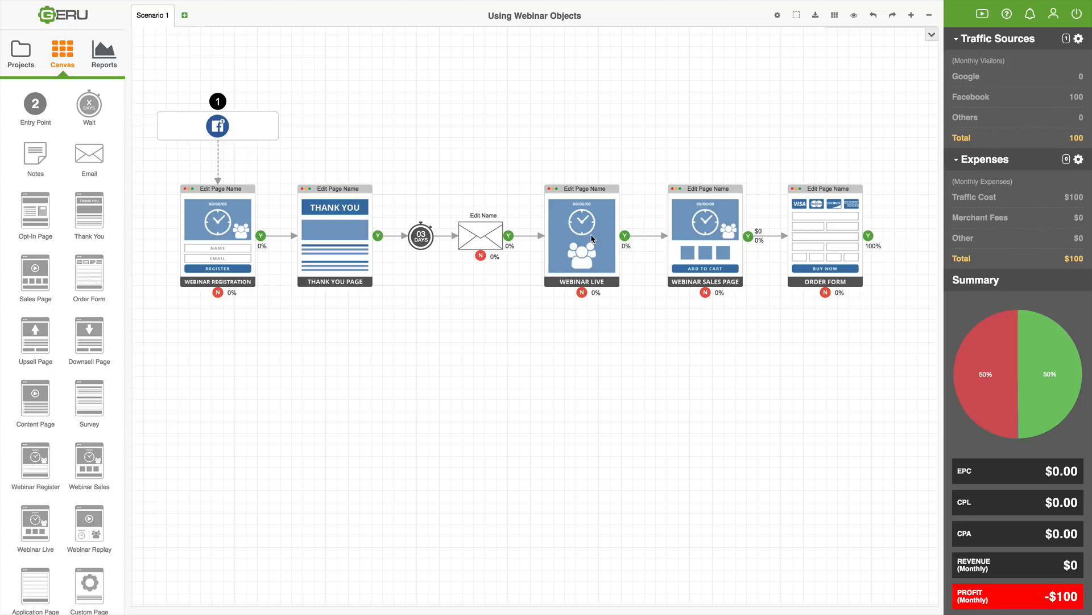
{"action": "mouse_move", "coordinate": [601, 221]}
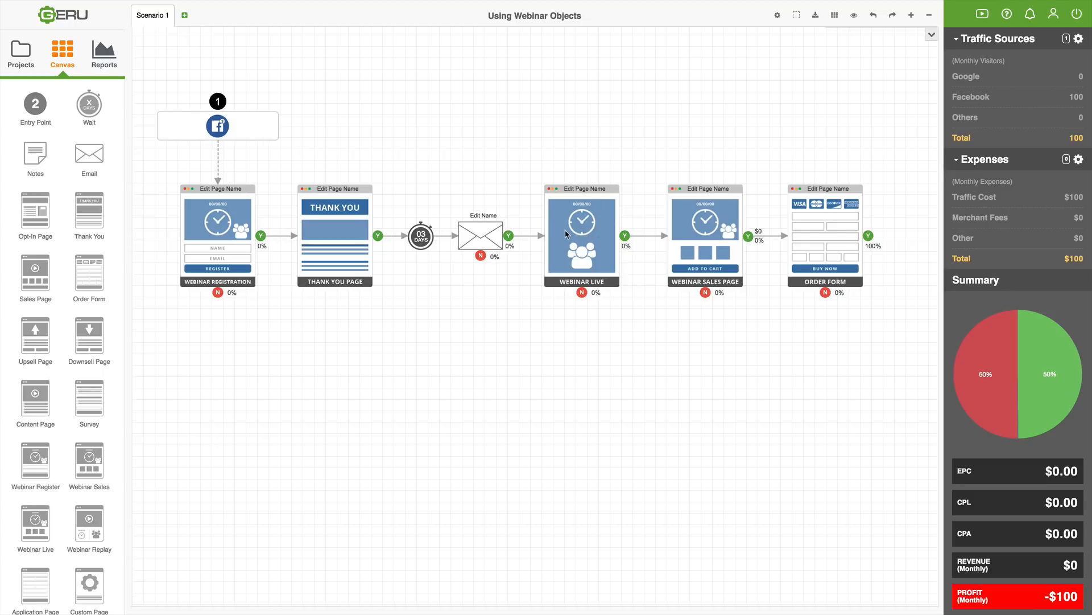
{"action": "mouse_move", "coordinate": [581, 240]}
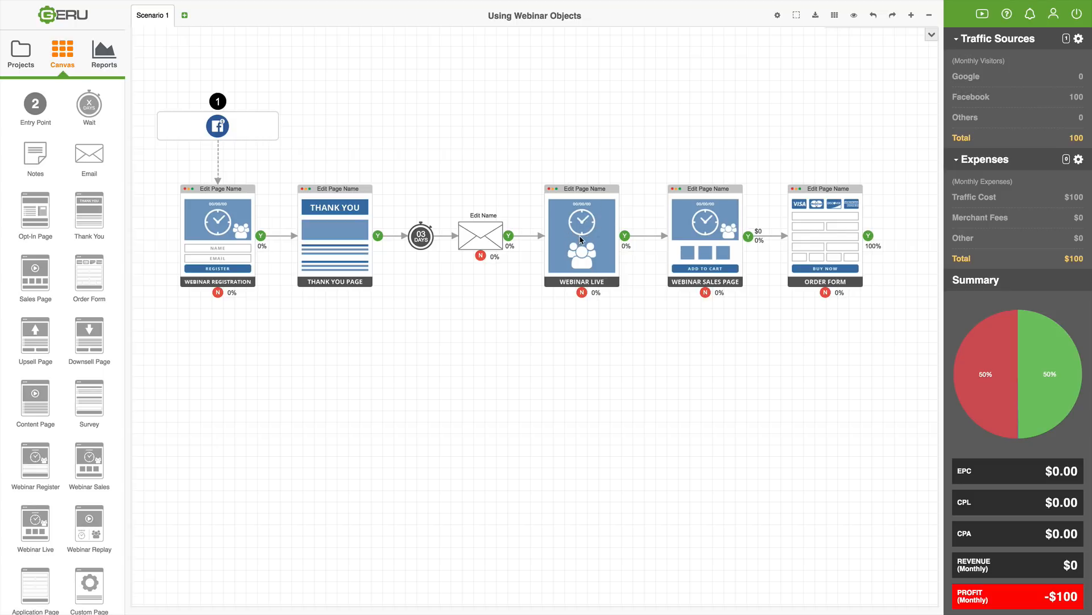
{"action": "mouse_move", "coordinate": [761, 244]}
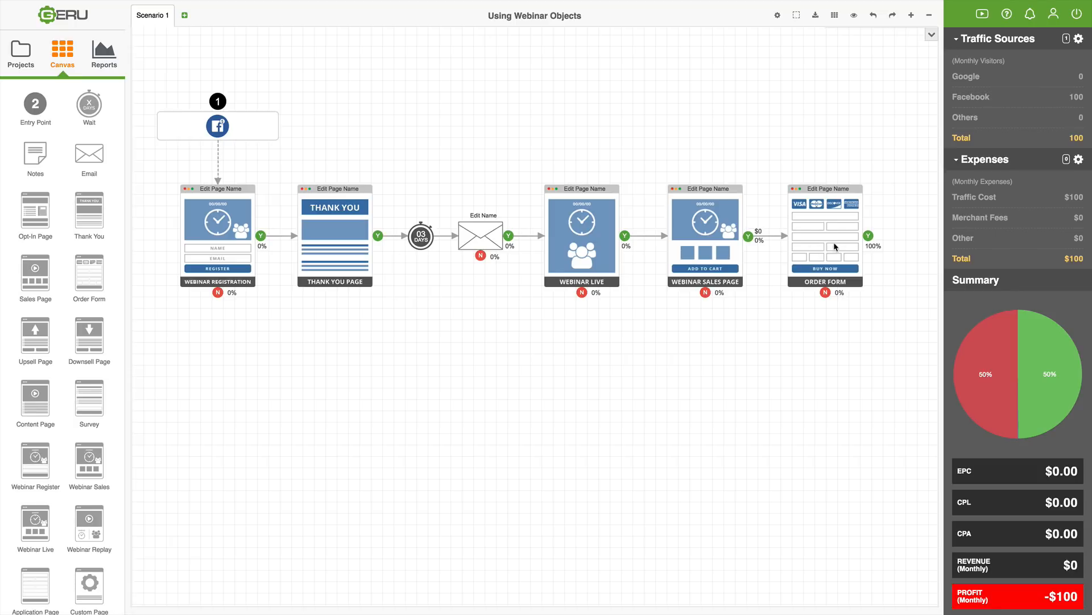
{"action": "mouse_move", "coordinate": [826, 251]}
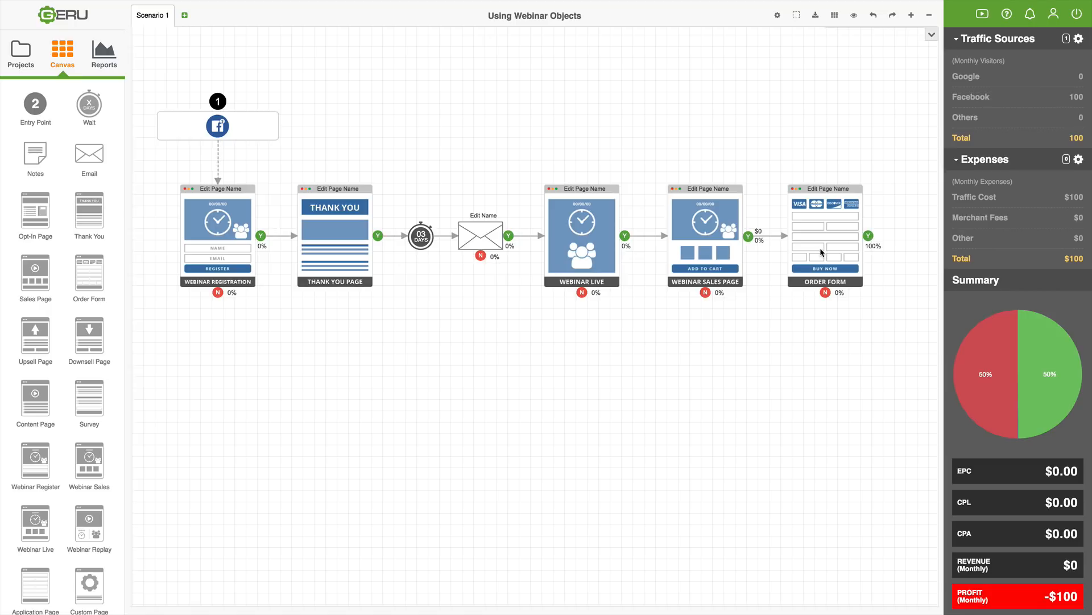
{"action": "mouse_move", "coordinate": [711, 244]}
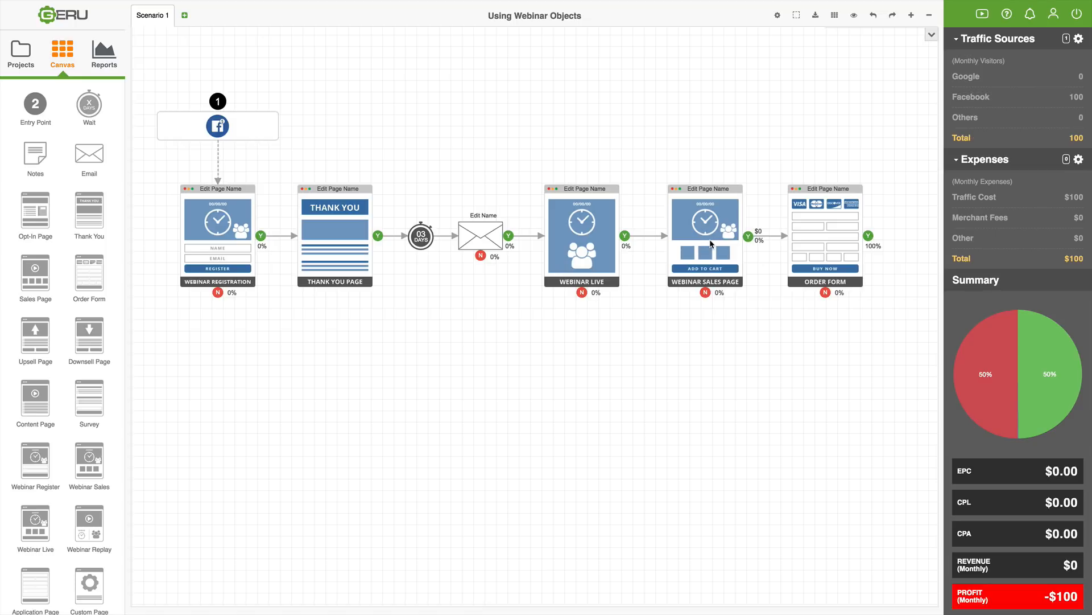
{"action": "mouse_move", "coordinate": [849, 245]}
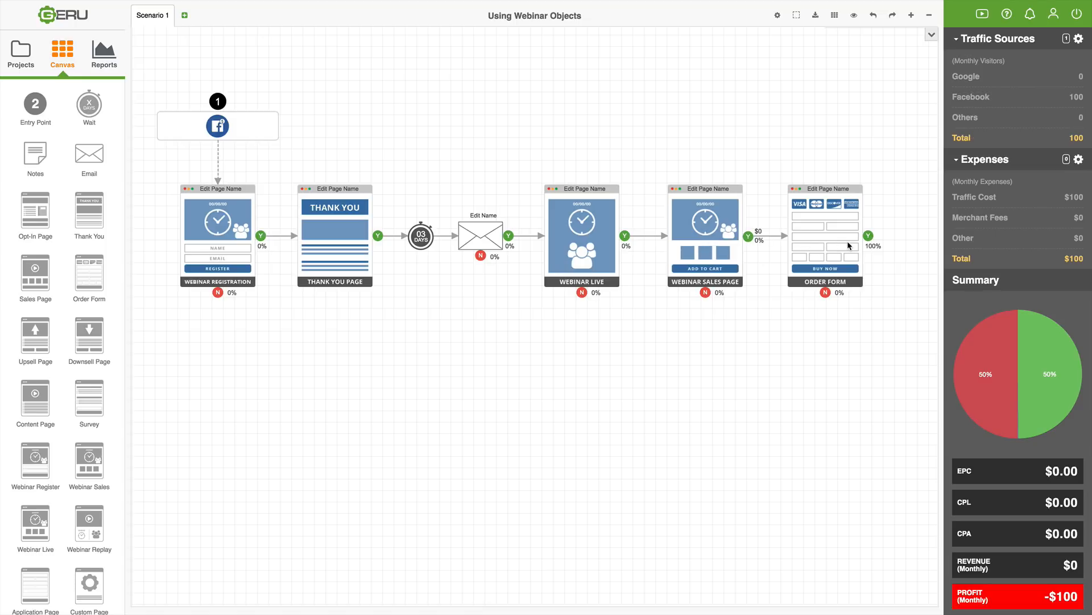
{"action": "mouse_move", "coordinate": [822, 240]}
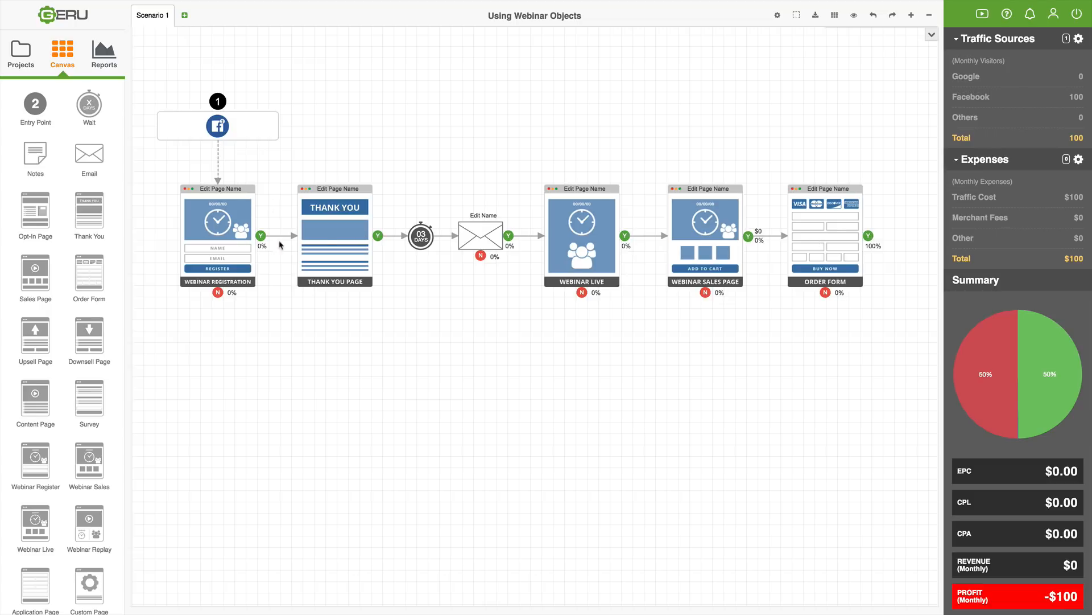
{"action": "mouse_move", "coordinate": [332, 273]}
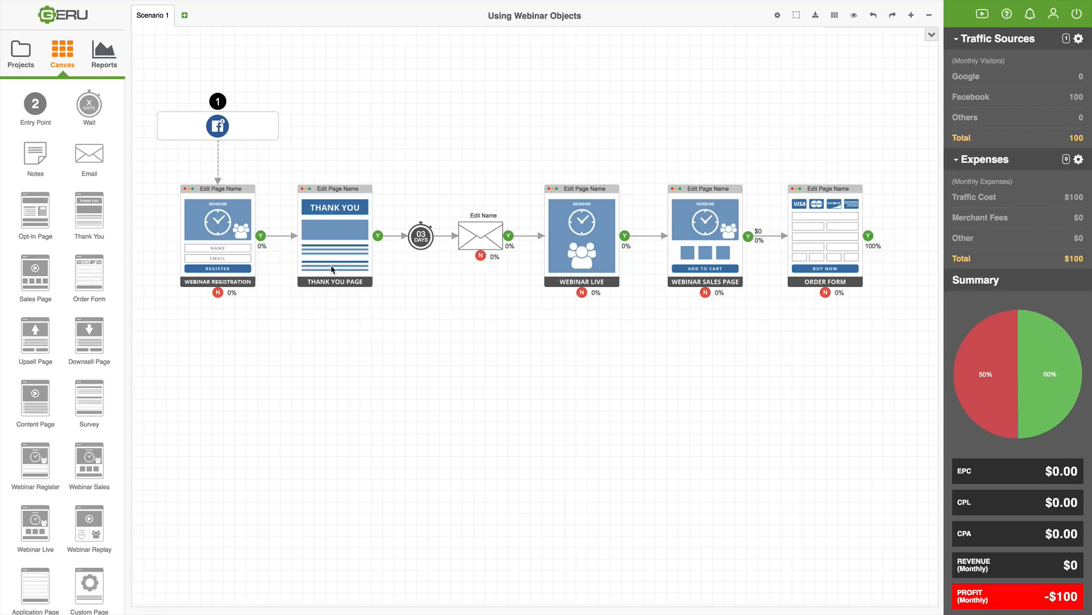
{"action": "mouse_move", "coordinate": [257, 249]}
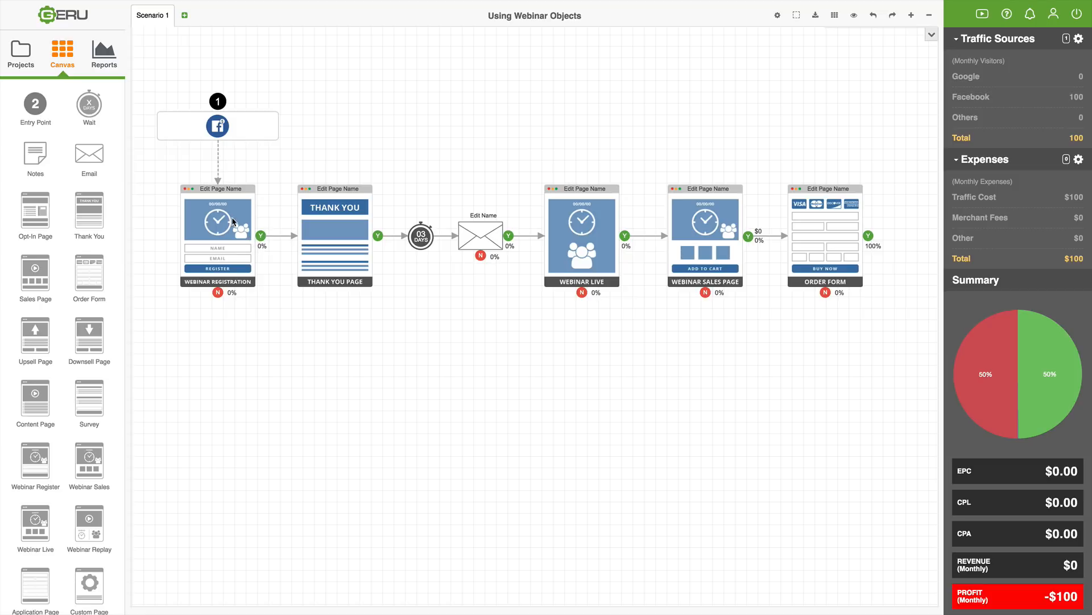
{"action": "mouse_move", "coordinate": [239, 221]}
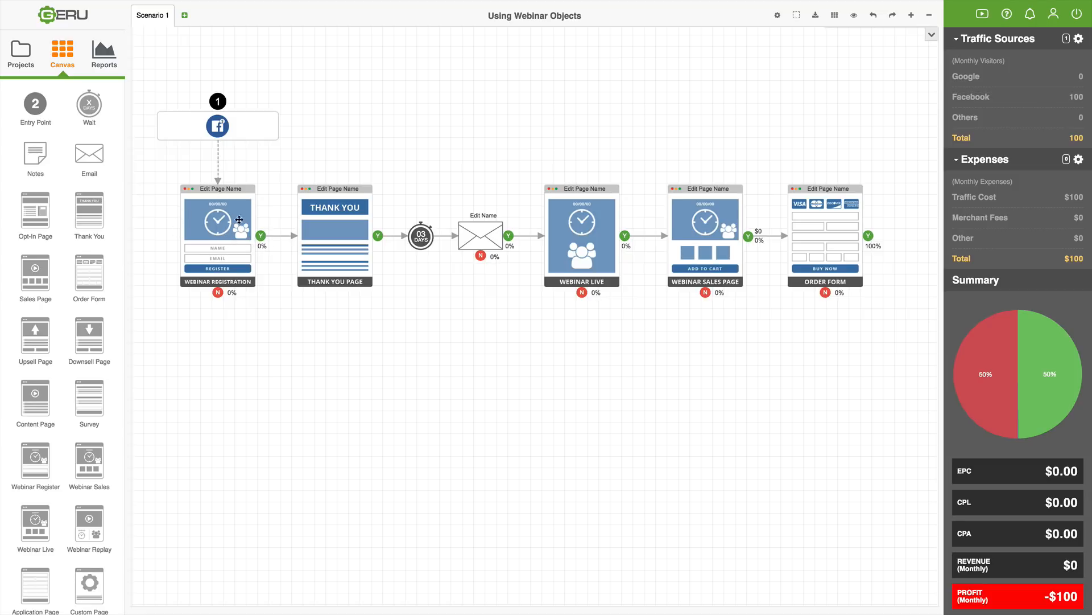
{"action": "mouse_move", "coordinate": [227, 241]}
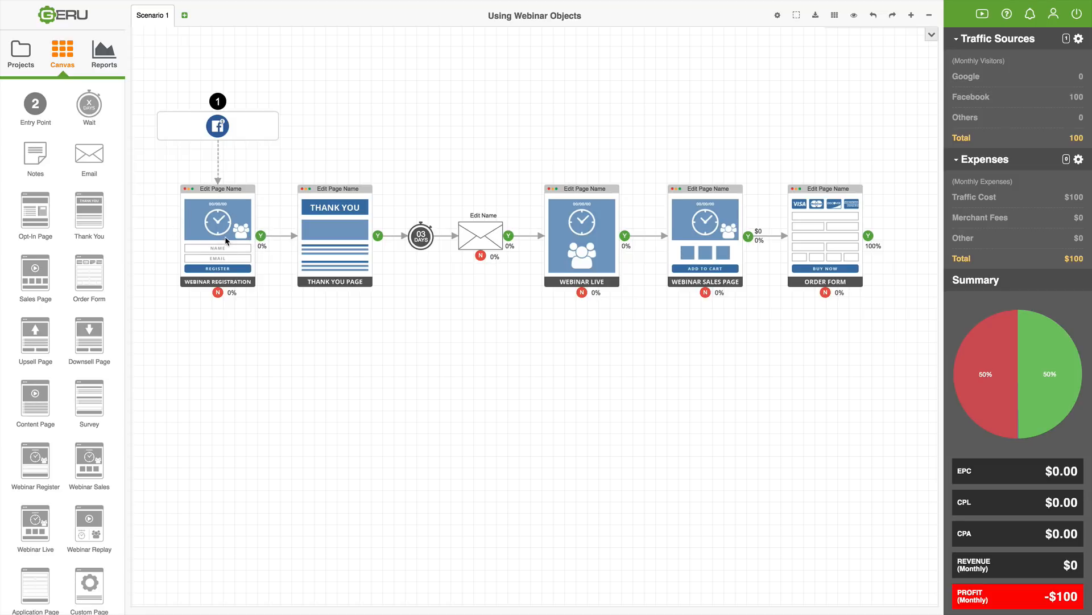
{"action": "mouse_move", "coordinate": [776, 231]}
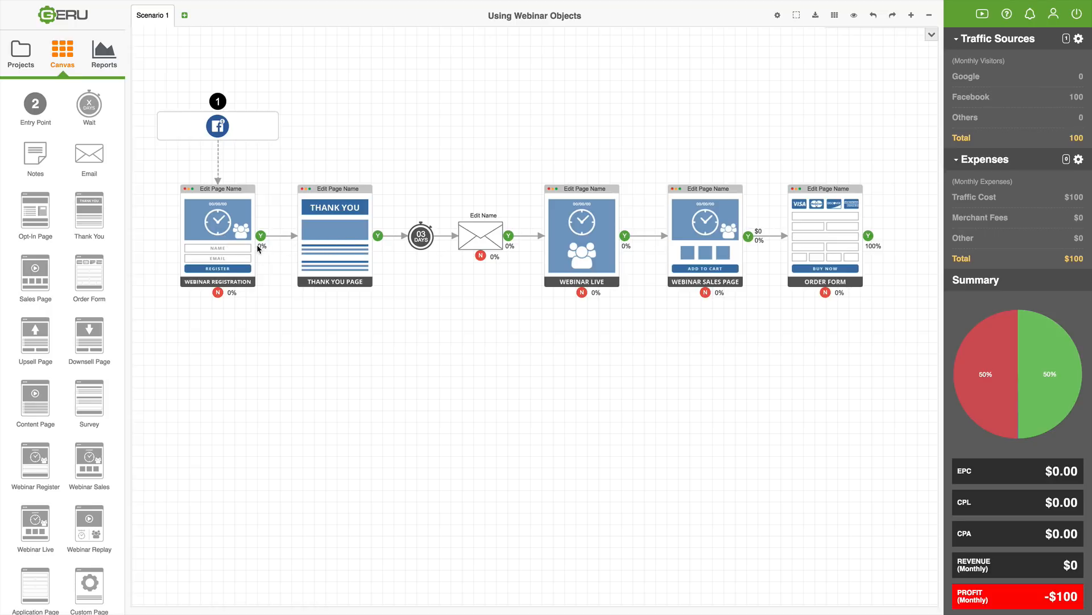
{"action": "mouse_move", "coordinate": [217, 234]}
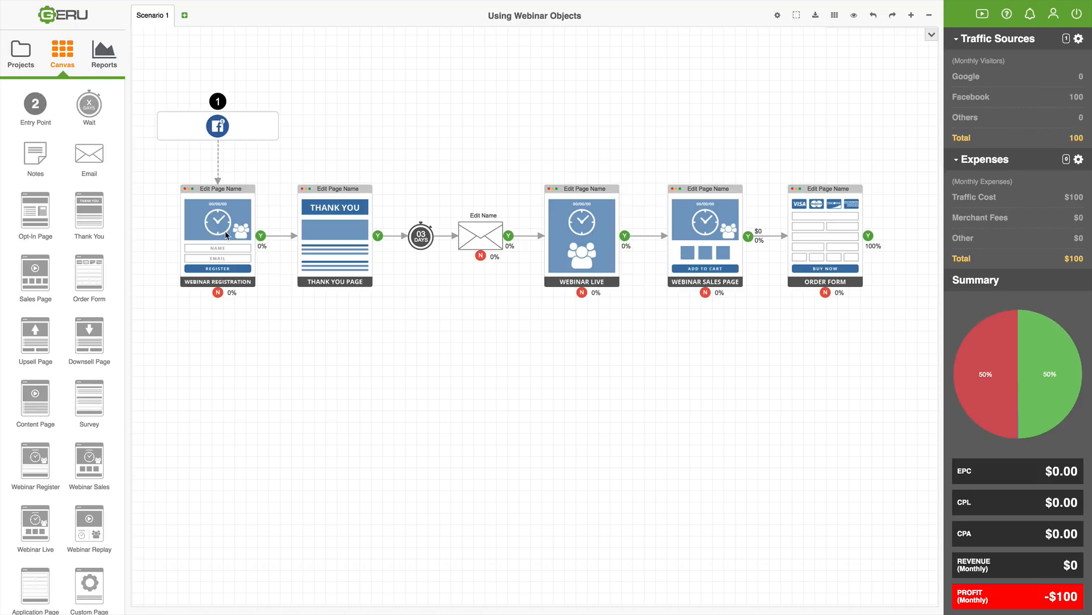
{"action": "mouse_move", "coordinate": [358, 220]}
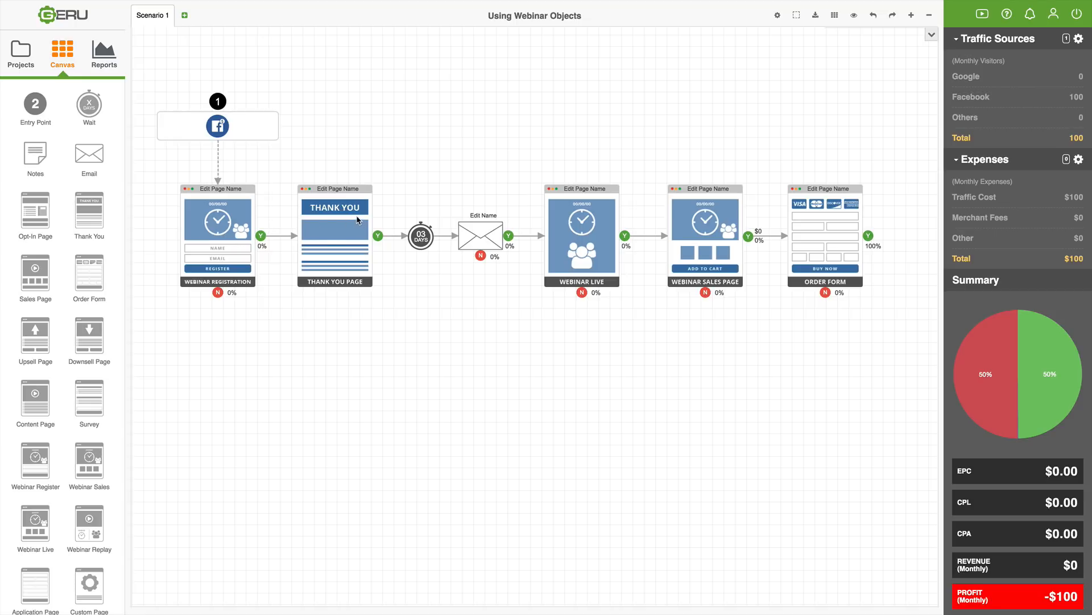
{"action": "mouse_move", "coordinate": [423, 236]}
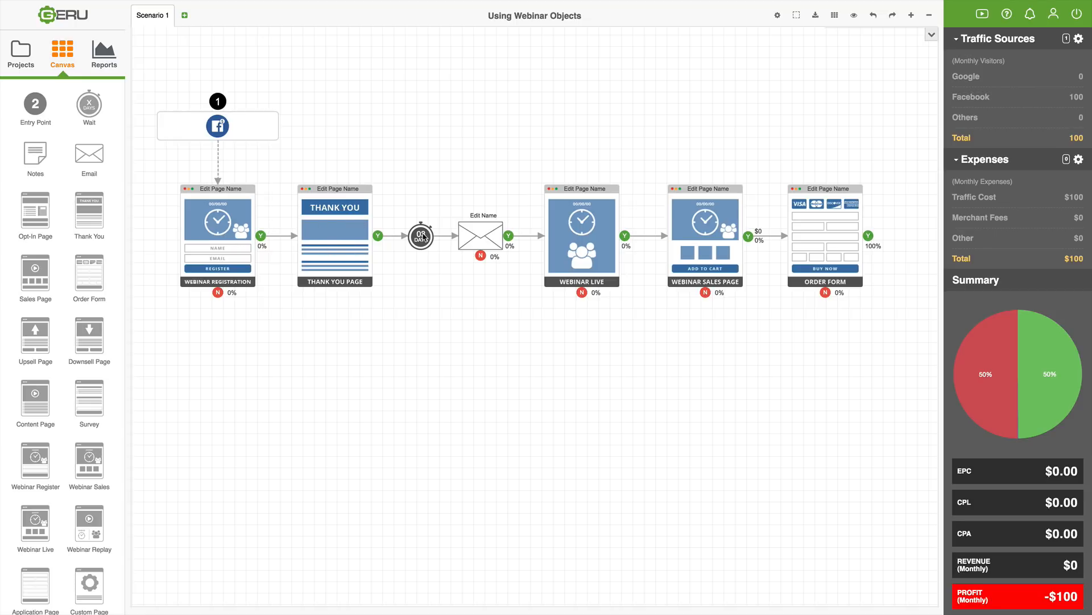
{"action": "mouse_move", "coordinate": [478, 237]}
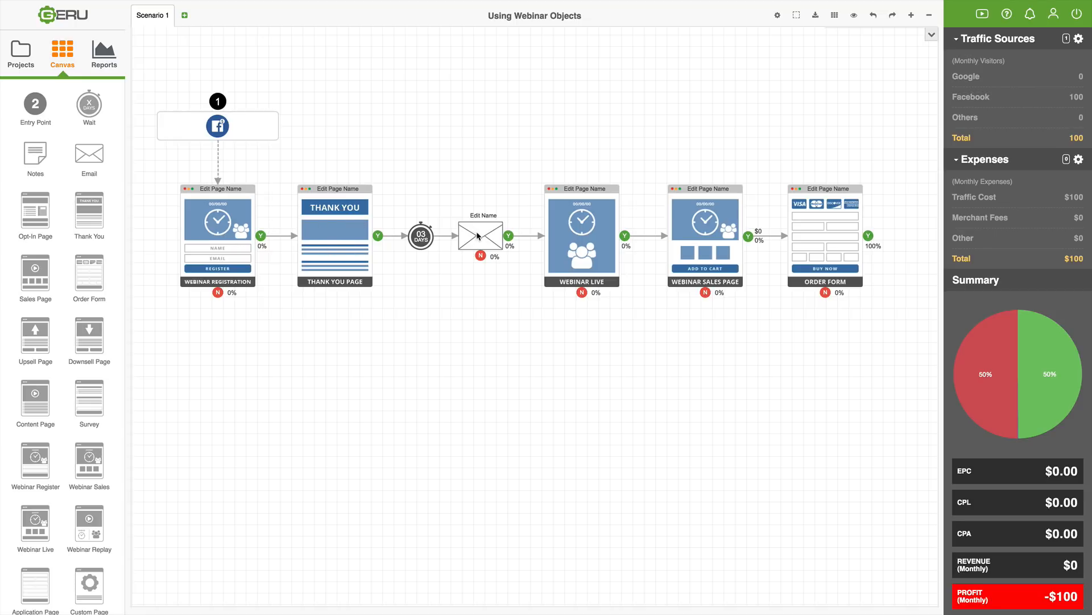
{"action": "mouse_move", "coordinate": [593, 225]}
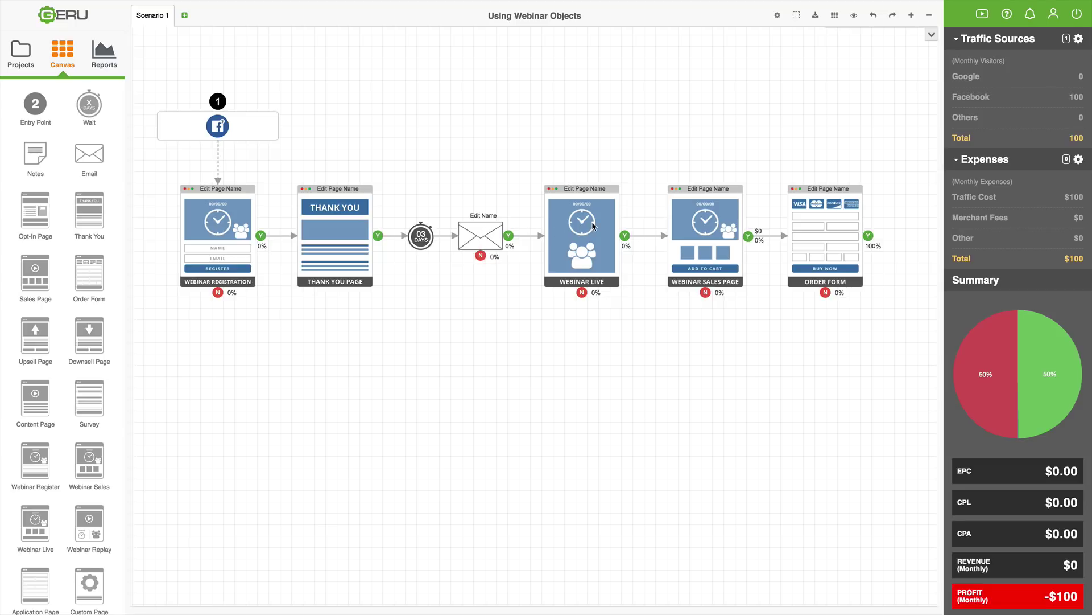
{"action": "mouse_move", "coordinate": [577, 241]}
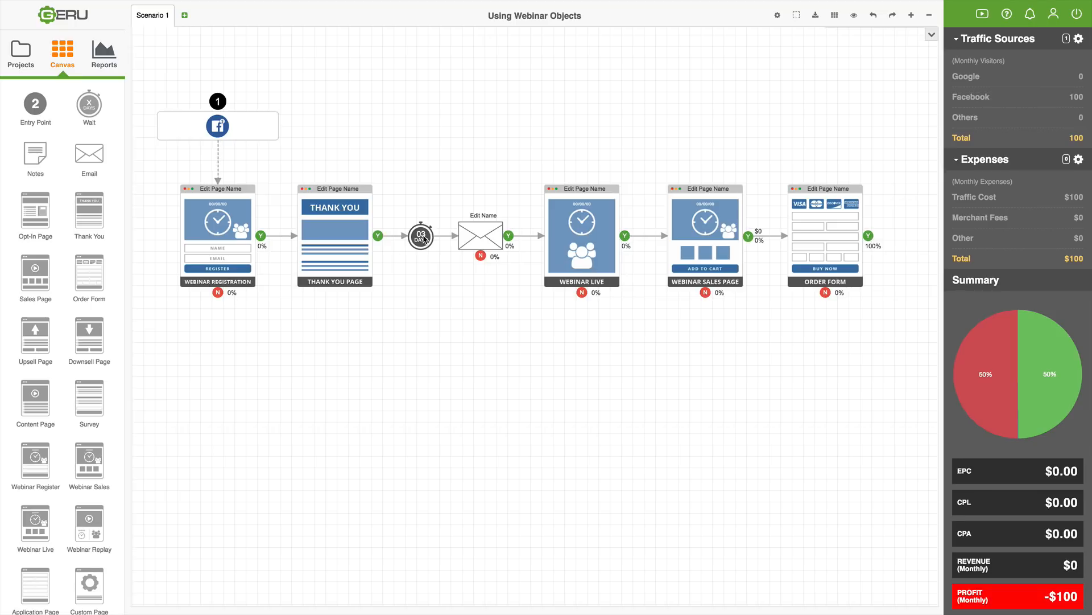
{"action": "mouse_move", "coordinate": [483, 239]}
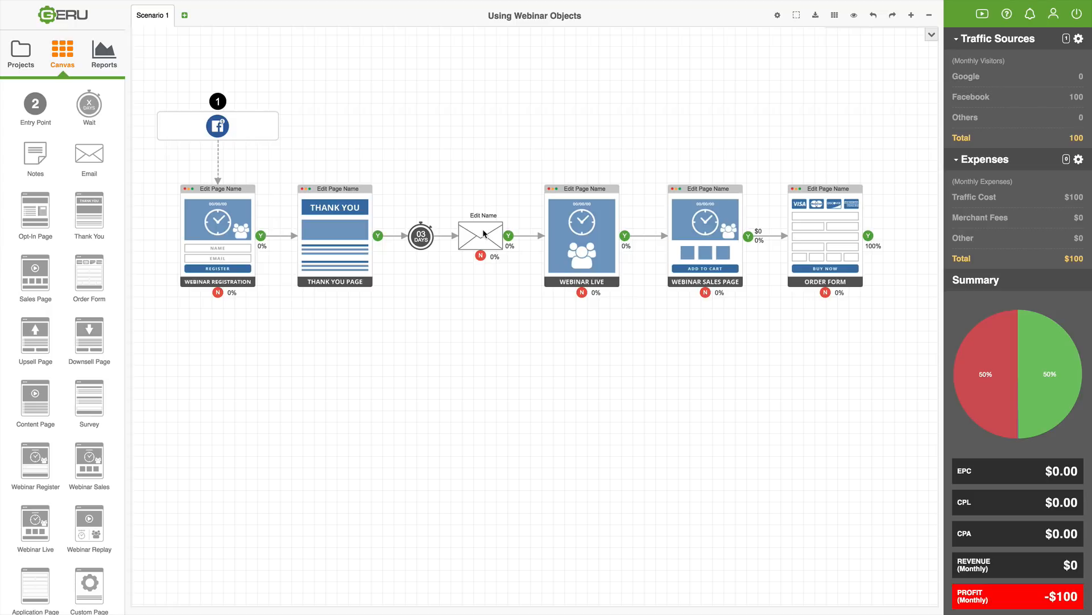
{"action": "mouse_move", "coordinate": [484, 235]}
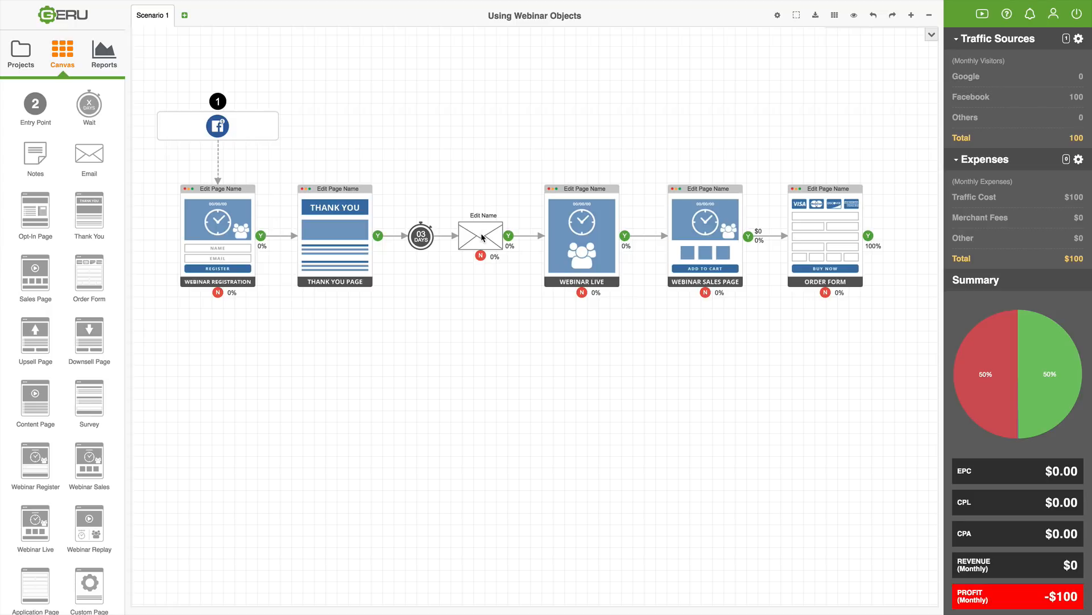
{"action": "mouse_move", "coordinate": [262, 240]}
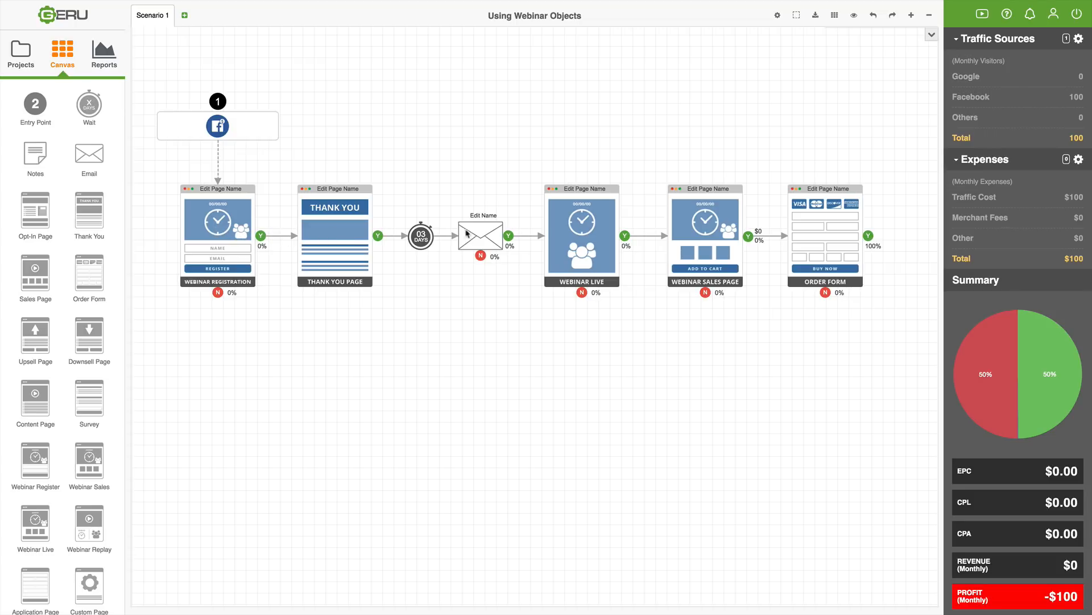
{"action": "mouse_move", "coordinate": [499, 224]}
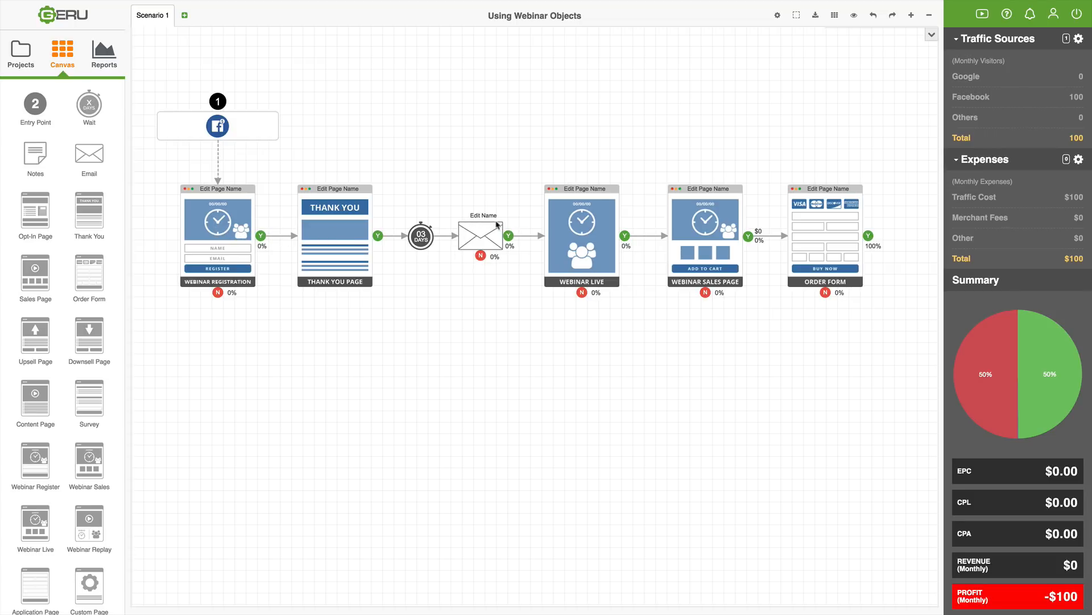
{"action": "mouse_move", "coordinate": [484, 240]}
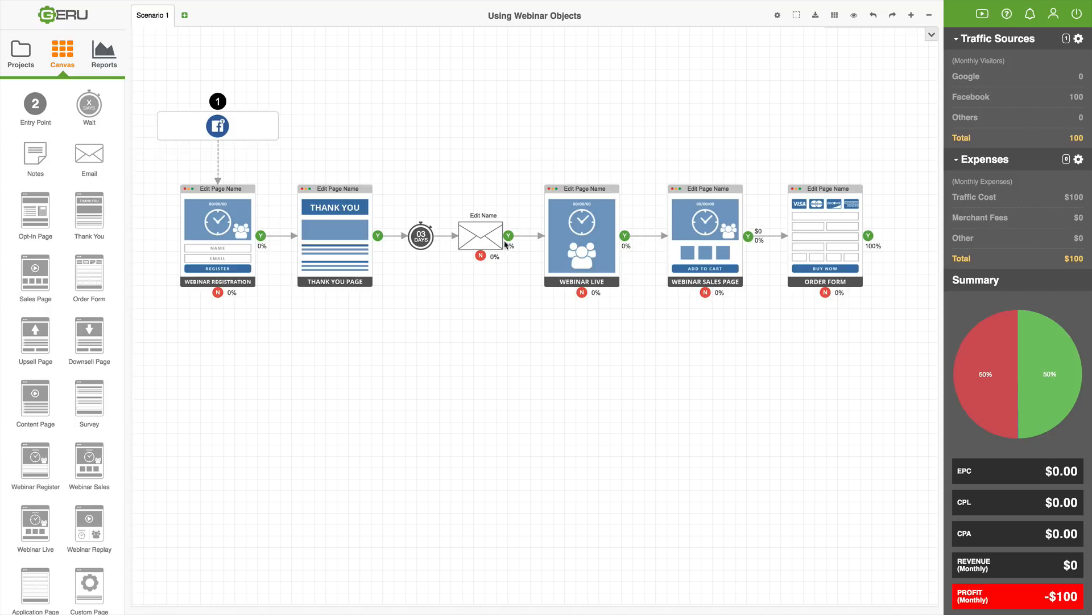
{"action": "mouse_move", "coordinate": [485, 239]}
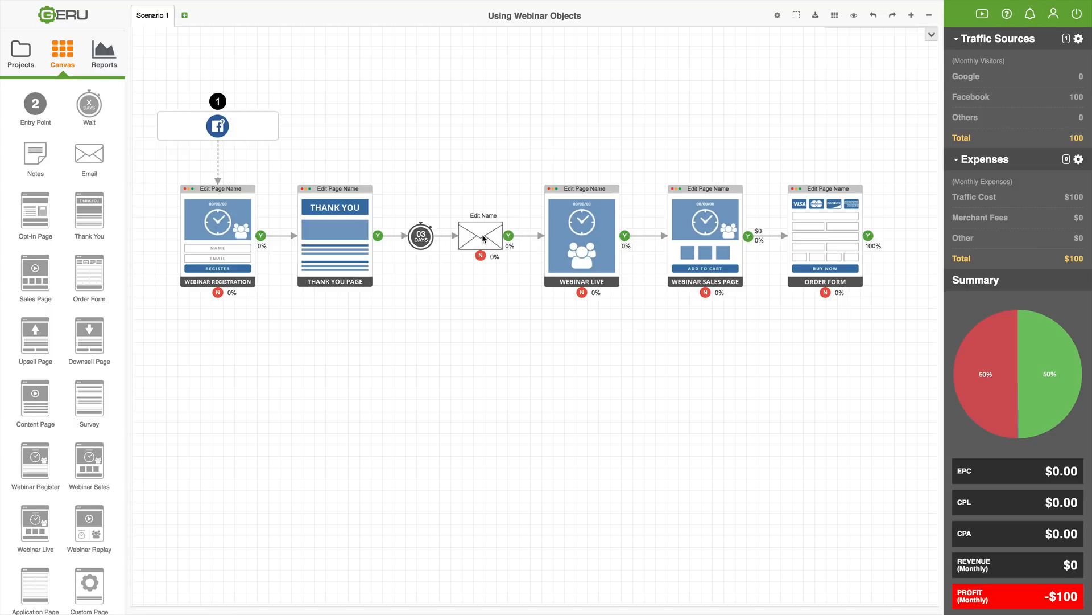
{"action": "mouse_move", "coordinate": [568, 220]}
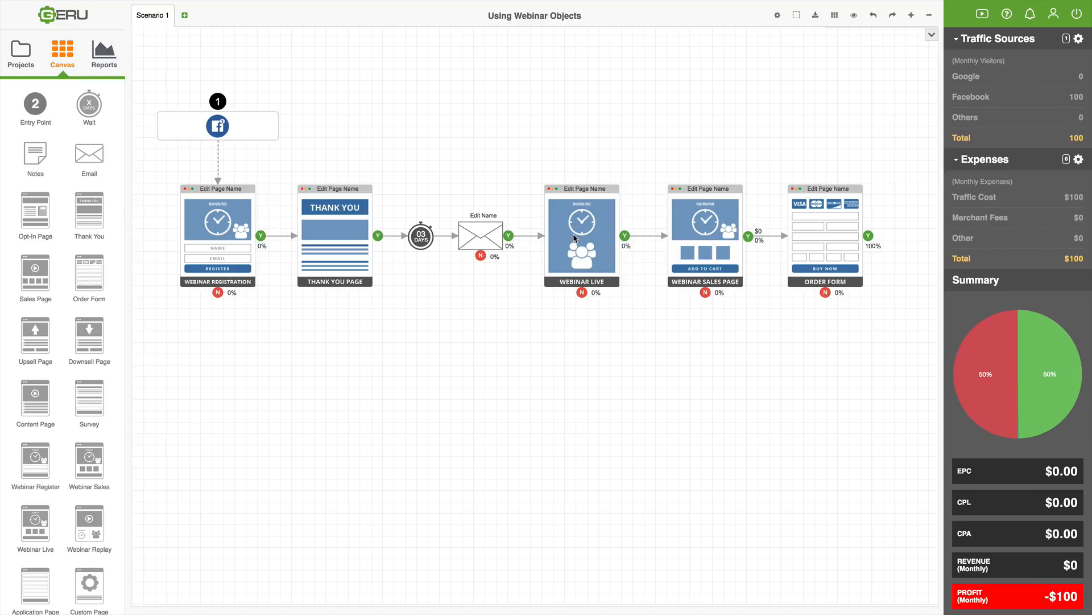
{"action": "mouse_move", "coordinate": [489, 239]}
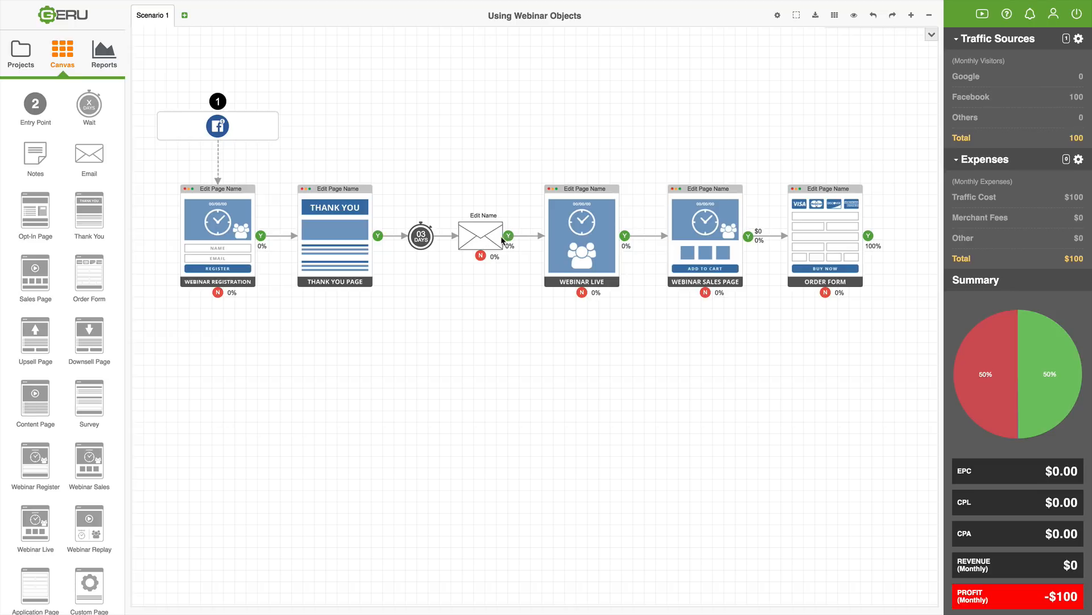
{"action": "mouse_move", "coordinate": [491, 243]}
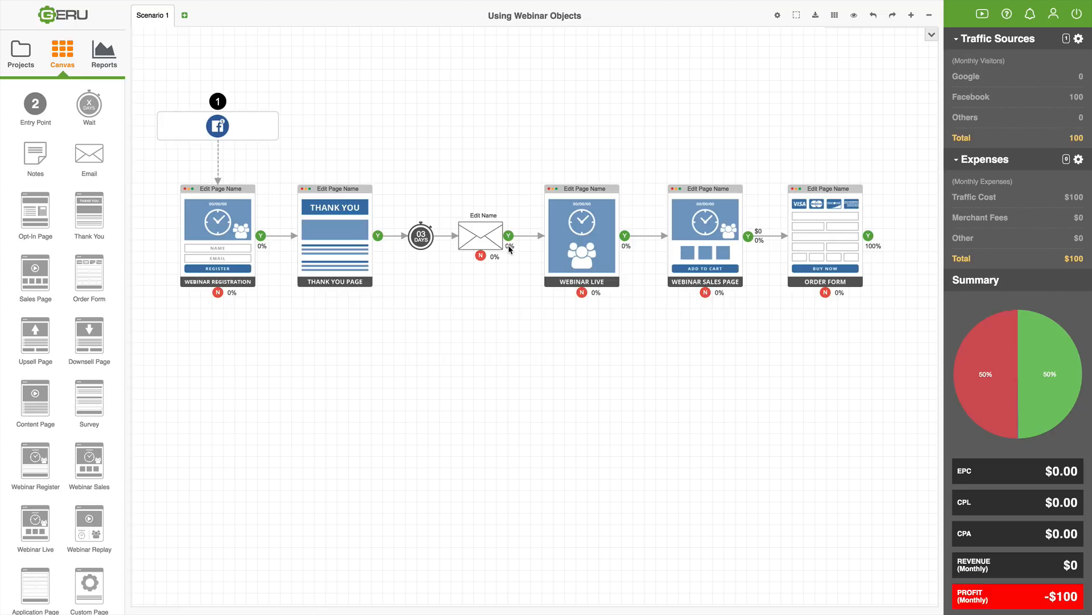
{"action": "mouse_move", "coordinate": [477, 238]}
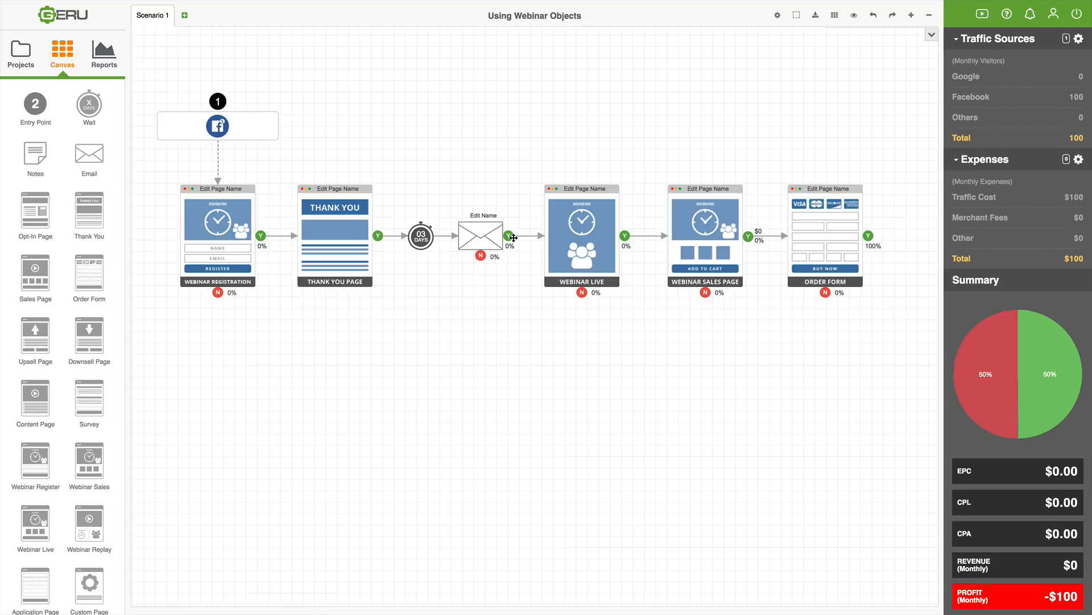
{"action": "mouse_move", "coordinate": [481, 239]}
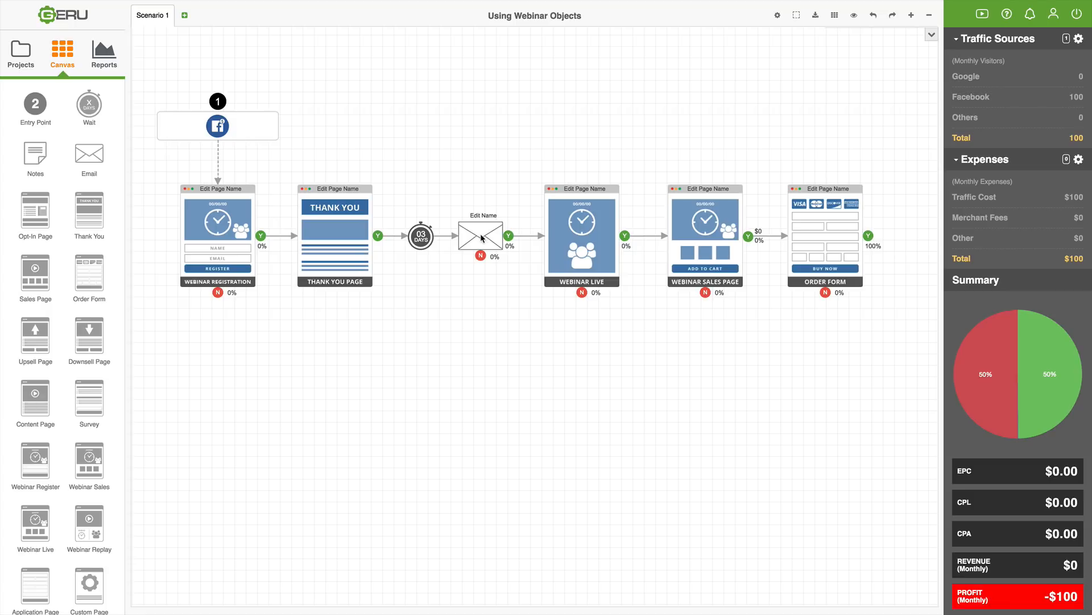
{"action": "mouse_move", "coordinate": [564, 208]}
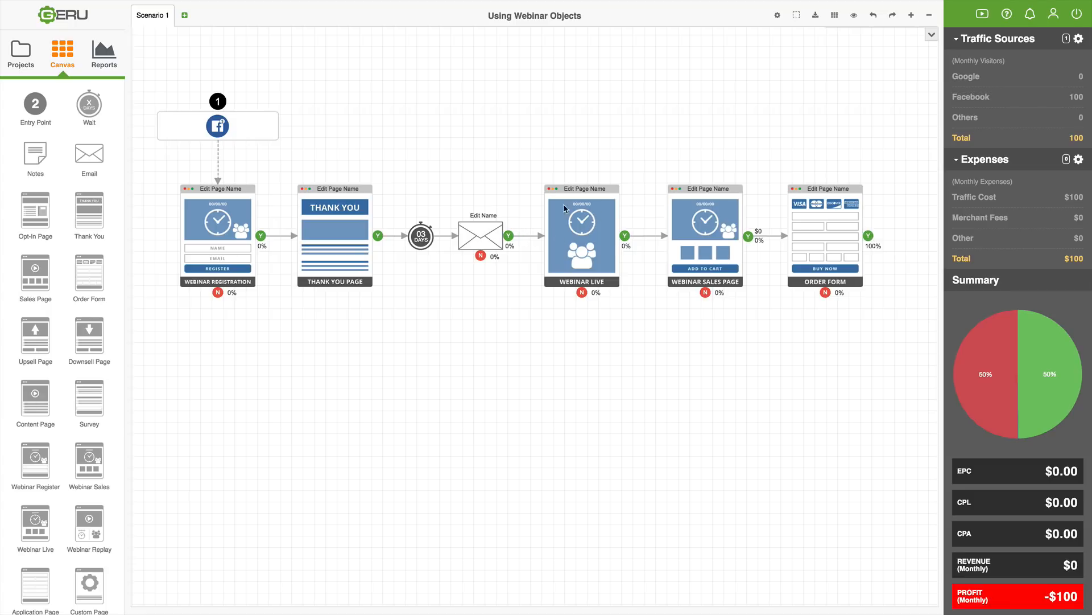
{"action": "mouse_move", "coordinate": [602, 243]}
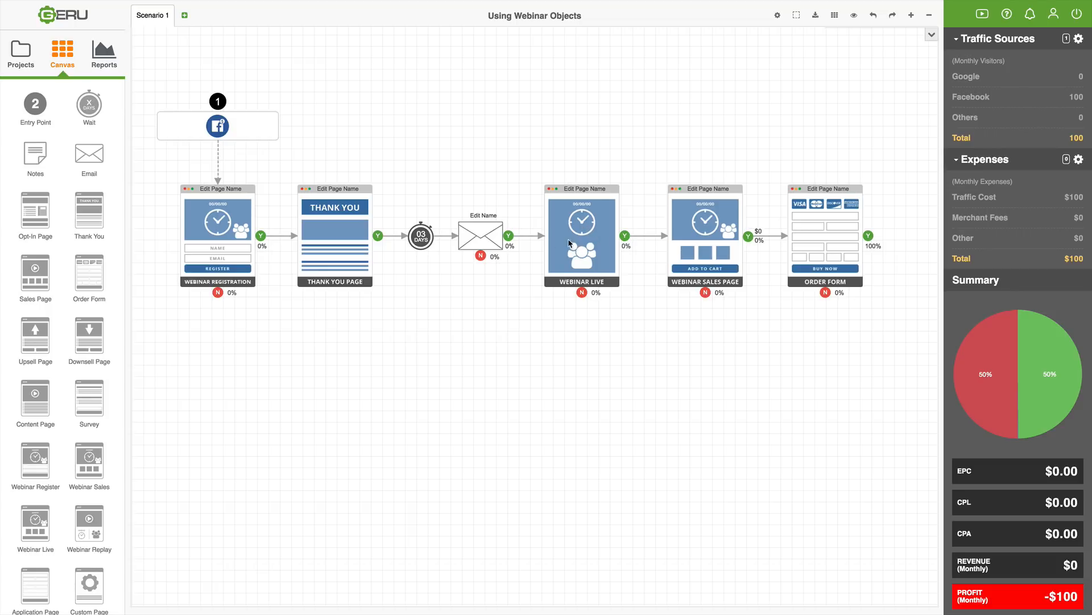
{"action": "mouse_move", "coordinate": [576, 240]}
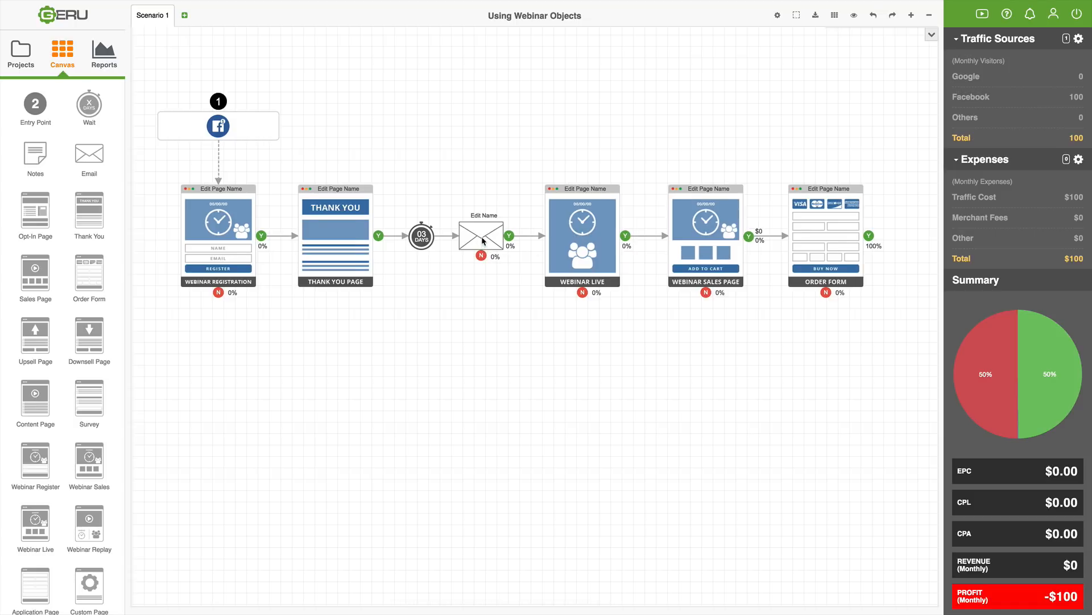
{"action": "mouse_move", "coordinate": [502, 239]}
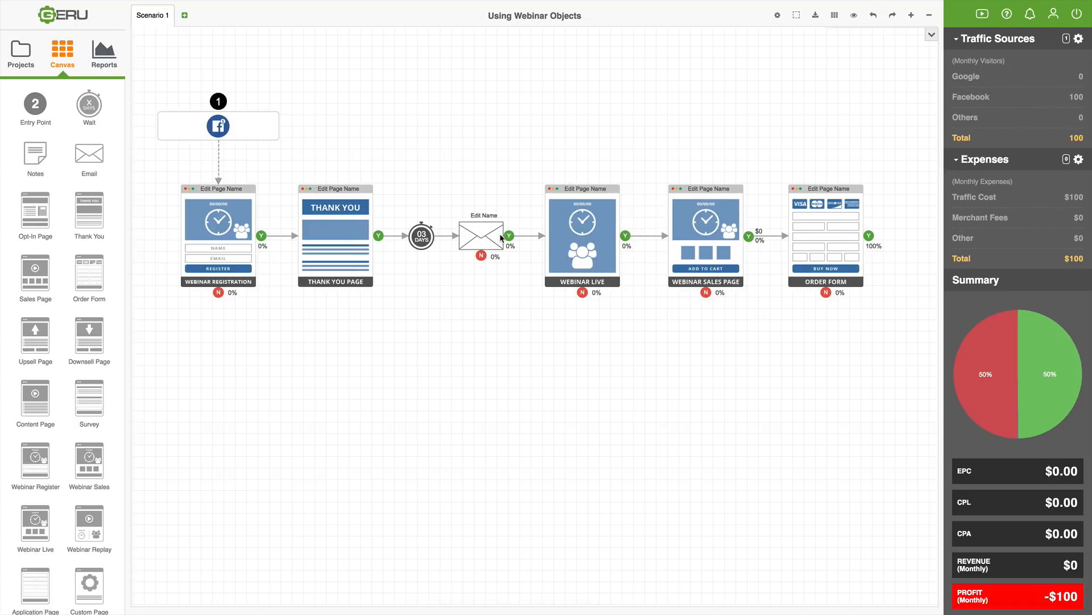
{"action": "mouse_move", "coordinate": [582, 235]}
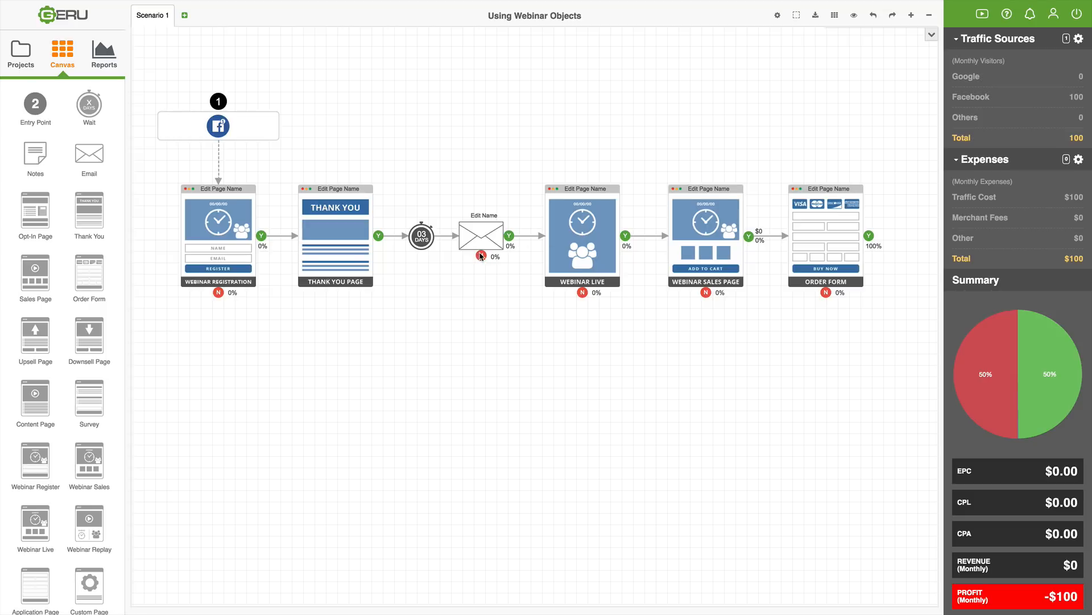
{"action": "mouse_move", "coordinate": [493, 239]}
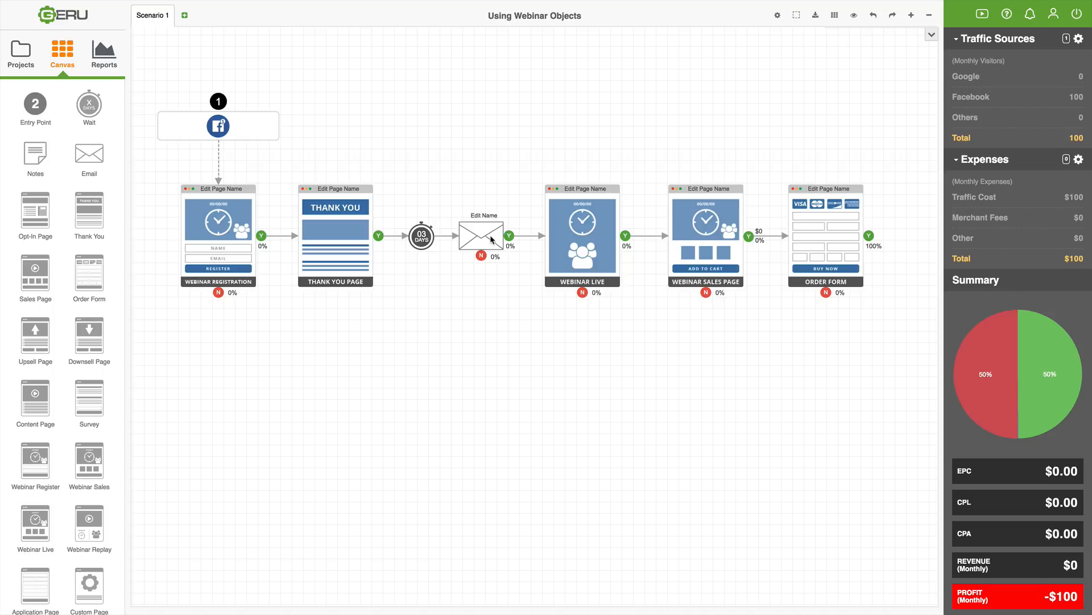
{"action": "mouse_move", "coordinate": [591, 211]}
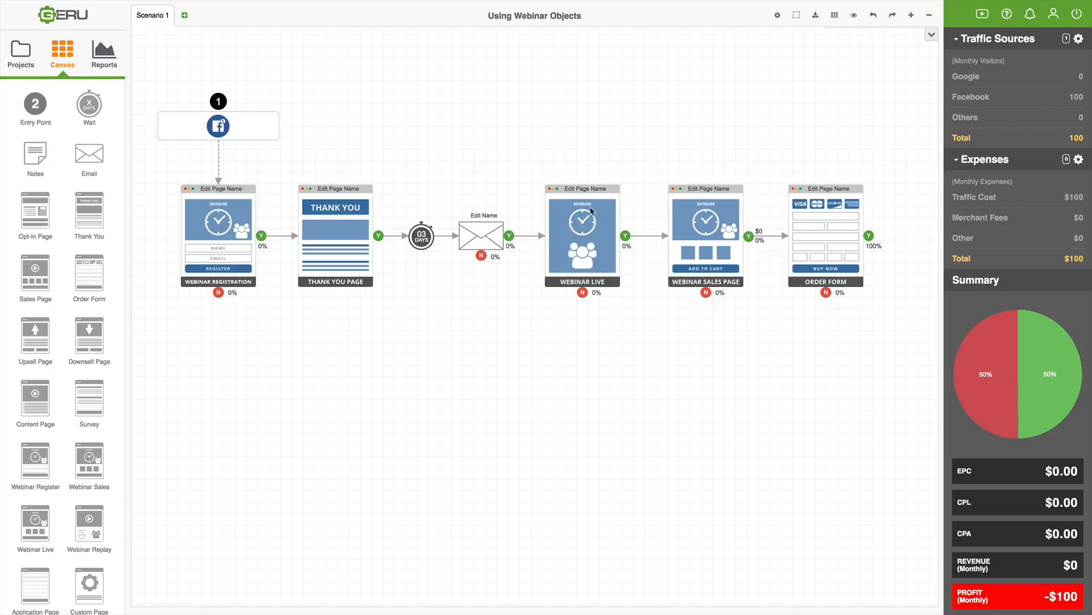
{"action": "mouse_move", "coordinate": [507, 239]}
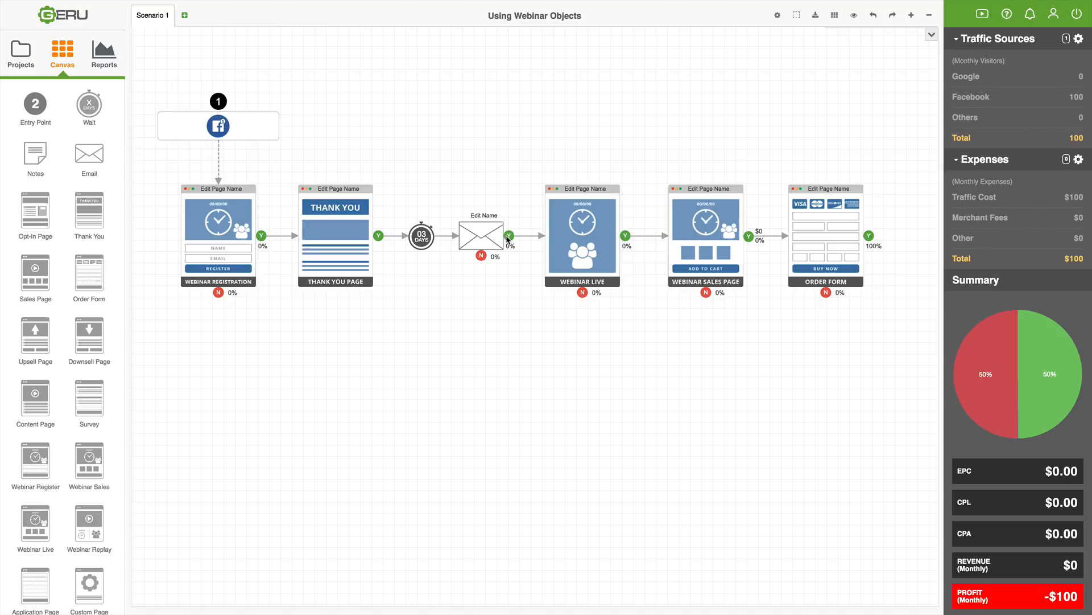
{"action": "mouse_move", "coordinate": [490, 275]}
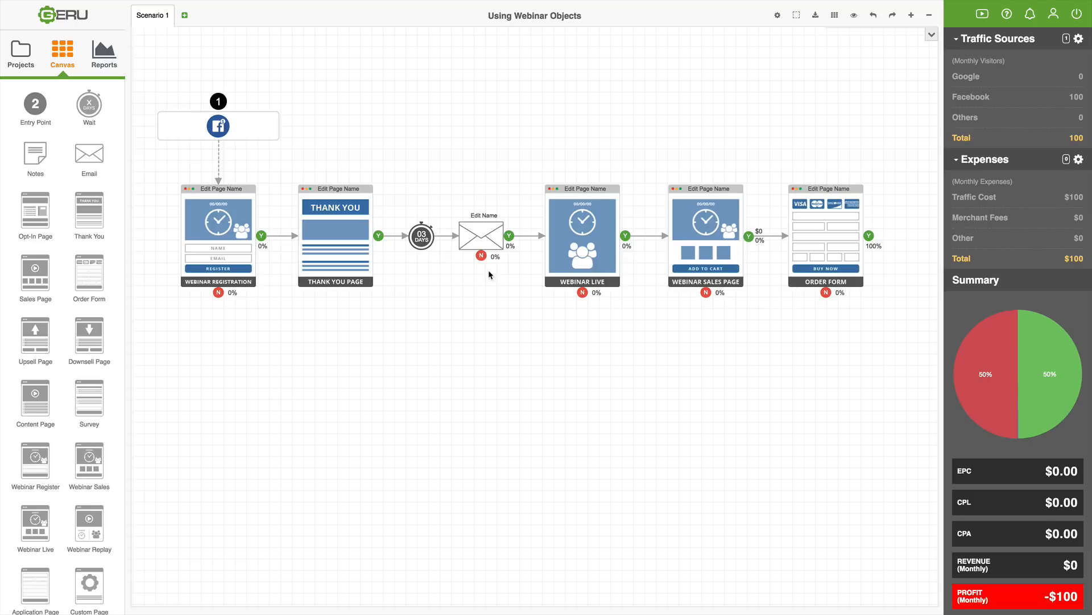
{"action": "mouse_move", "coordinate": [452, 238]}
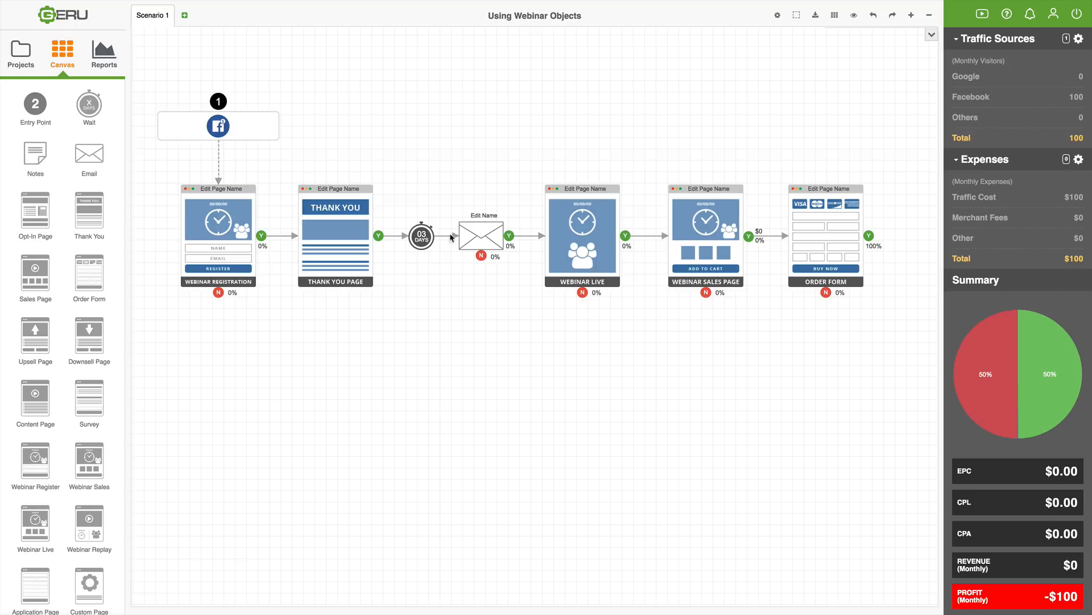
{"action": "mouse_move", "coordinate": [475, 297]}
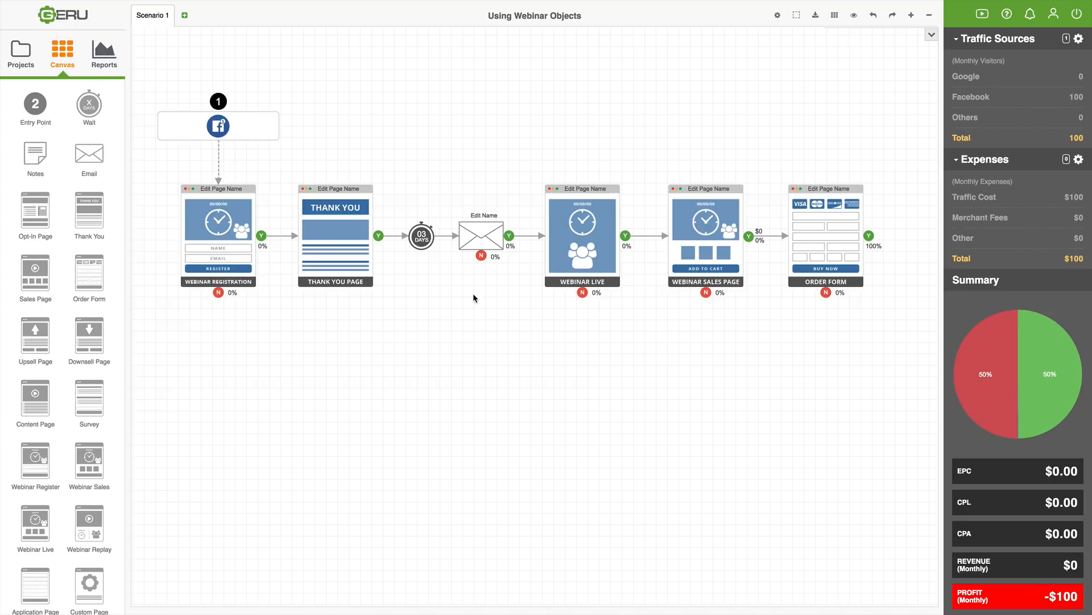
{"action": "mouse_move", "coordinate": [564, 238]}
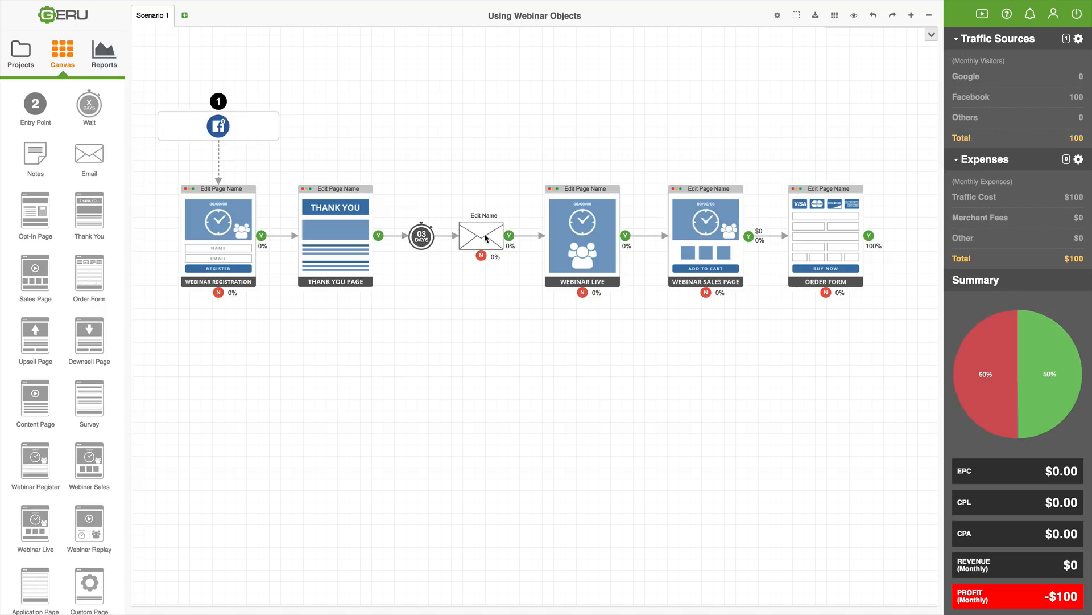
{"action": "mouse_move", "coordinate": [517, 392]}
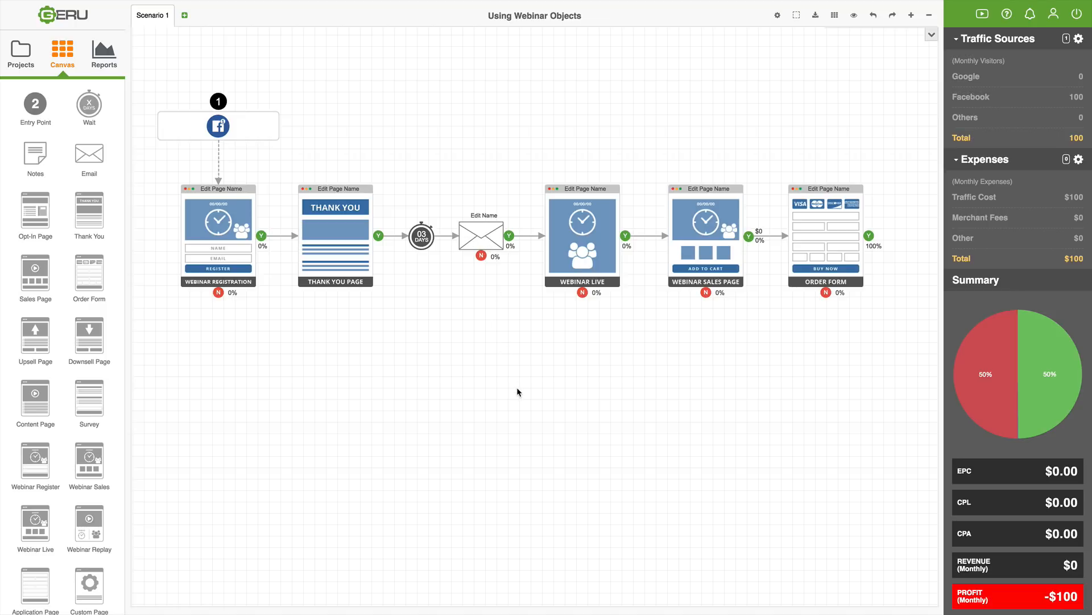
{"action": "mouse_move", "coordinate": [515, 354]}
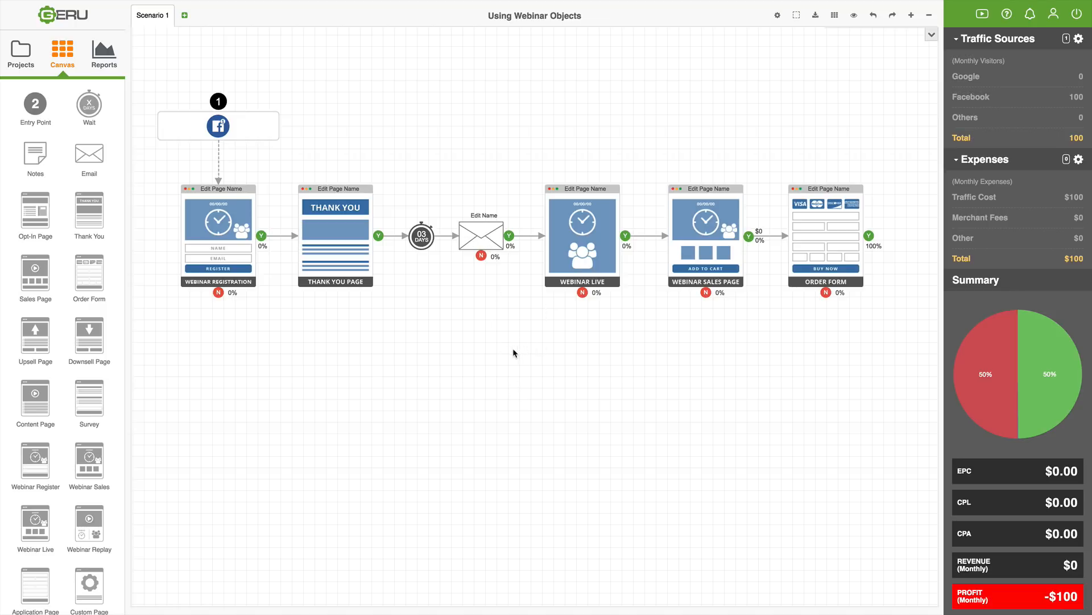
{"action": "mouse_move", "coordinate": [549, 341]}
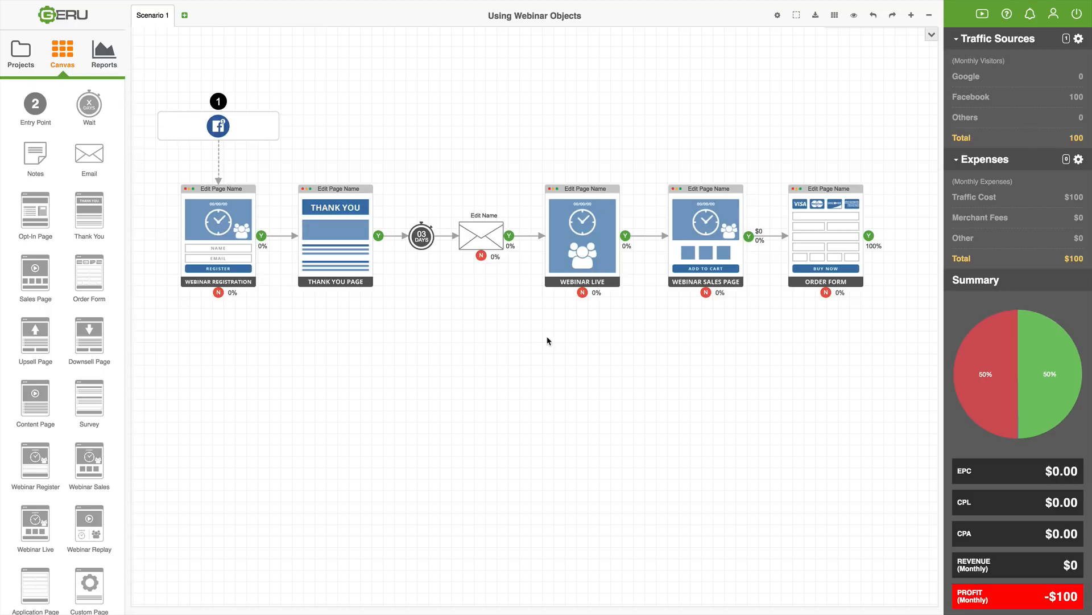
{"action": "mouse_move", "coordinate": [537, 342]}
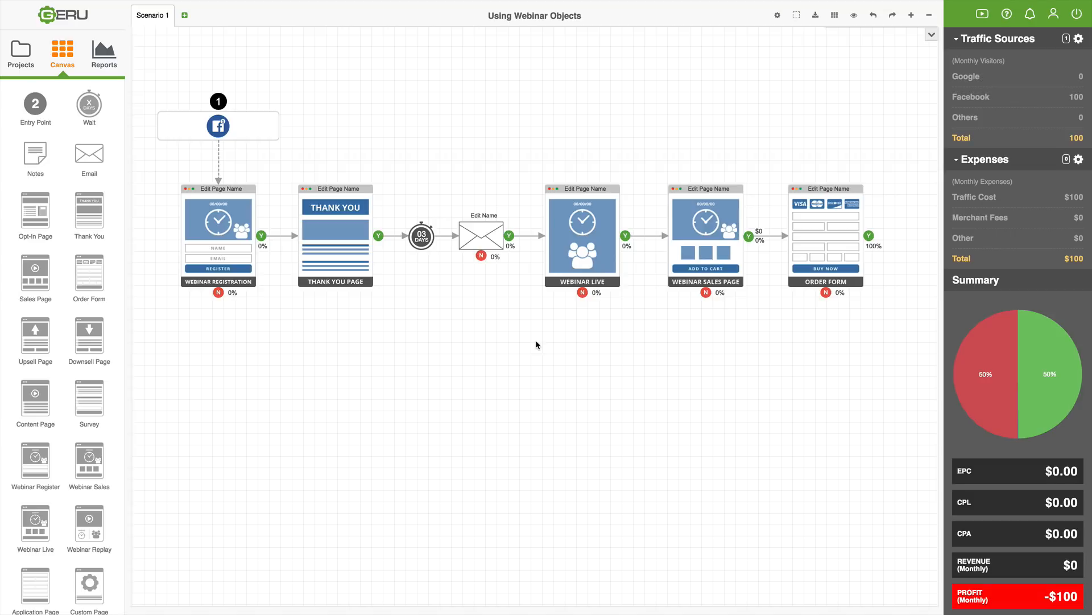
{"action": "mouse_move", "coordinate": [550, 328]}
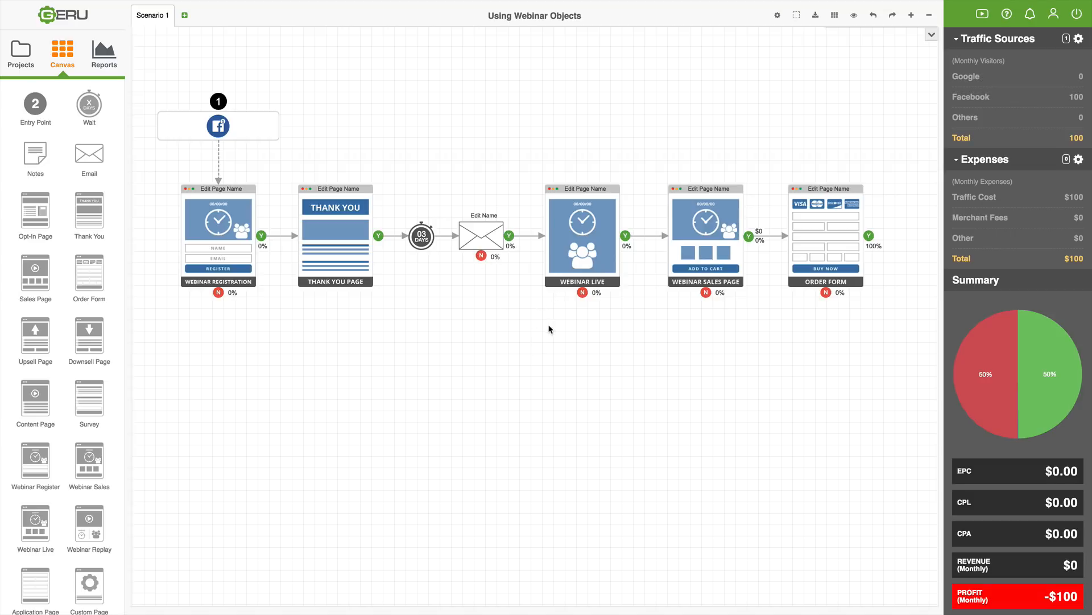
{"action": "mouse_move", "coordinate": [522, 342]}
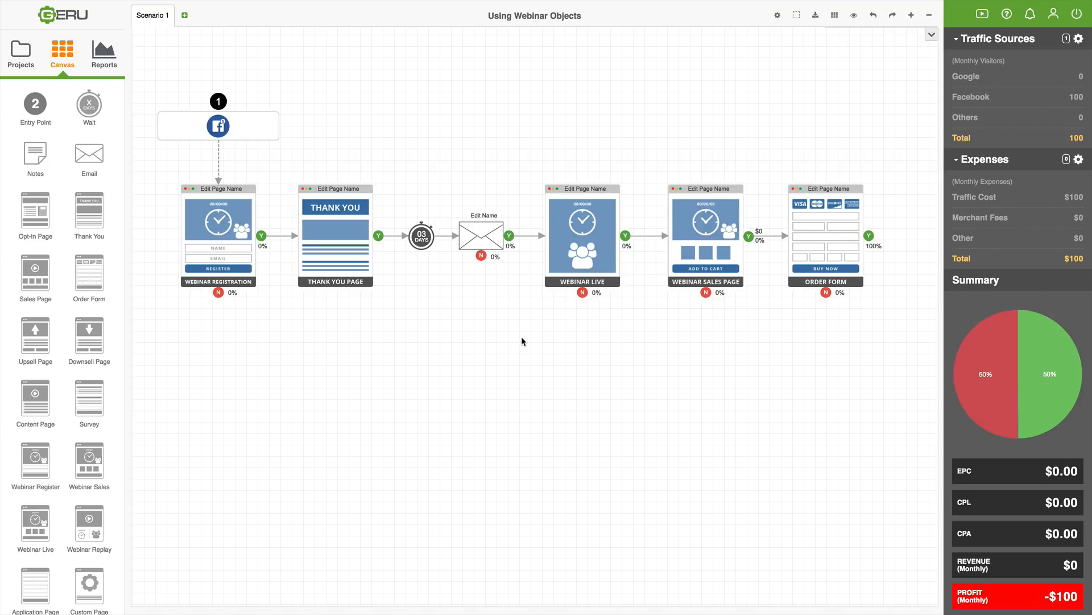
{"action": "mouse_move", "coordinate": [526, 328]}
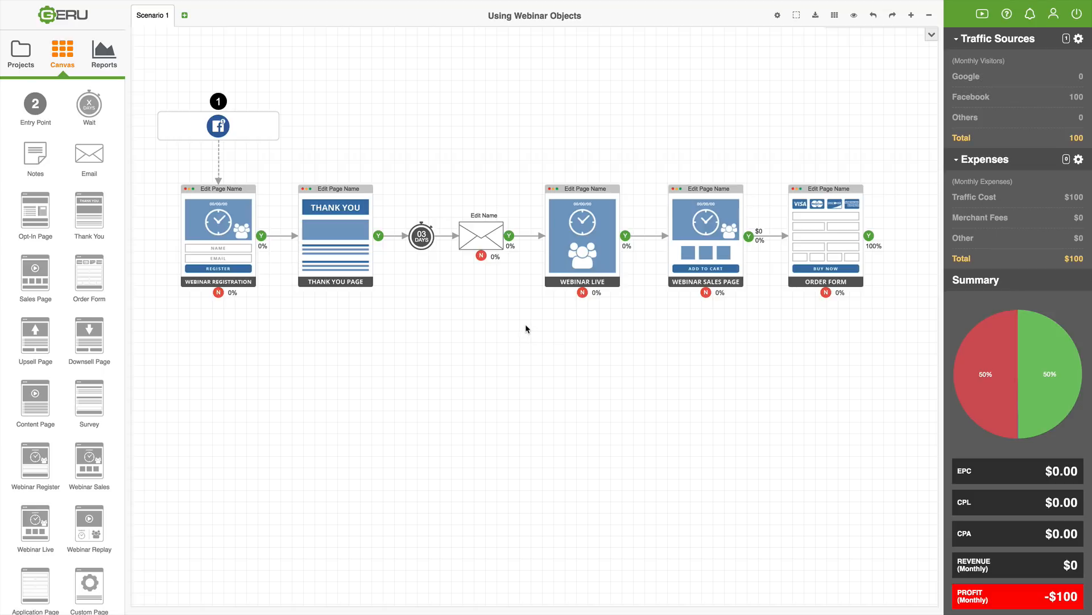
{"action": "mouse_move", "coordinate": [526, 303]}
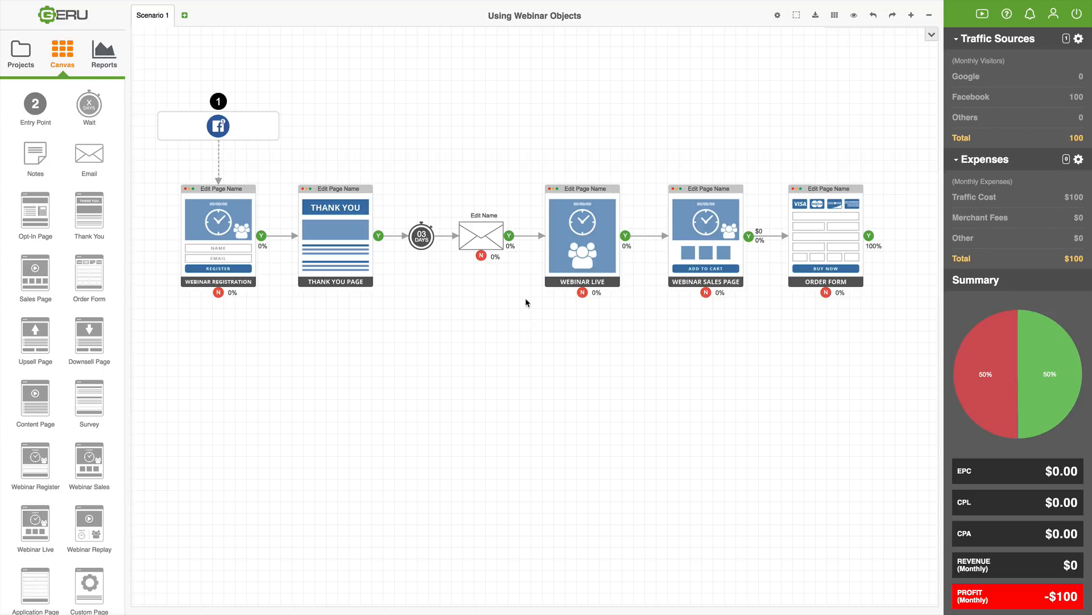
{"action": "mouse_move", "coordinate": [518, 301]}
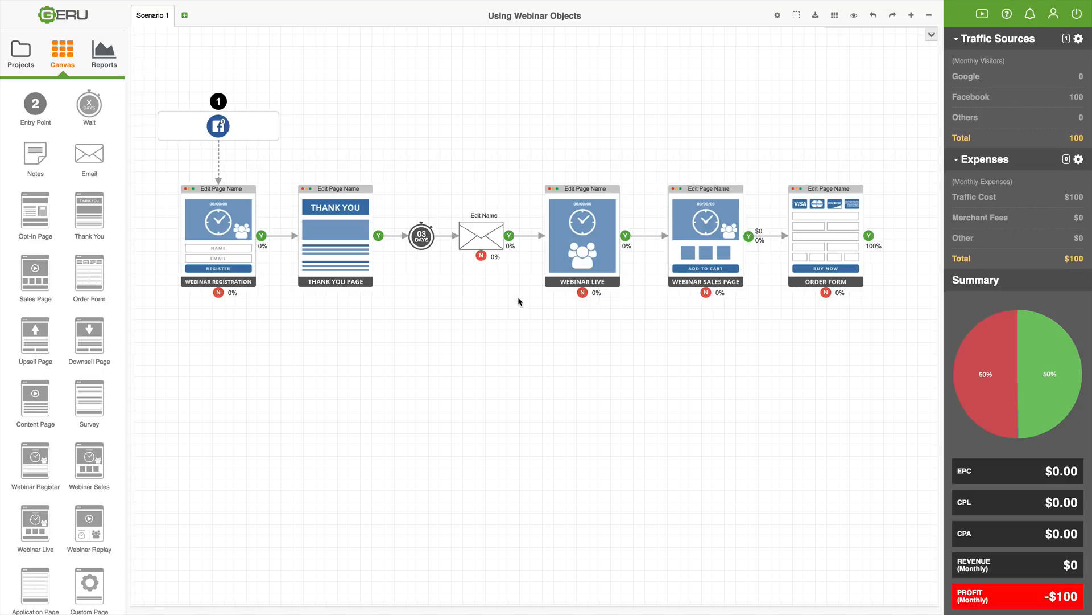
{"action": "mouse_move", "coordinate": [482, 256]}
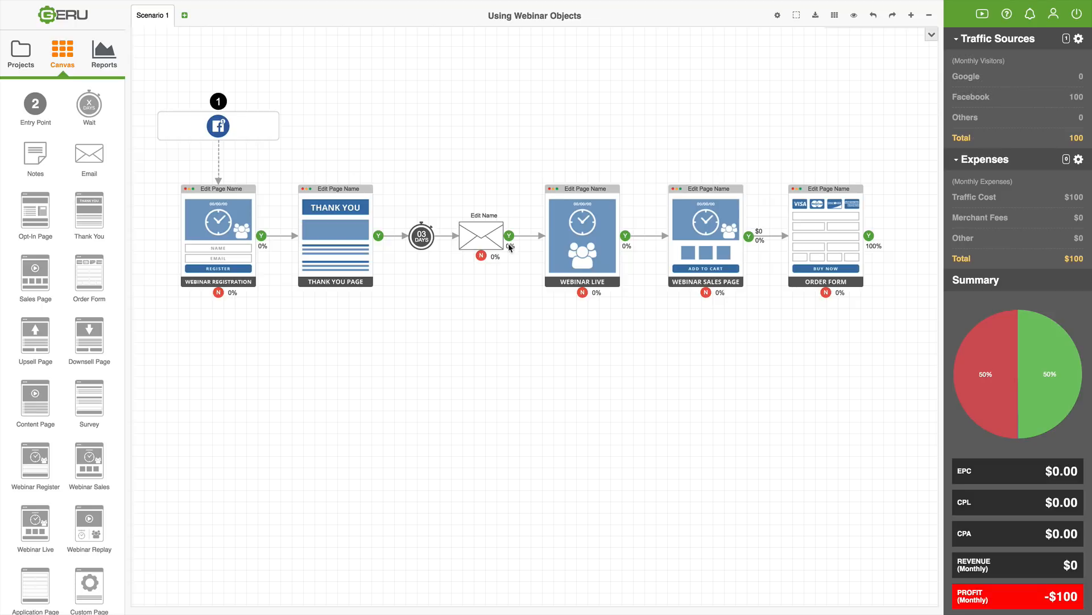
{"action": "mouse_move", "coordinate": [550, 237]}
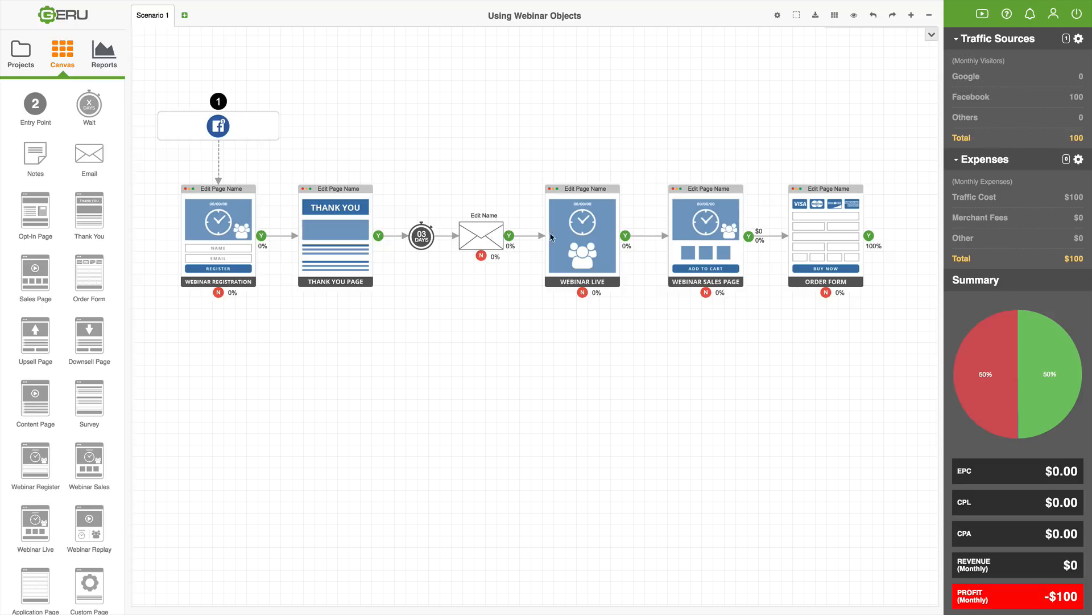
{"action": "mouse_move", "coordinate": [576, 246]}
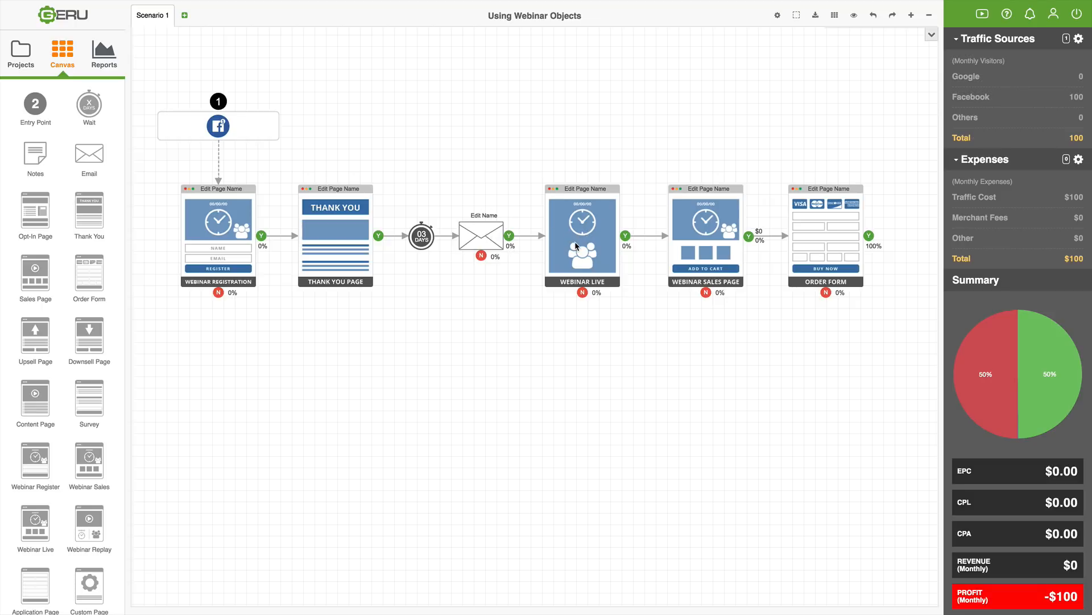
{"action": "mouse_move", "coordinate": [570, 242]}
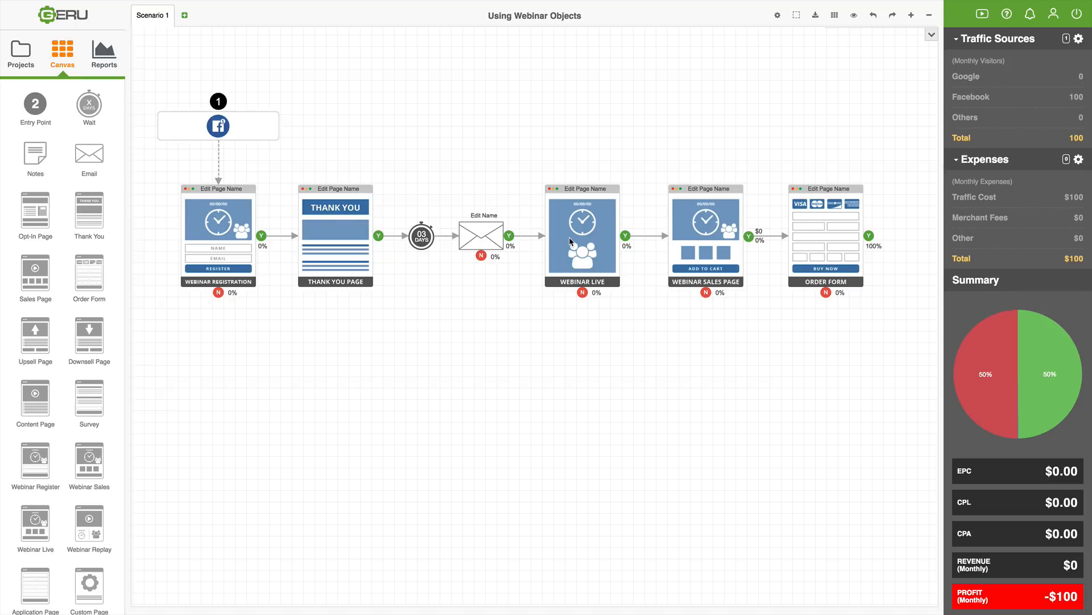
{"action": "mouse_move", "coordinate": [462, 231]}
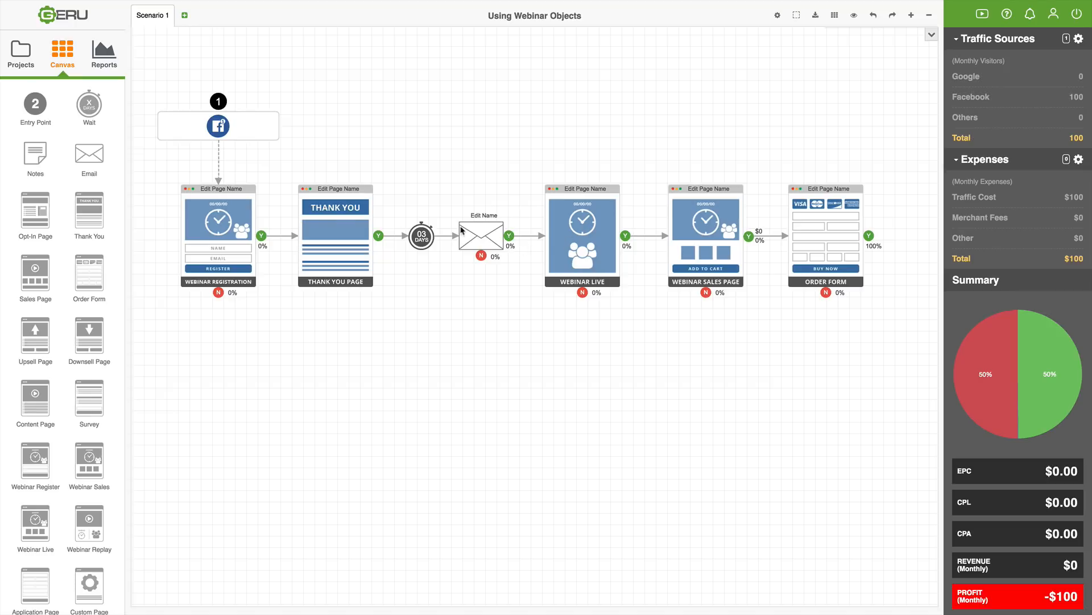
{"action": "mouse_move", "coordinate": [554, 233]}
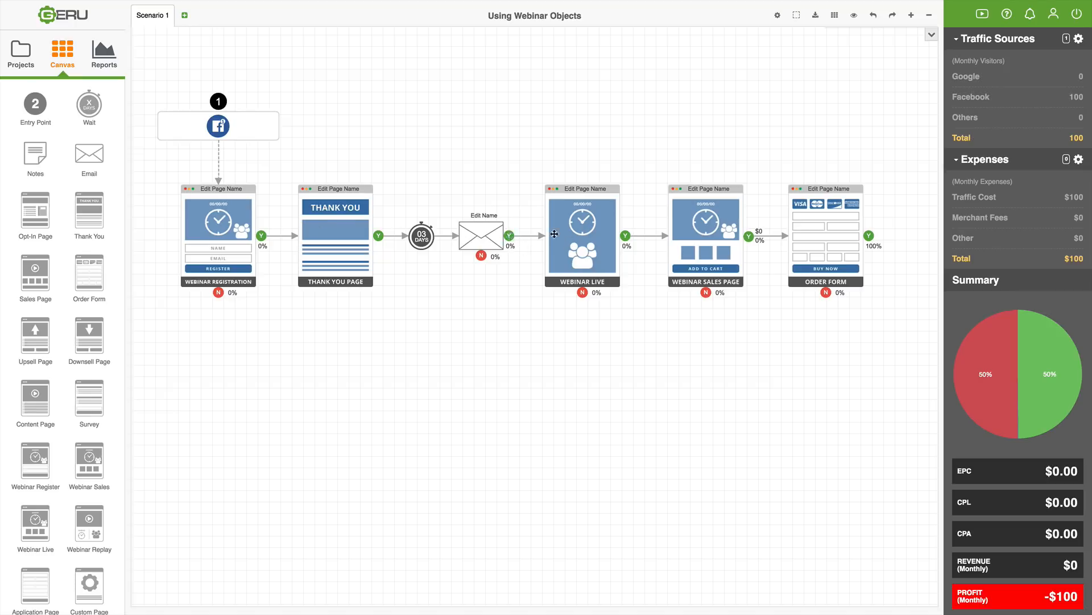
{"action": "mouse_move", "coordinate": [616, 313]}
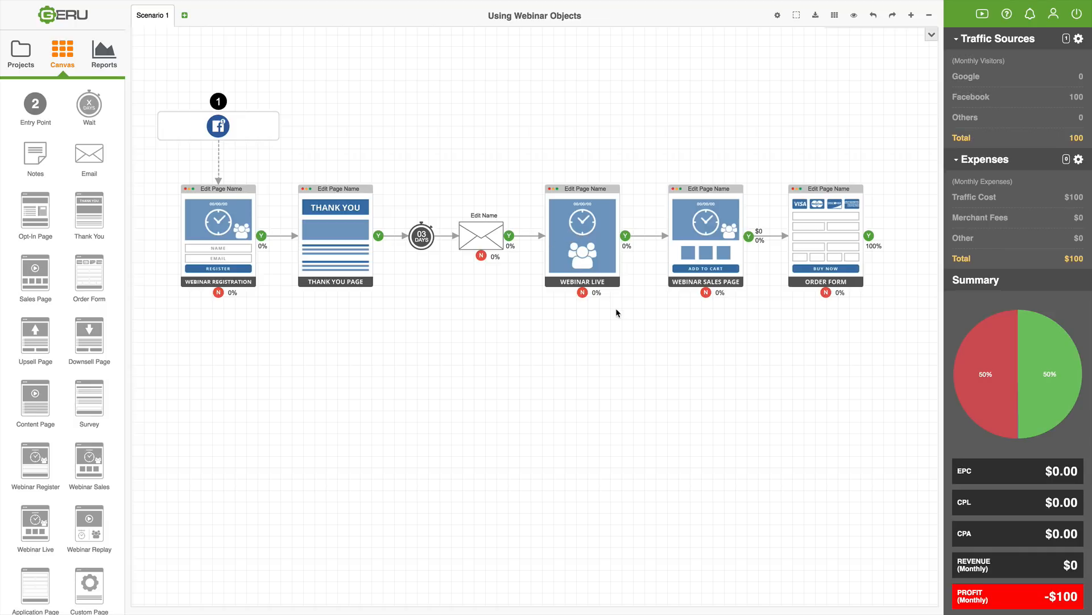
{"action": "mouse_move", "coordinate": [587, 229]}
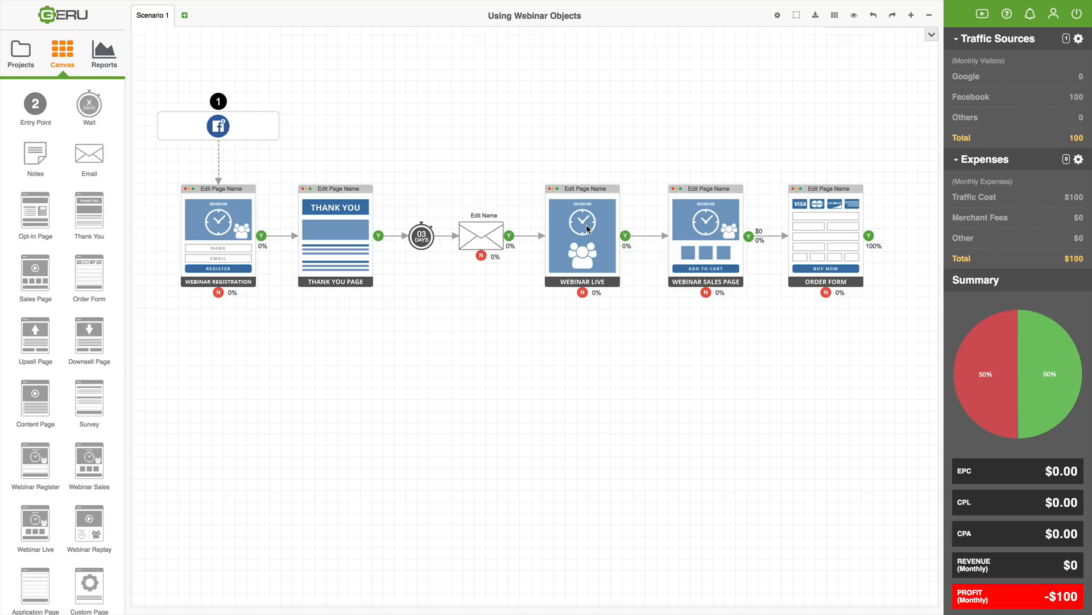
- Open the Webinar Live page settings, showing its page name and 0% call-to-action rate
{"action": "double_click", "coordinate": [582, 233]}
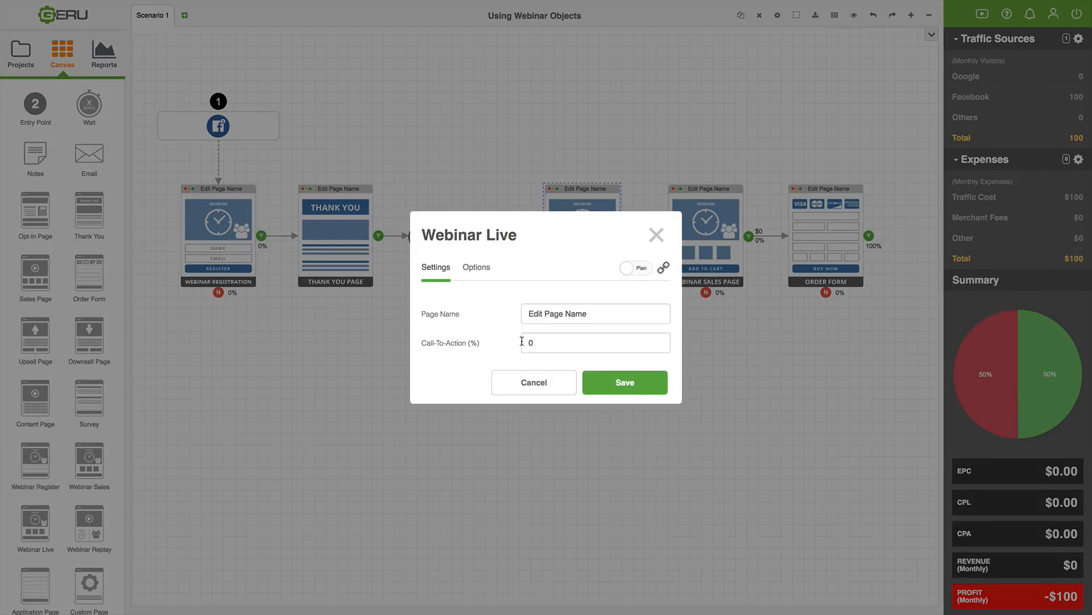
{"action": "mouse_move", "coordinate": [511, 339]}
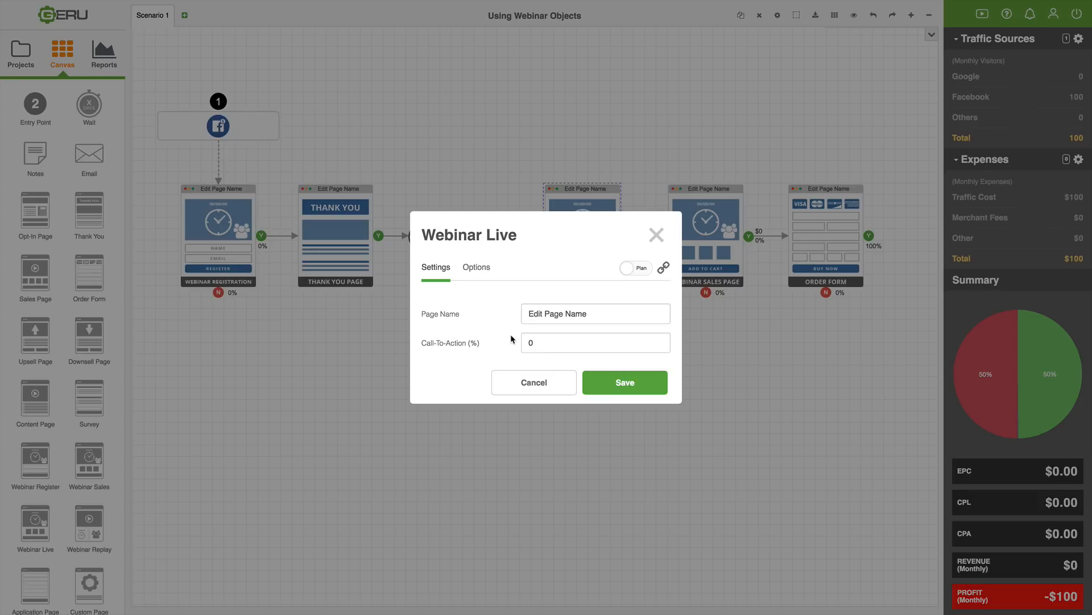
{"action": "mouse_move", "coordinate": [516, 328]}
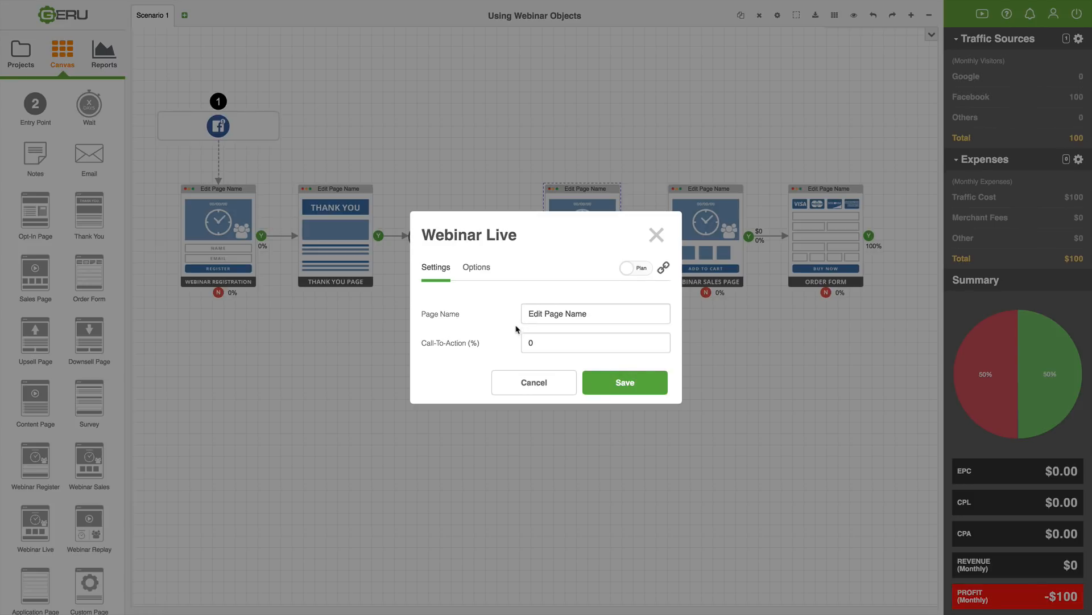
{"action": "mouse_move", "coordinate": [509, 346]}
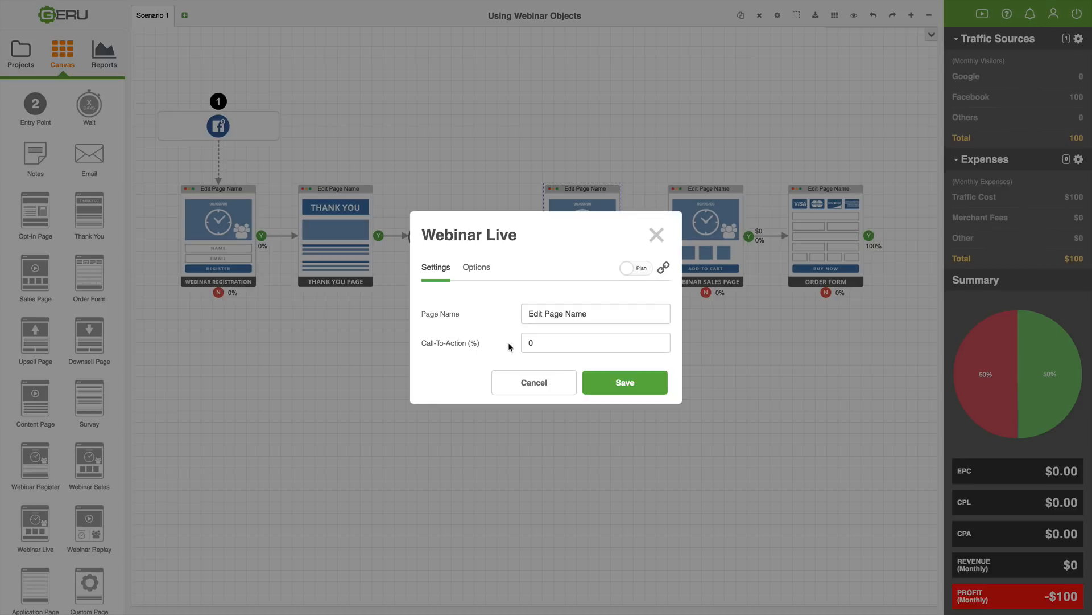
{"action": "mouse_move", "coordinate": [517, 343]}
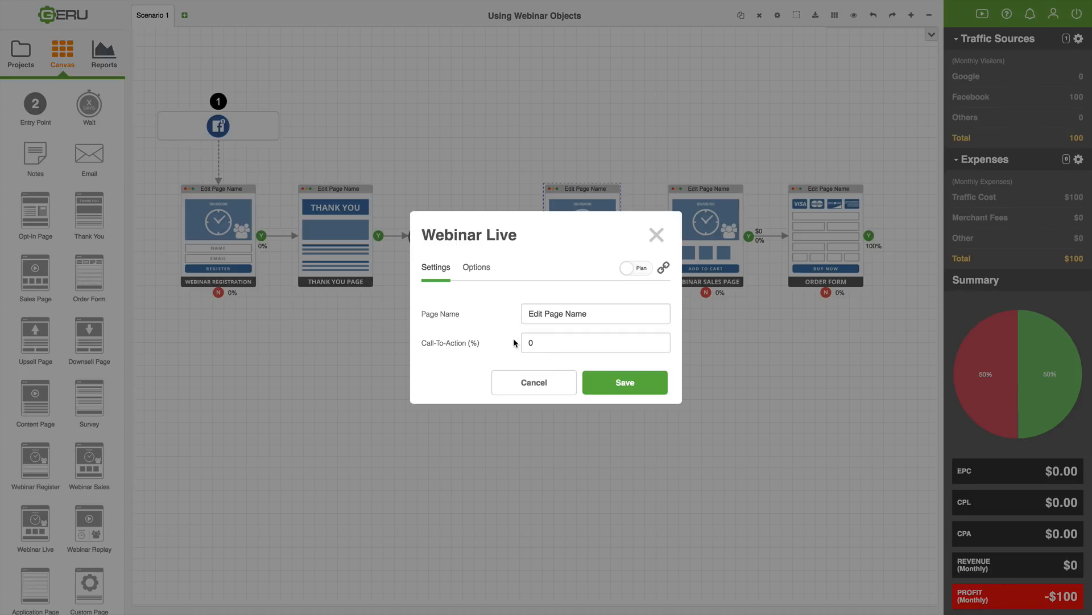
- Cancel the Webinar Live settings, leaving the call-to-action rate at 0
{"action": "left_click", "coordinate": [596, 342]}
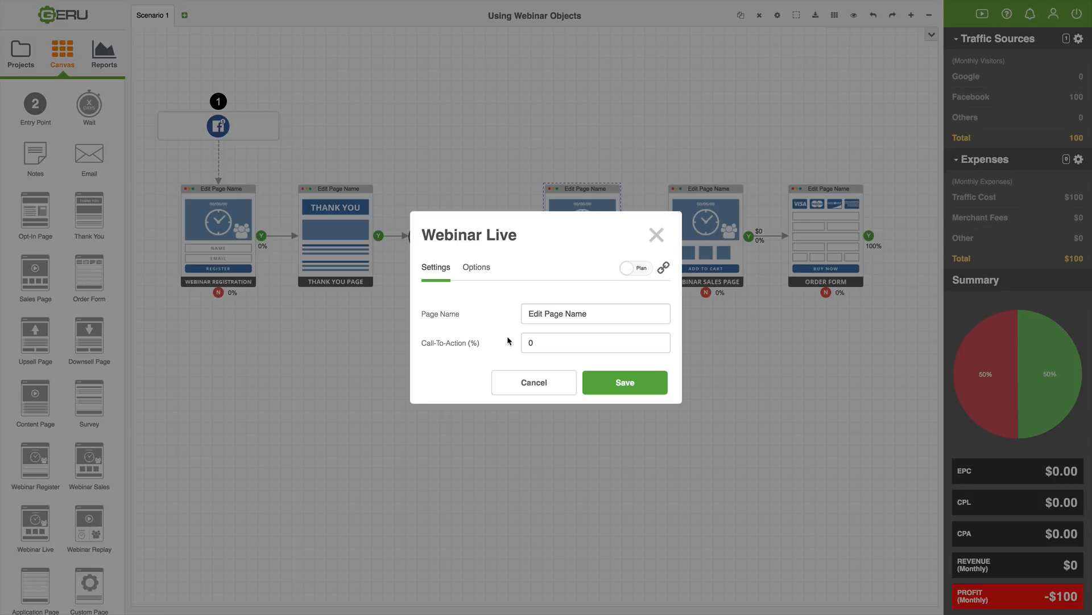
{"action": "mouse_move", "coordinate": [519, 350]}
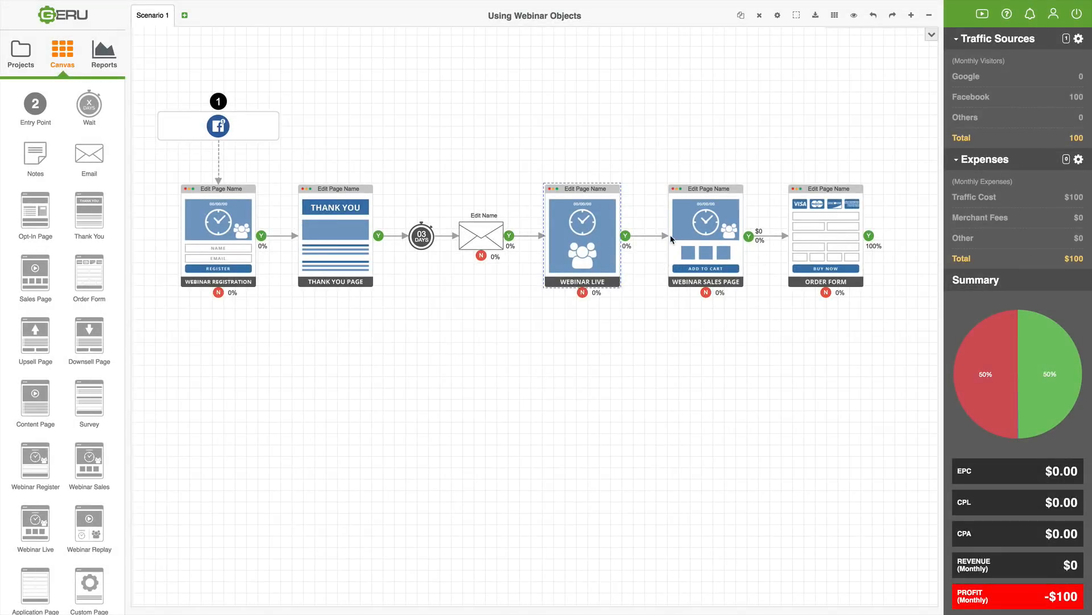
{"action": "mouse_move", "coordinate": [703, 239]}
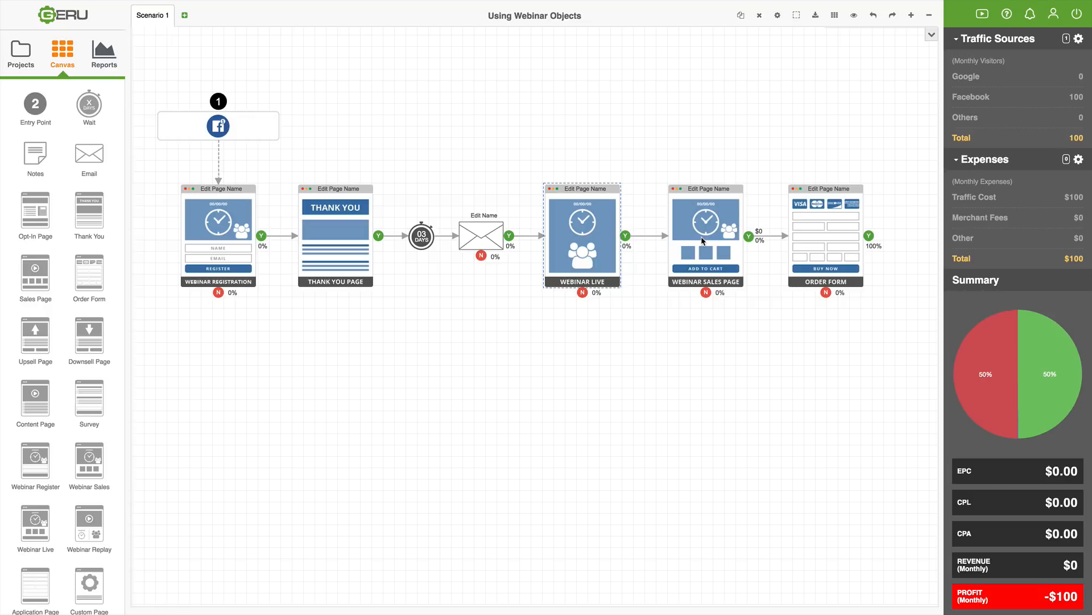
{"action": "mouse_move", "coordinate": [708, 239]}
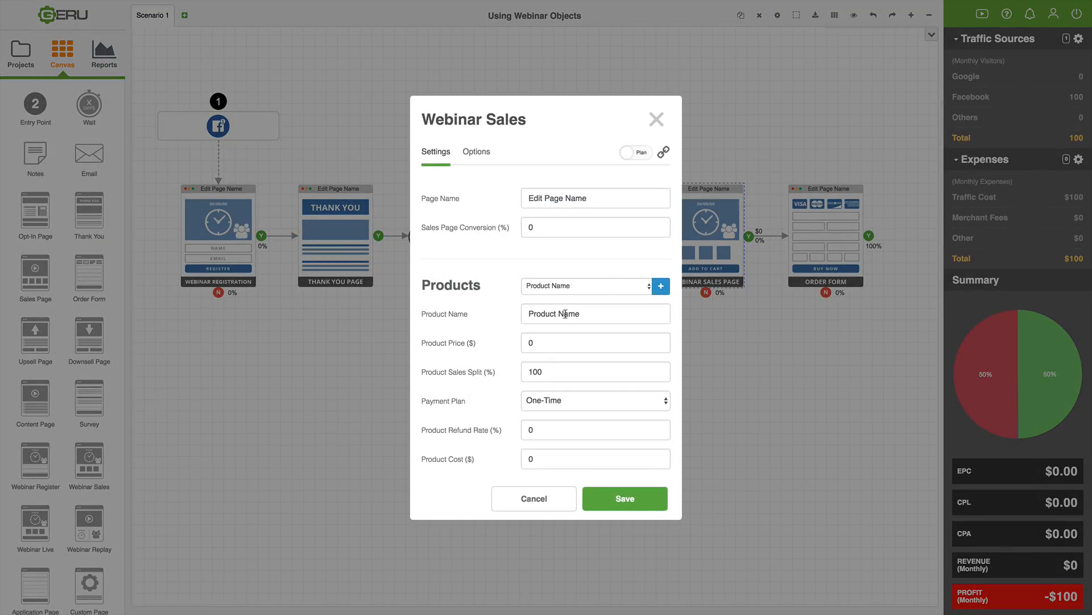
{"action": "mouse_move", "coordinate": [426, 230]}
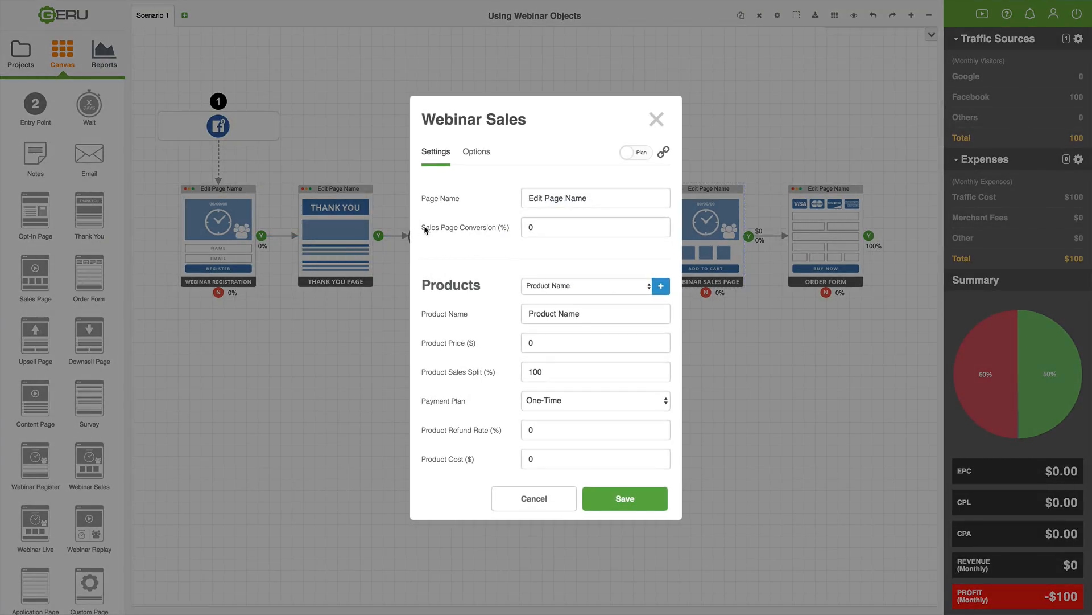
{"action": "mouse_move", "coordinate": [519, 261]}
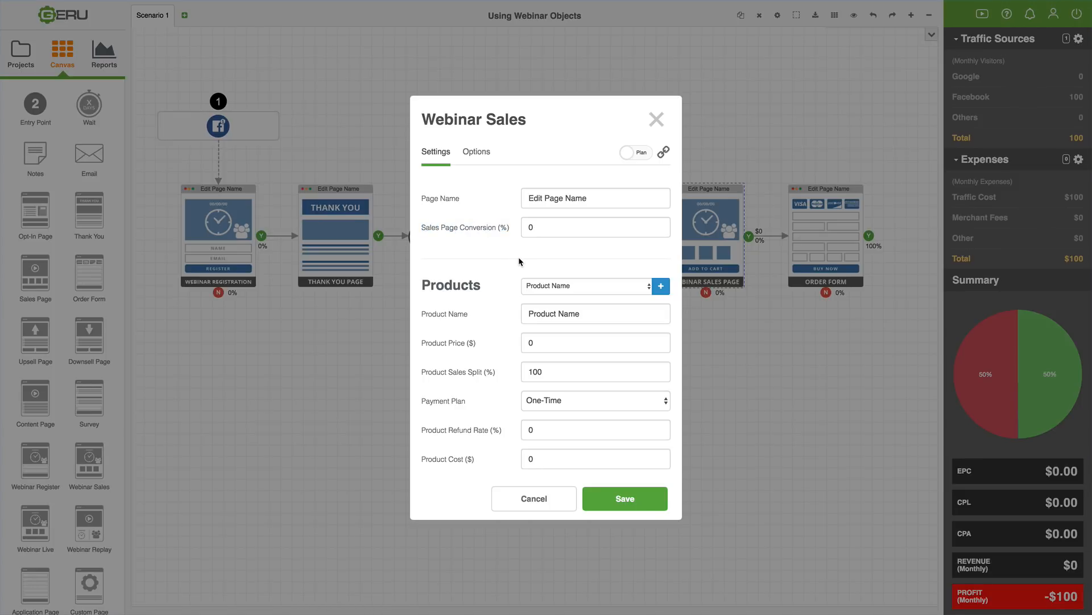
{"action": "mouse_move", "coordinate": [493, 244]}
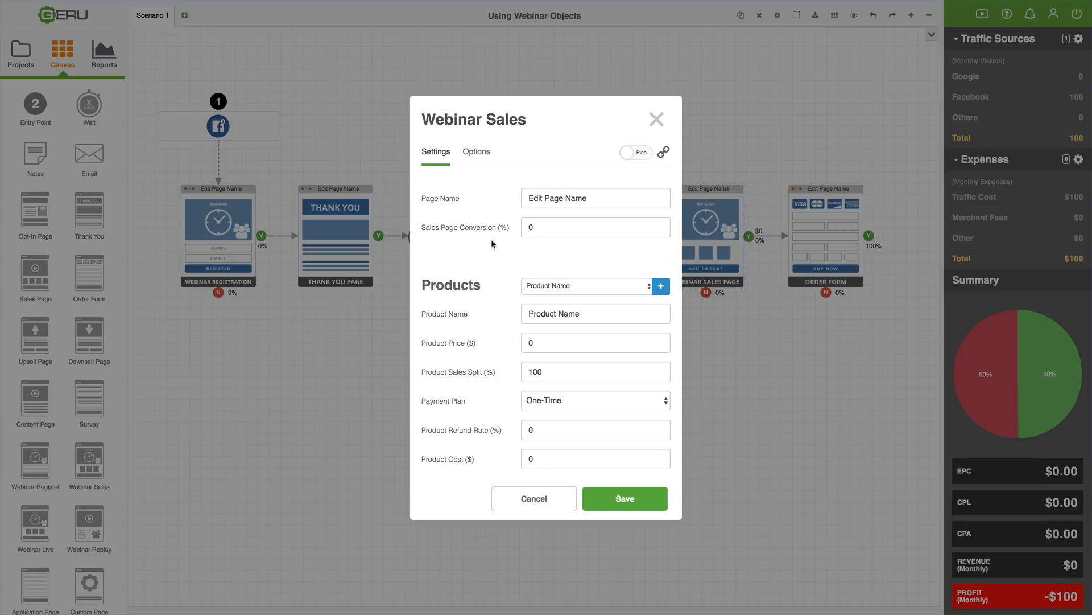
{"action": "mouse_move", "coordinate": [533, 498]}
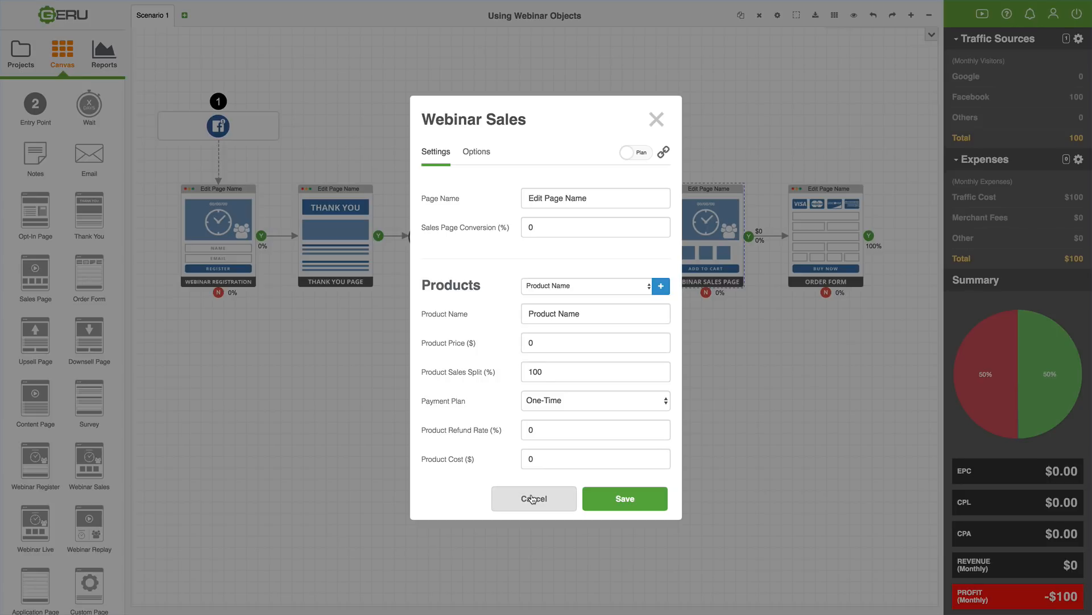
- Cancel the Webinar Sales settings unchanged and select the Webinar Live node on the canvas
{"action": "left_click", "coordinate": [533, 498]}
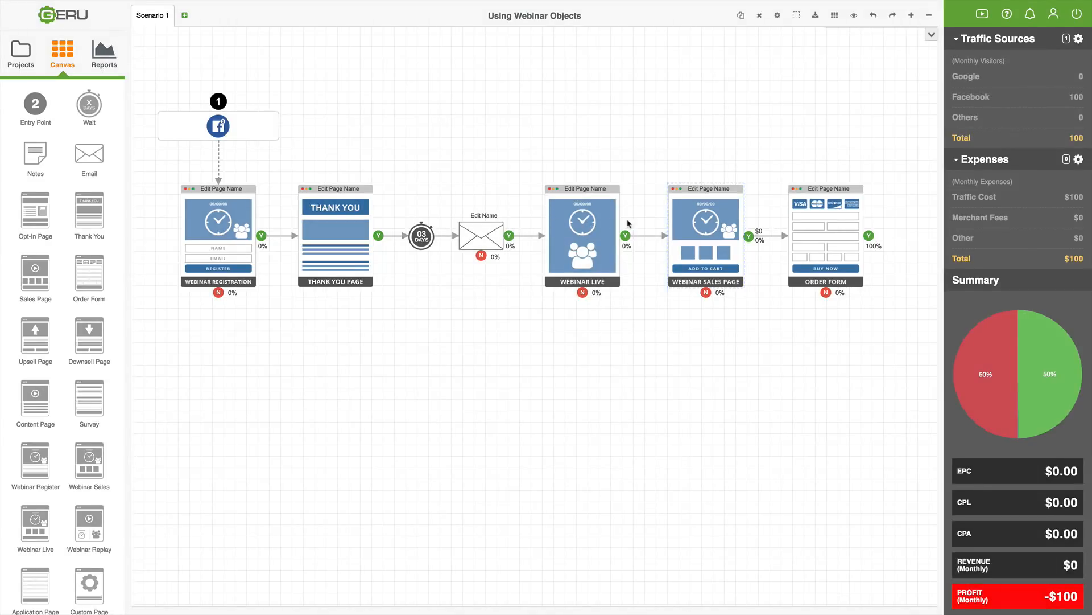
{"action": "mouse_move", "coordinate": [568, 237]}
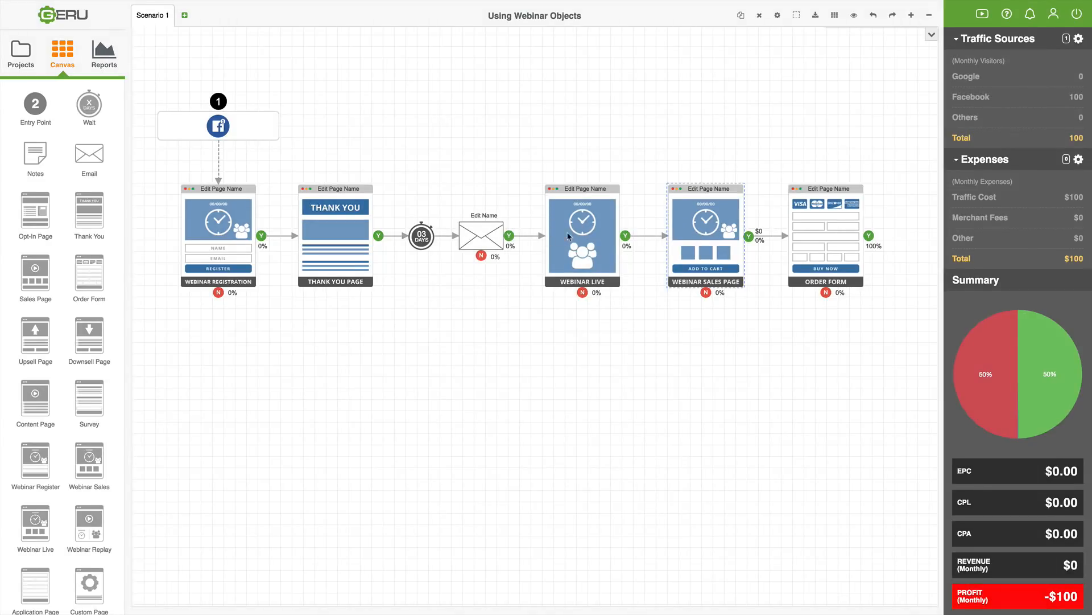
{"action": "mouse_move", "coordinate": [590, 238]}
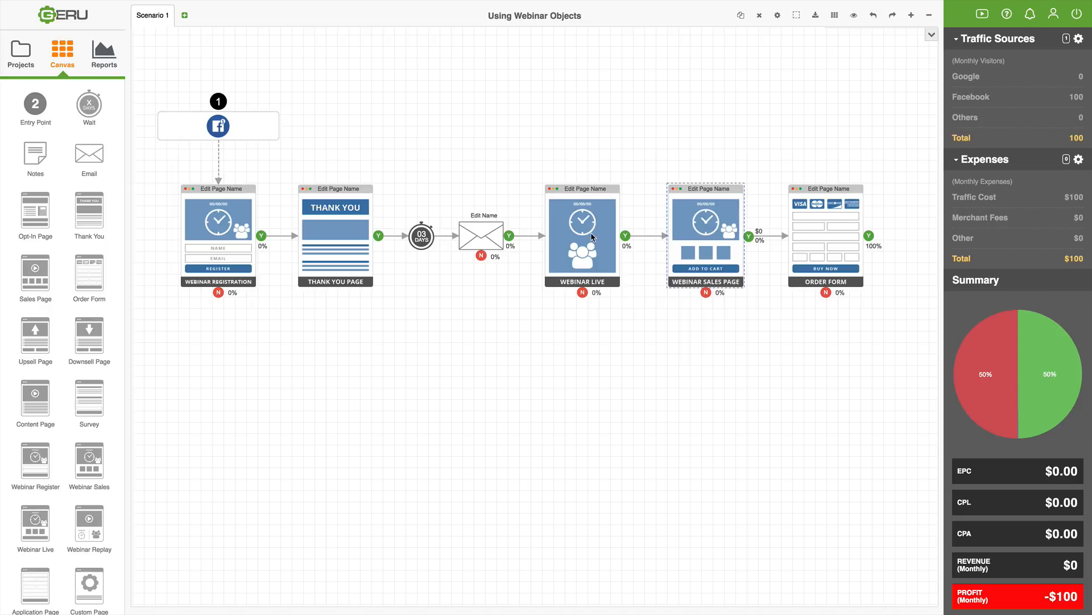
{"action": "mouse_move", "coordinate": [591, 239]}
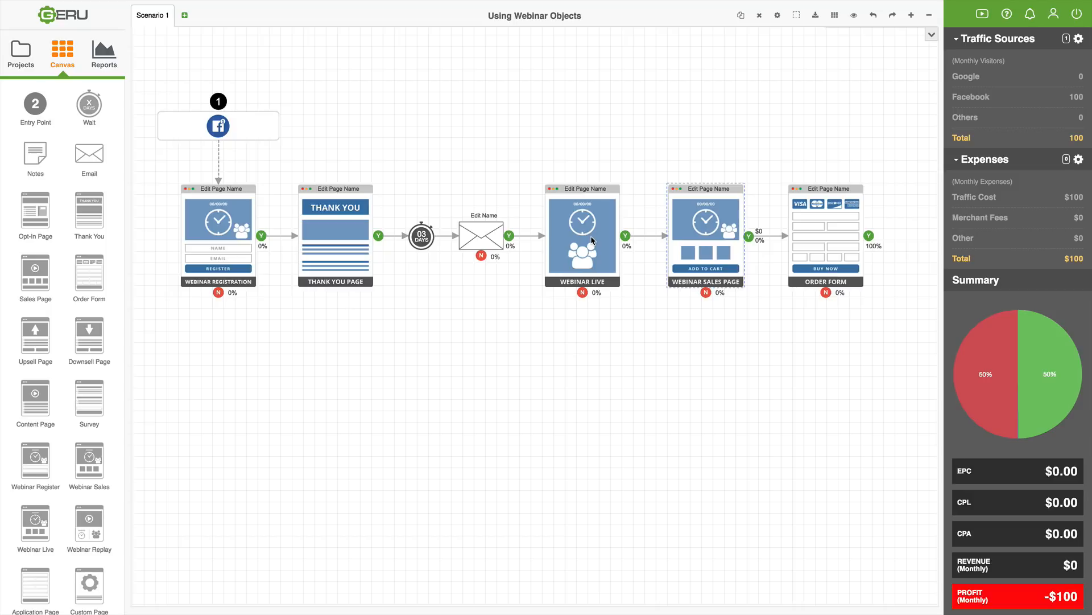
{"action": "mouse_move", "coordinate": [592, 240]}
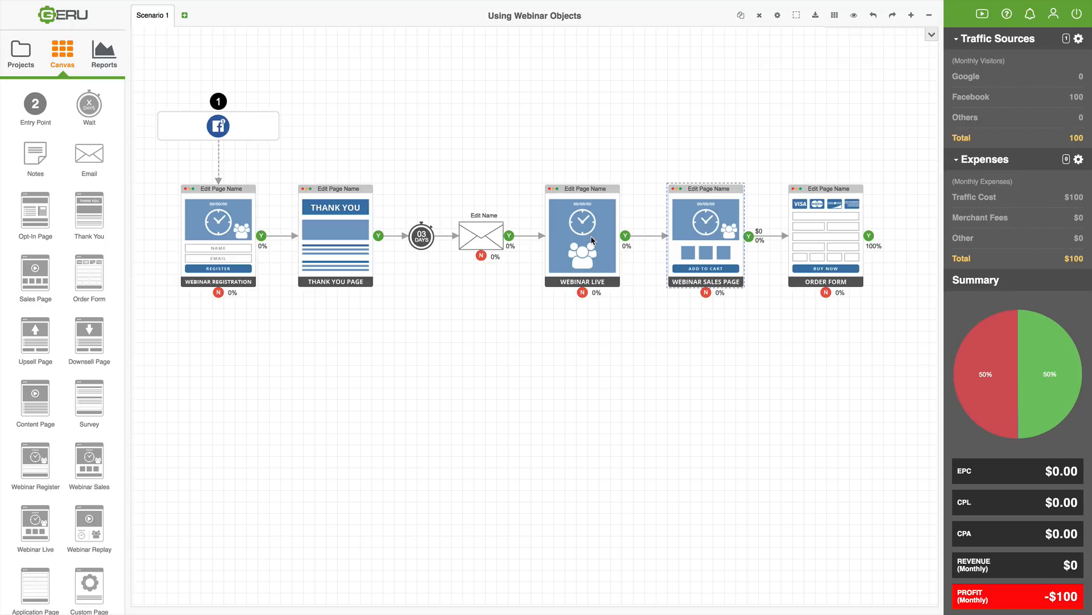
{"action": "left_click", "coordinate": [583, 236]}
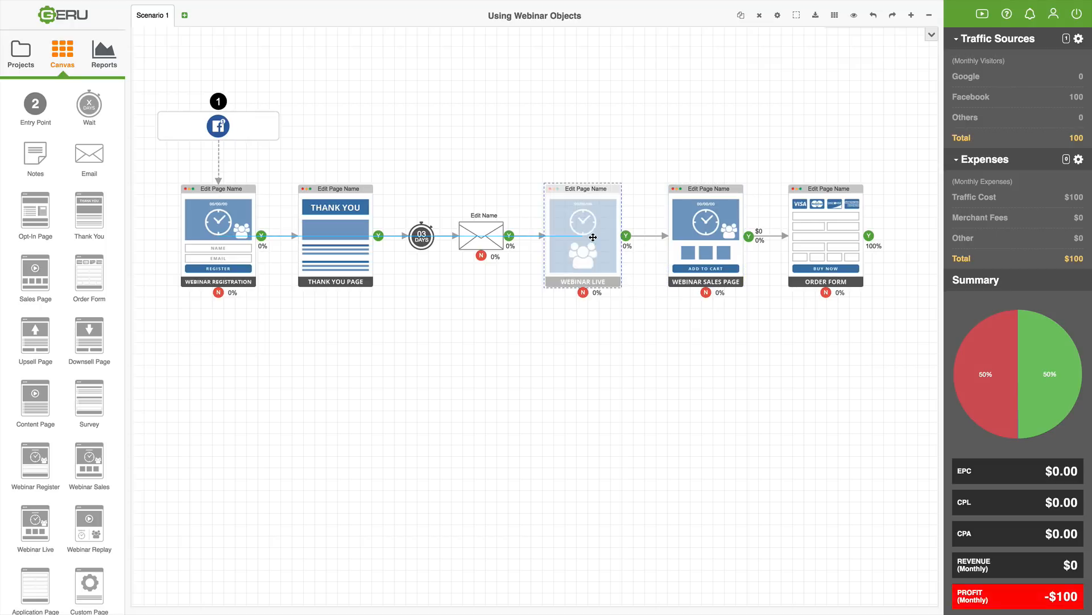
- Reopen and dismiss the Webinar Live settings, then open the Webinar Sales Page settings
{"action": "double_click", "coordinate": [582, 237]}
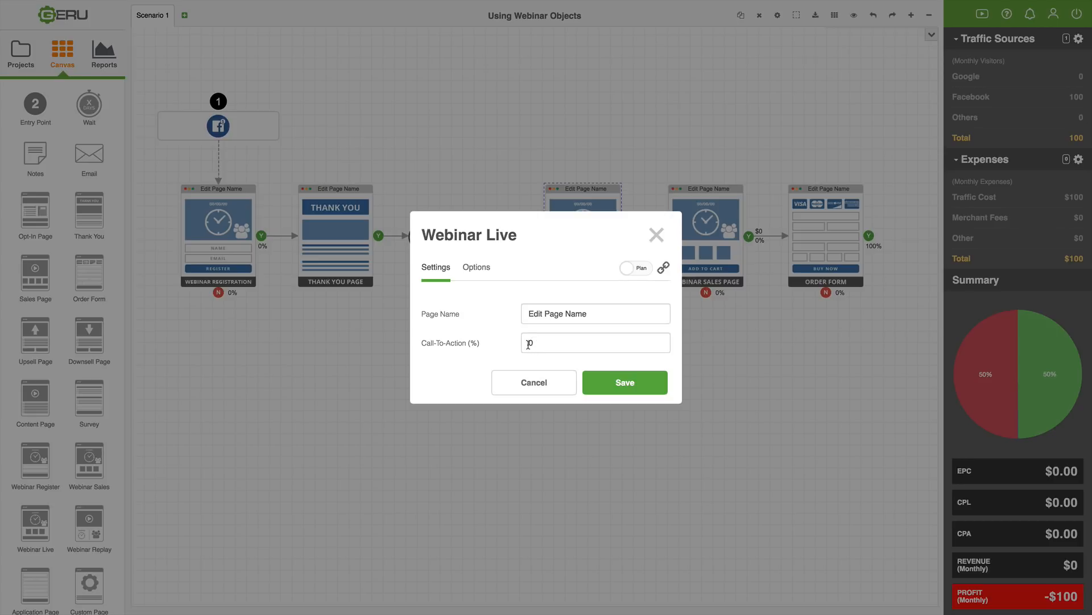
{"action": "left_click", "coordinate": [624, 382]}
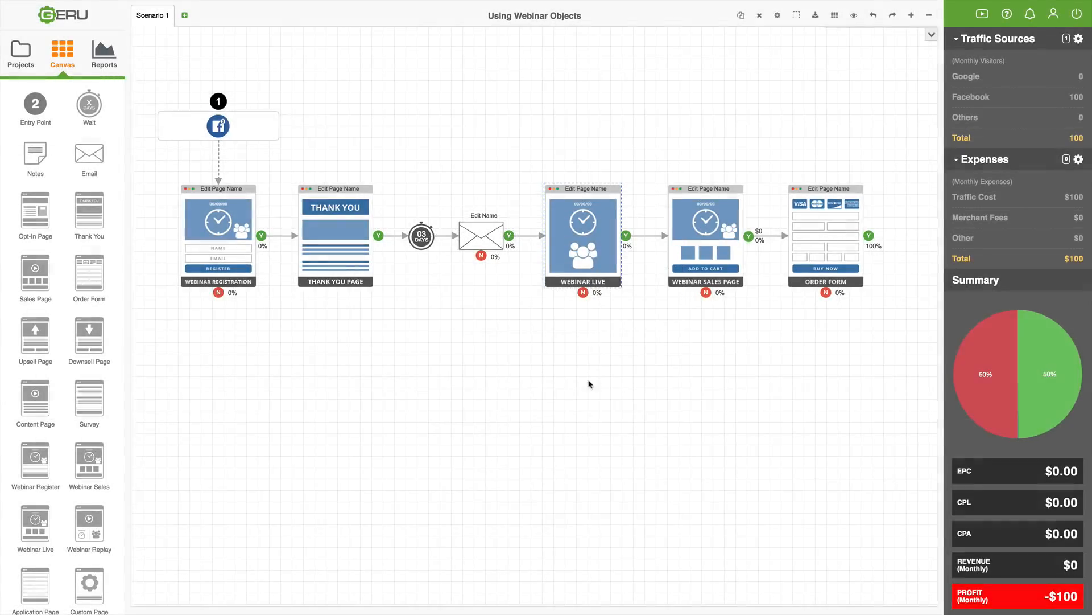
{"action": "mouse_move", "coordinate": [706, 236]}
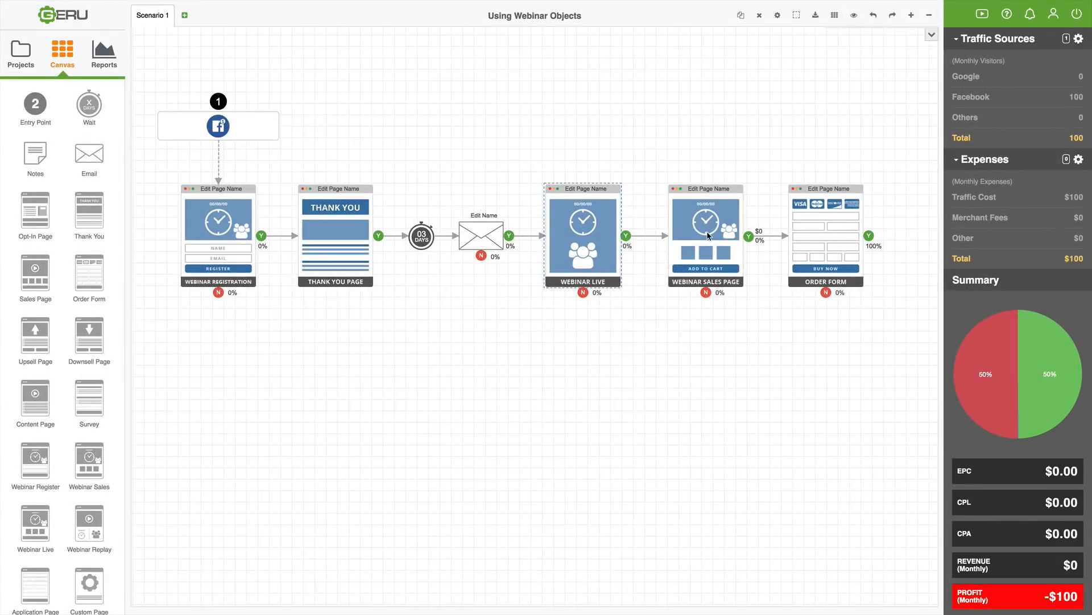
{"action": "double_click", "coordinate": [705, 236]}
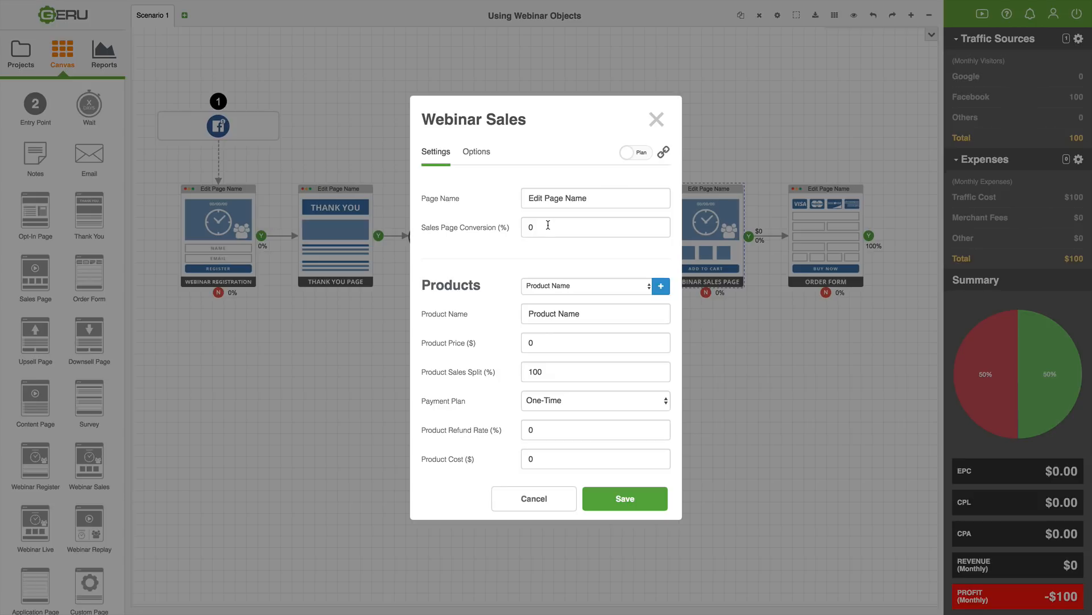
{"action": "mouse_move", "coordinate": [534, 498]}
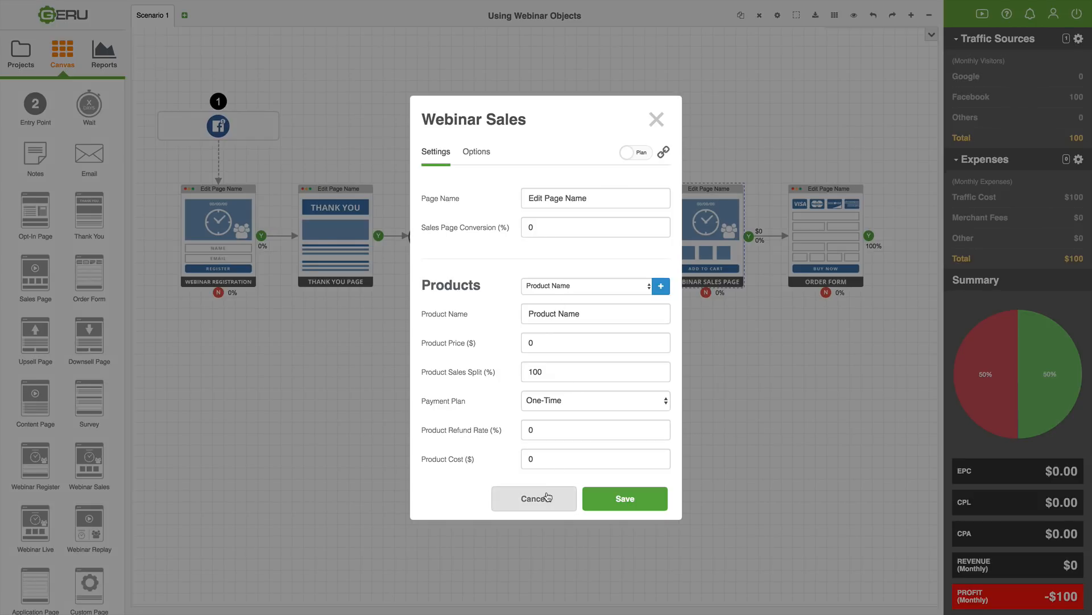
- Cancel the Webinar Sales settings, keeping 0% conversion and default product values
{"action": "left_click", "coordinate": [533, 498]}
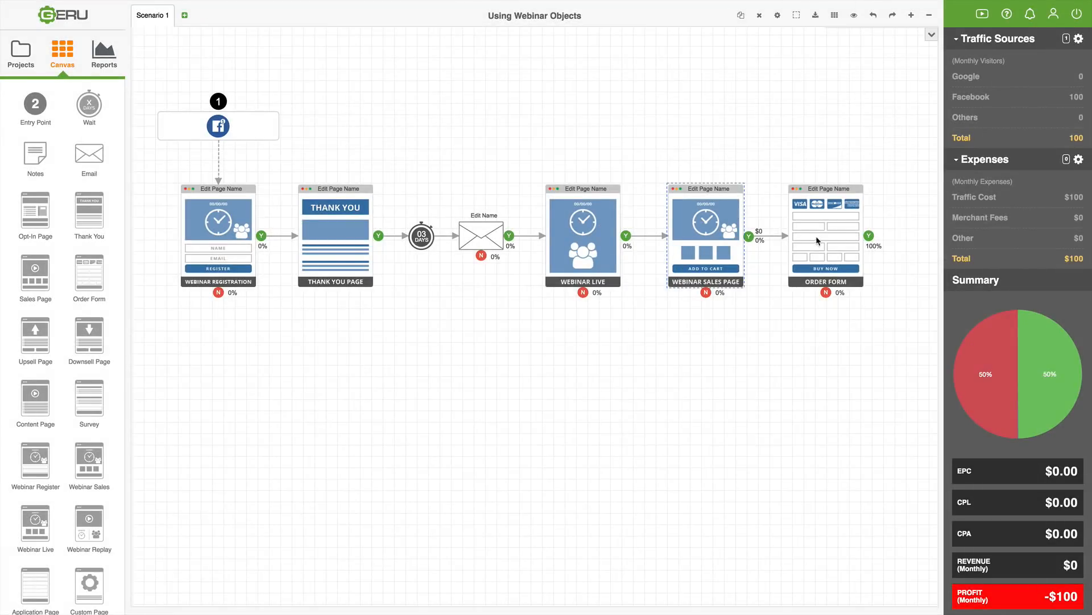
{"action": "mouse_move", "coordinate": [821, 221]}
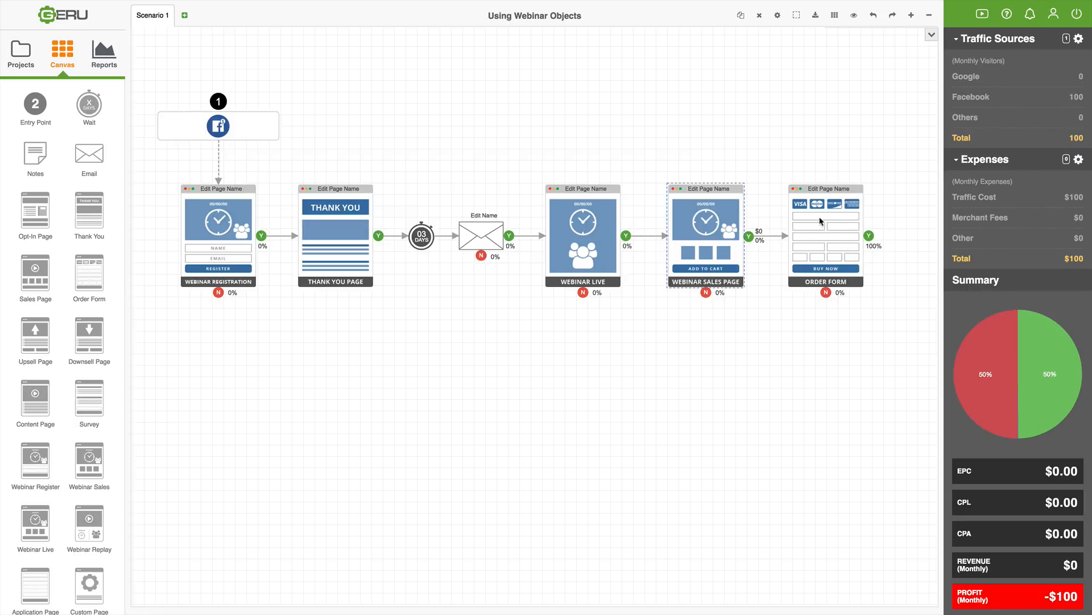
{"action": "mouse_move", "coordinate": [829, 251]}
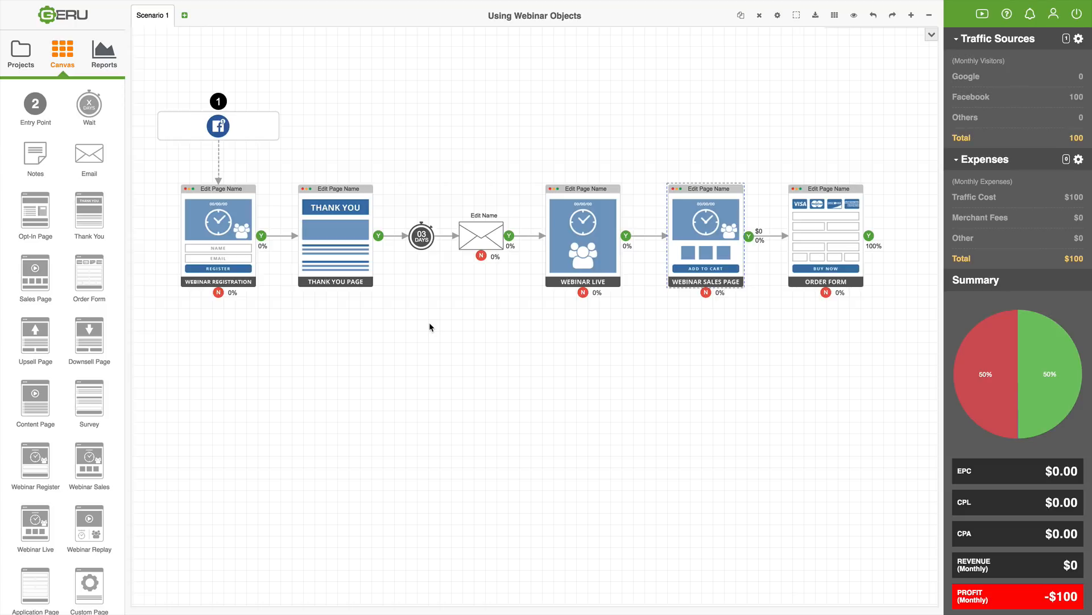
{"action": "mouse_move", "coordinate": [462, 270]}
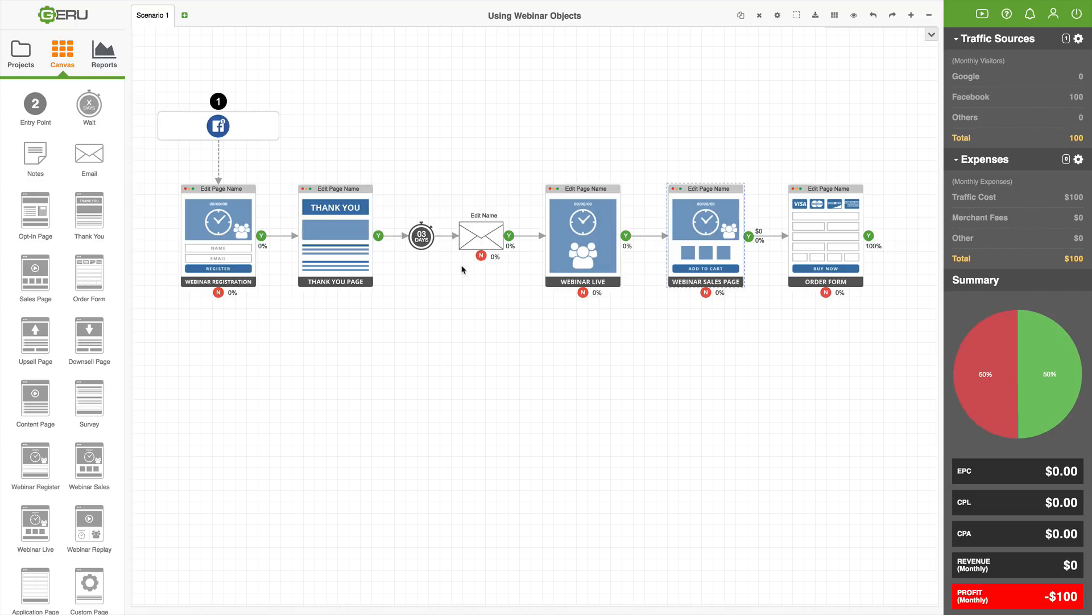
{"action": "mouse_move", "coordinate": [586, 227]}
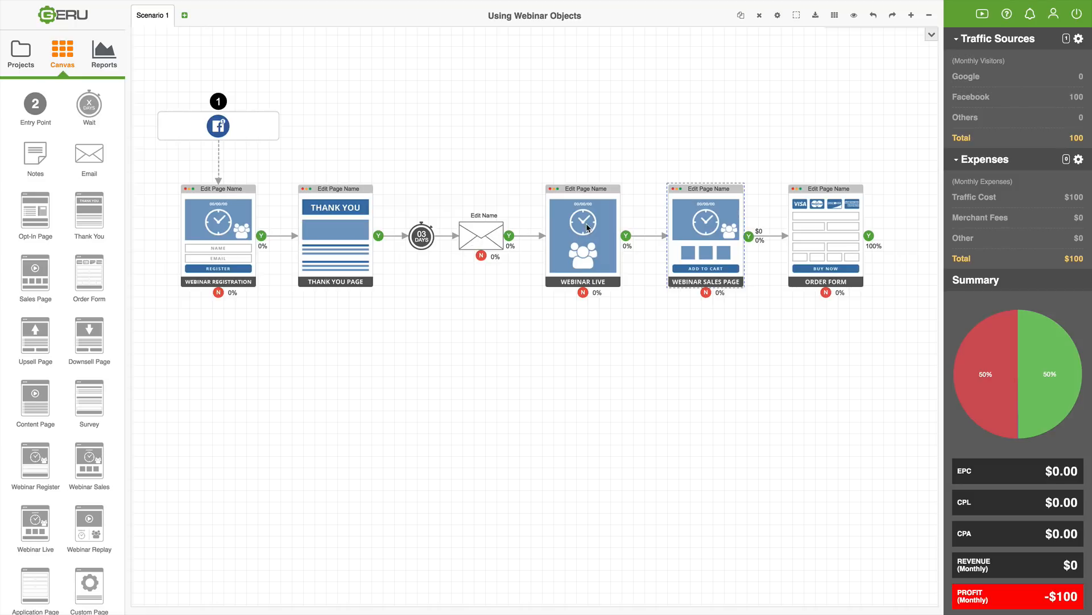
{"action": "mouse_move", "coordinate": [569, 250]}
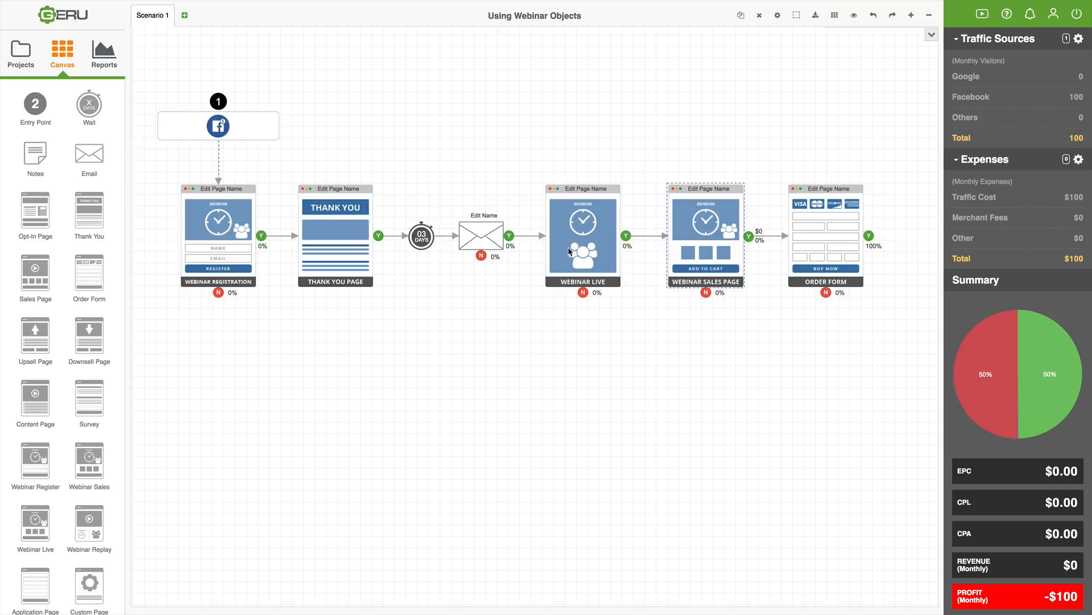
{"action": "mouse_move", "coordinate": [584, 227]}
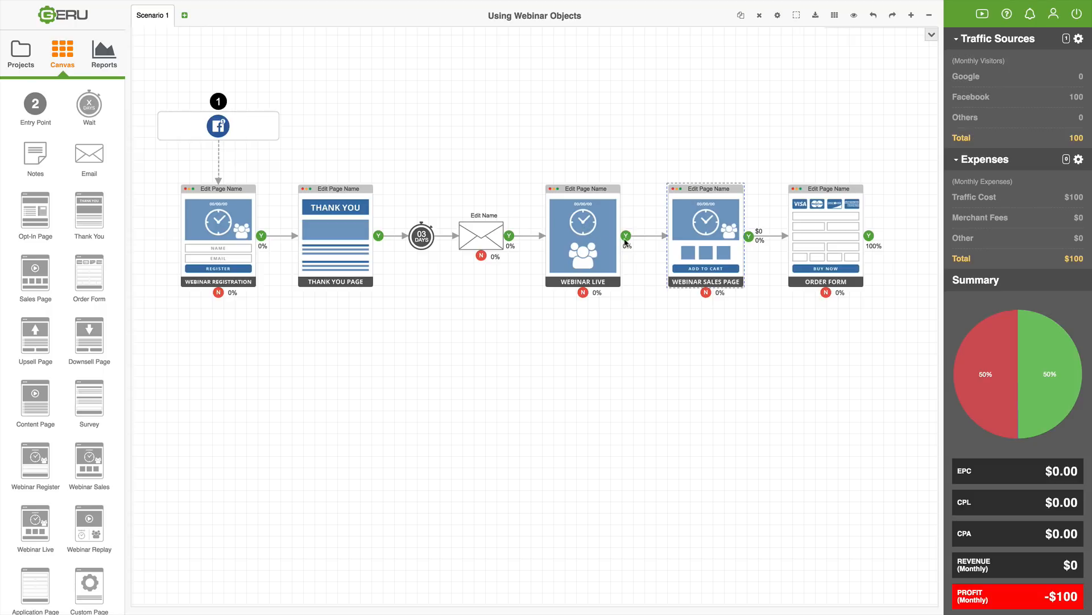
{"action": "mouse_move", "coordinate": [720, 261]}
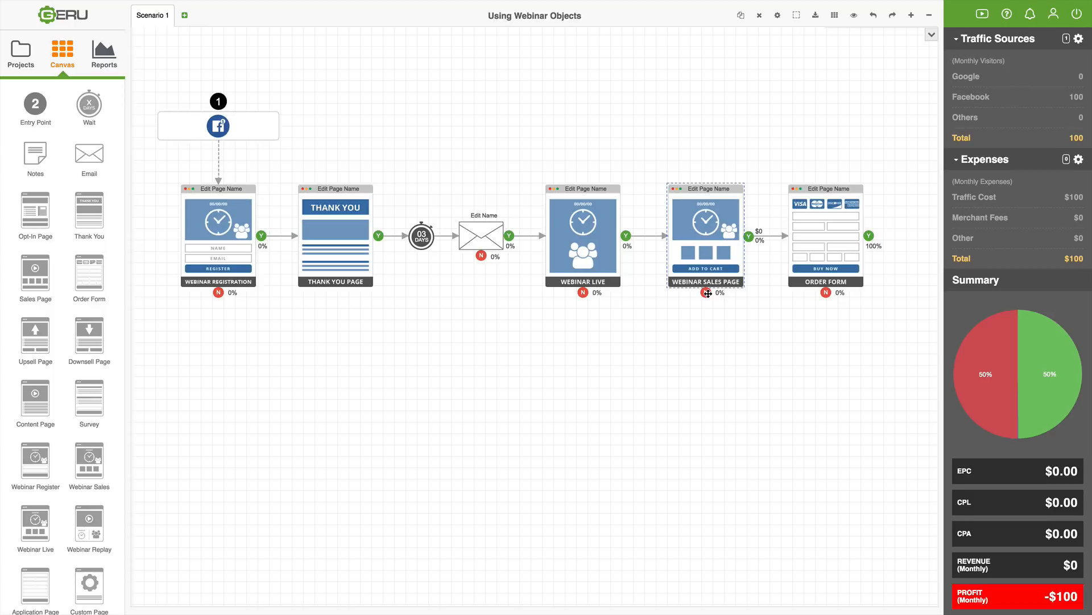
{"action": "mouse_move", "coordinate": [574, 306]}
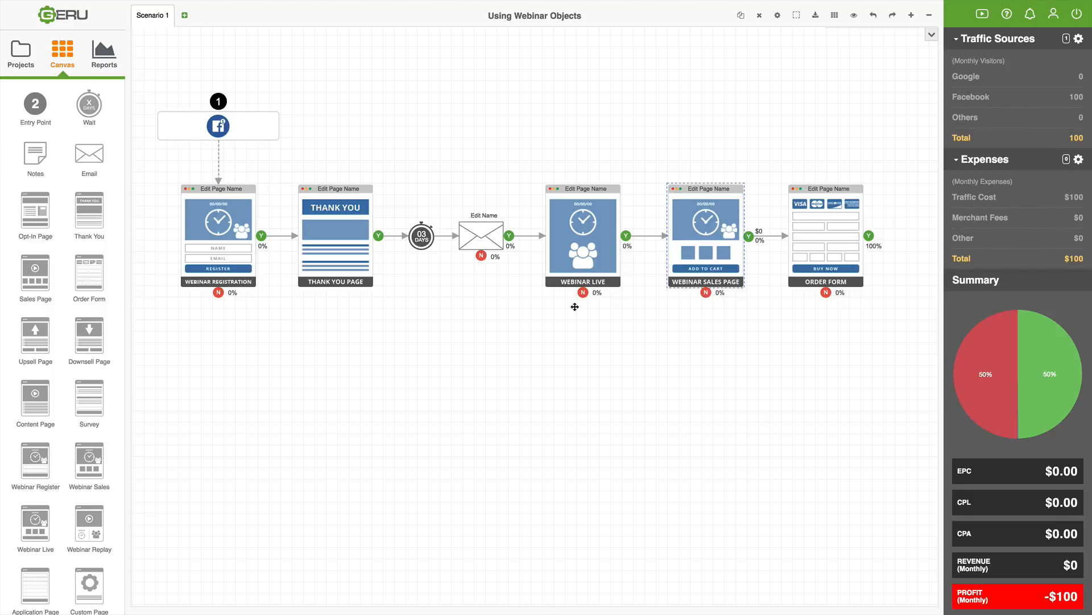
{"action": "mouse_move", "coordinate": [583, 292]}
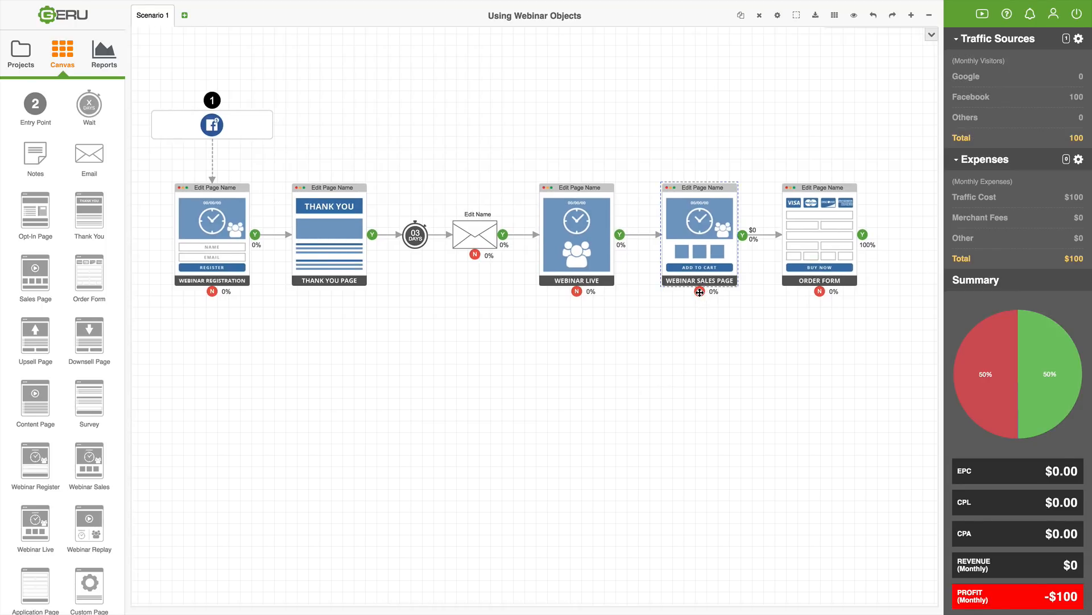
{"action": "mouse_move", "coordinate": [703, 312]}
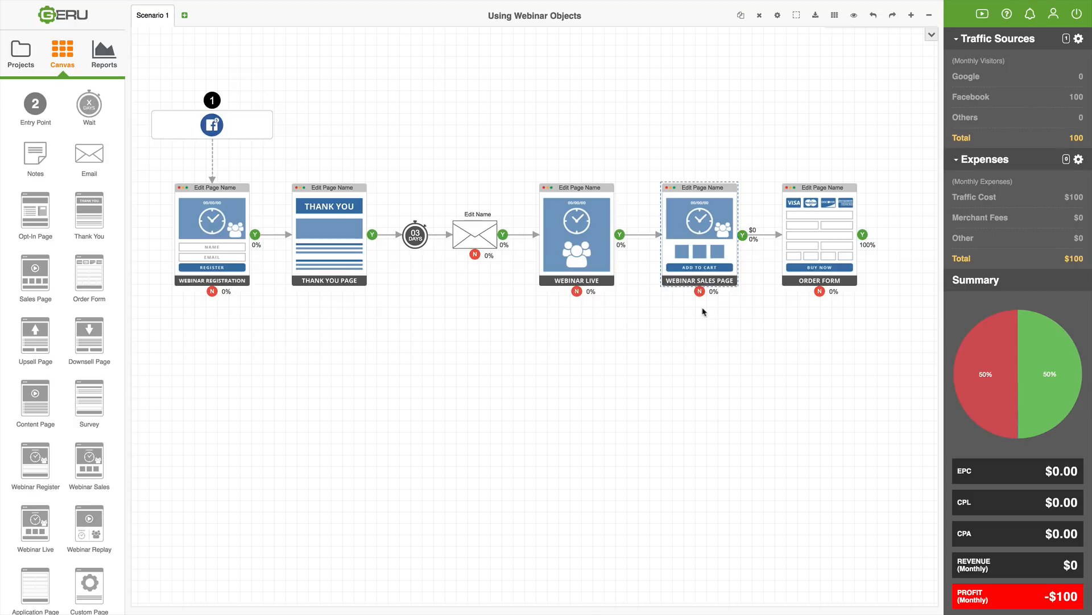
{"action": "mouse_move", "coordinate": [799, 402]}
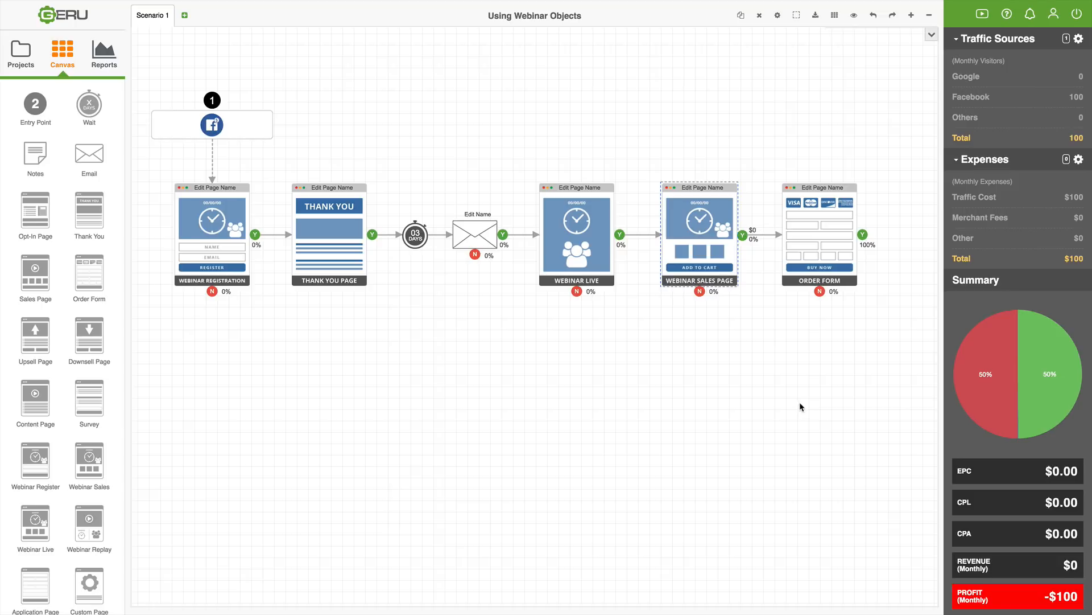
{"action": "mouse_move", "coordinate": [791, 406]}
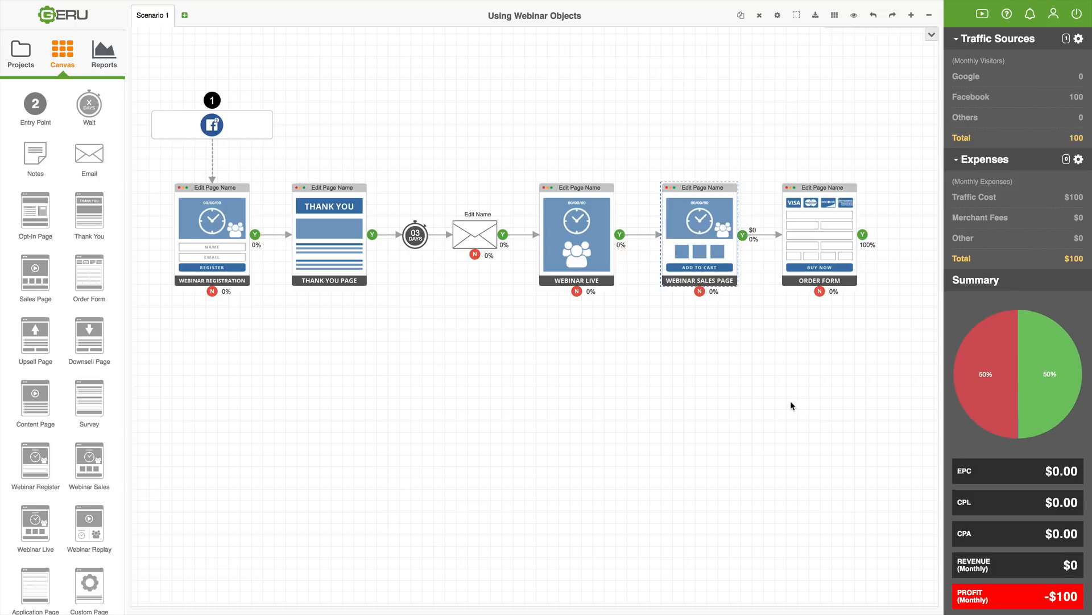
{"action": "mouse_move", "coordinate": [754, 388]}
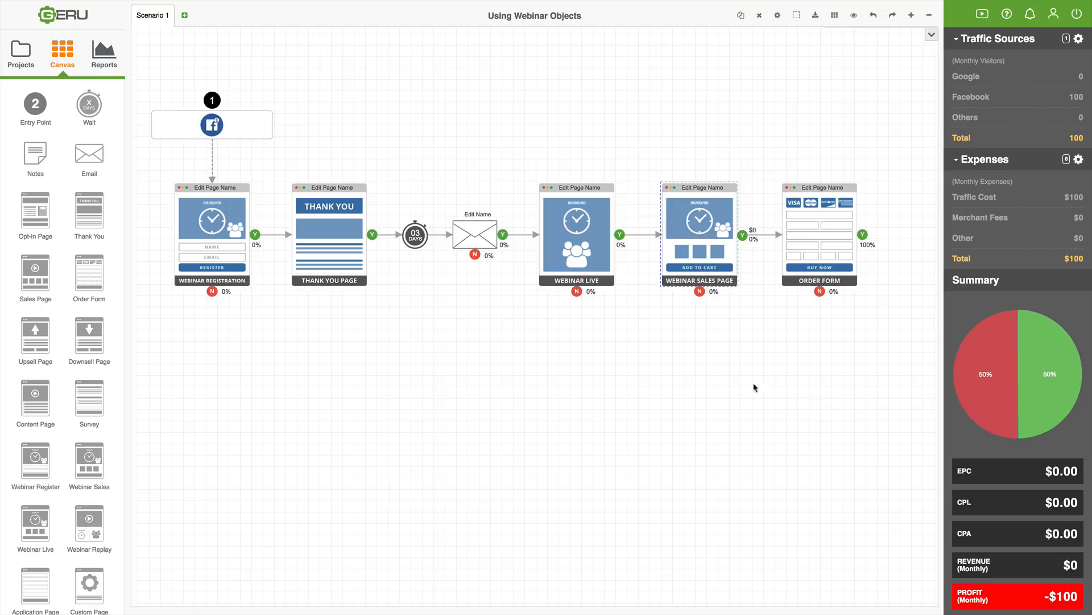
{"action": "mouse_move", "coordinate": [668, 301]}
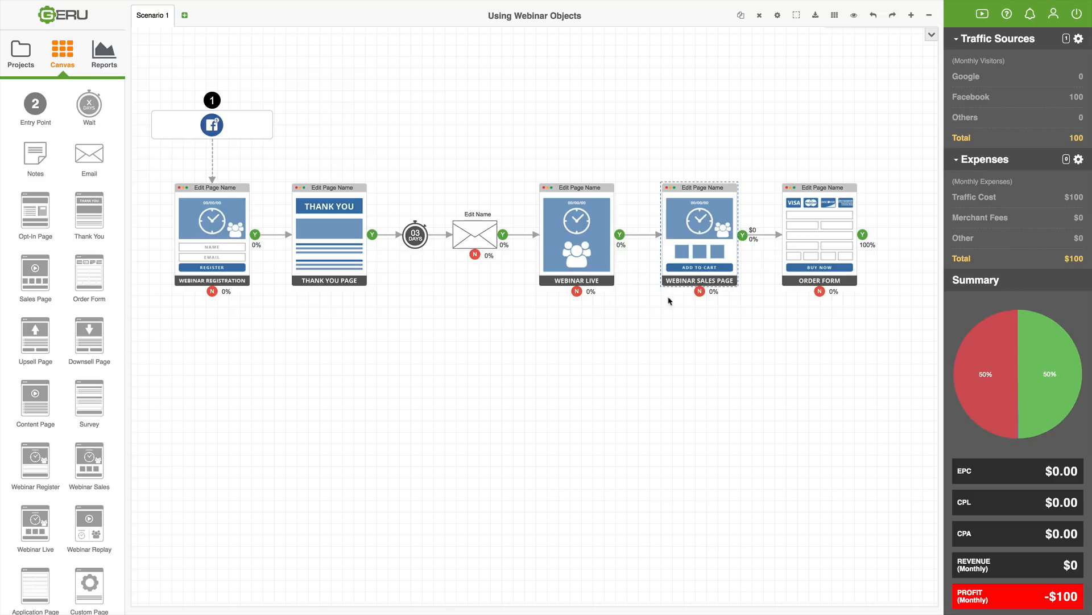
{"action": "mouse_move", "coordinate": [710, 348]}
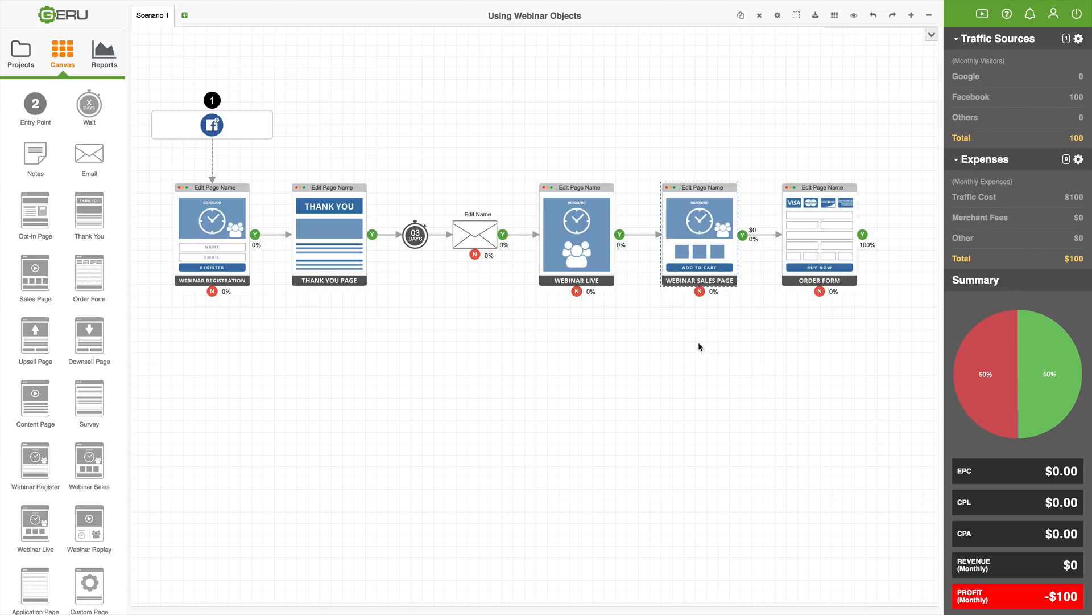
{"action": "mouse_move", "coordinate": [574, 360]}
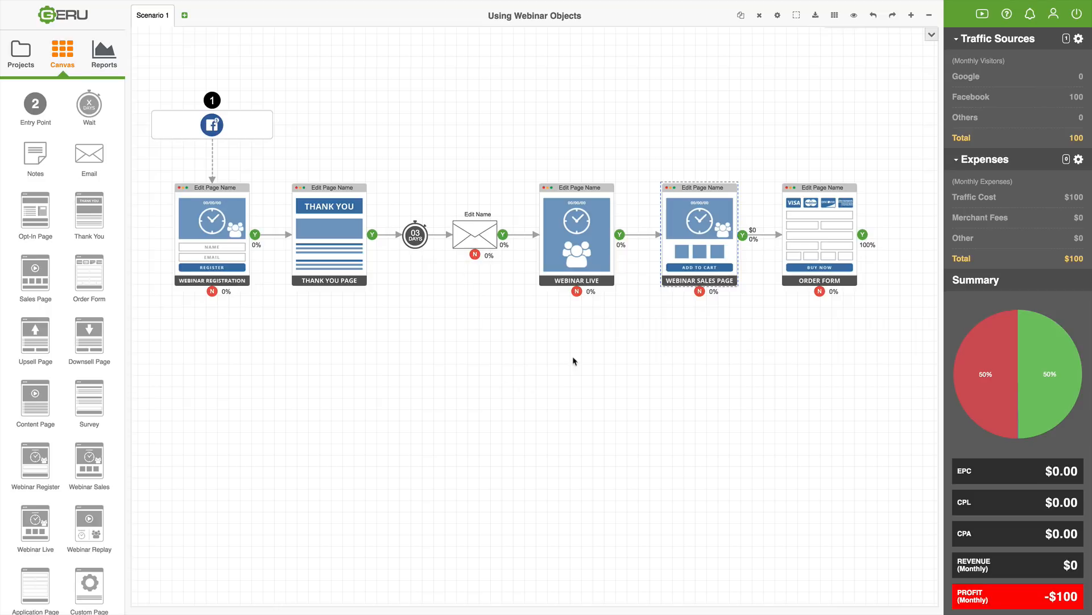
{"action": "mouse_move", "coordinate": [483, 346]}
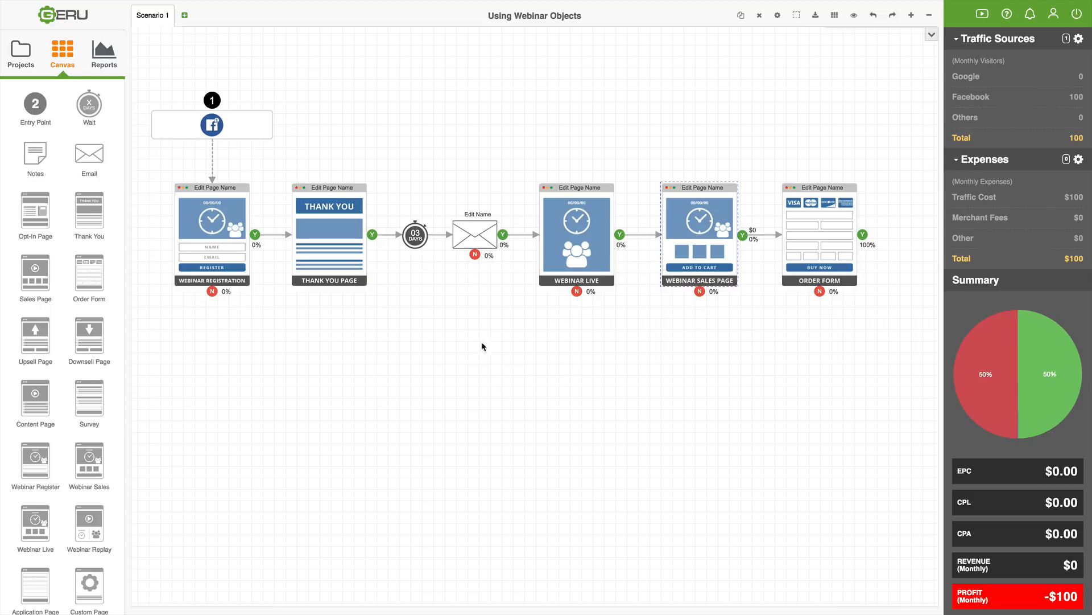
{"action": "mouse_move", "coordinate": [618, 376]}
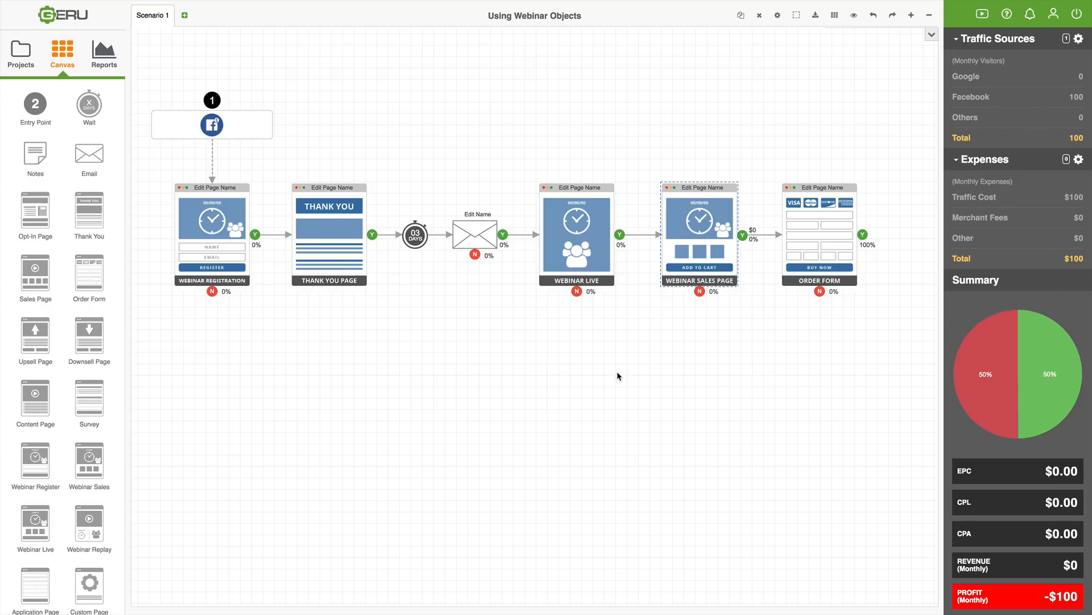
{"action": "mouse_move", "coordinate": [584, 384]}
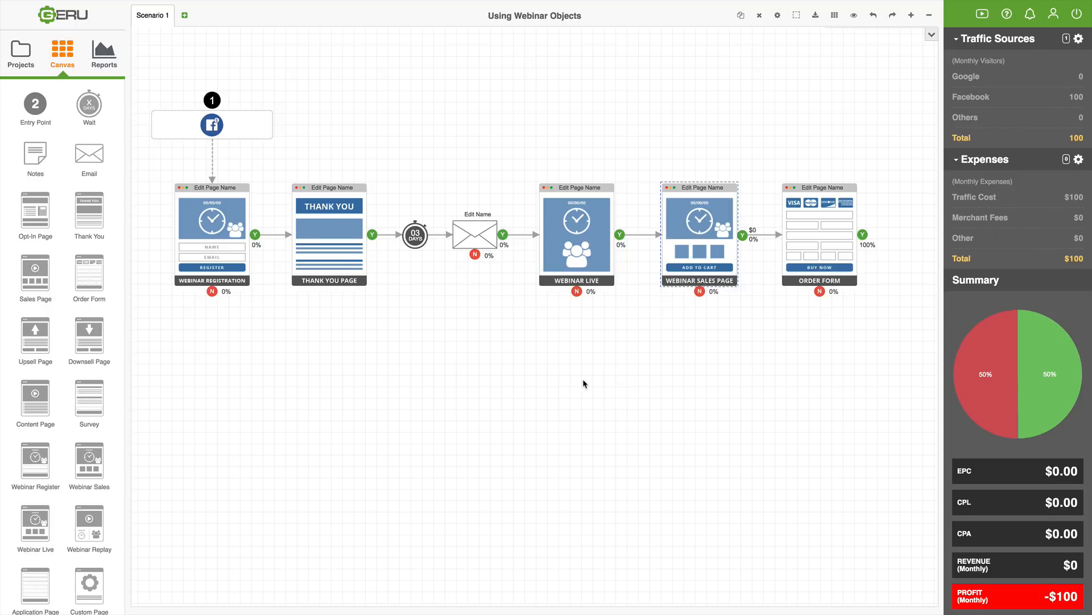
{"action": "mouse_move", "coordinate": [475, 261]}
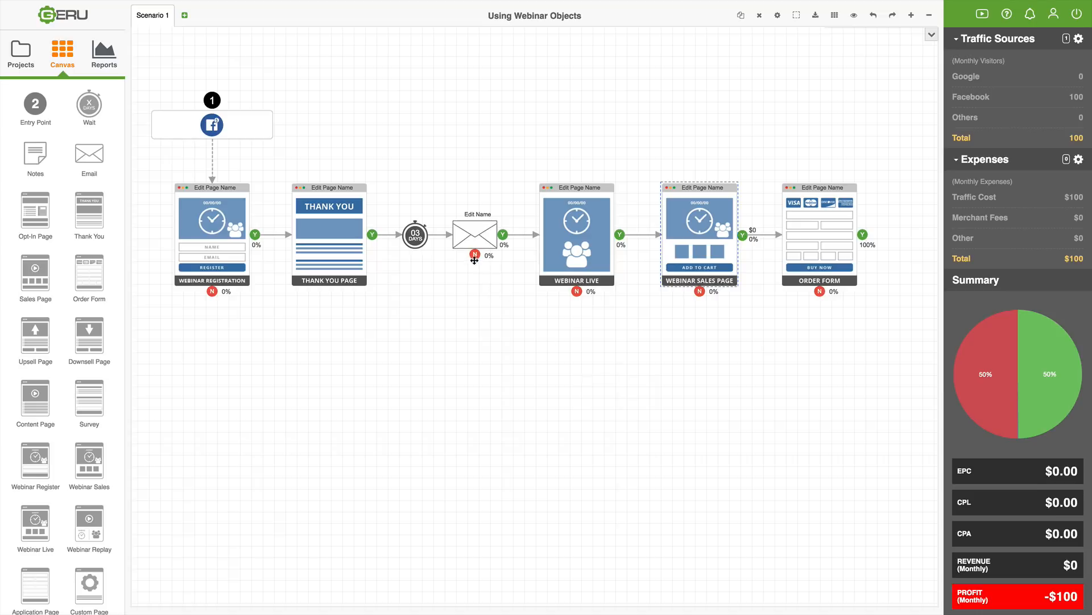
{"action": "mouse_move", "coordinate": [550, 382]}
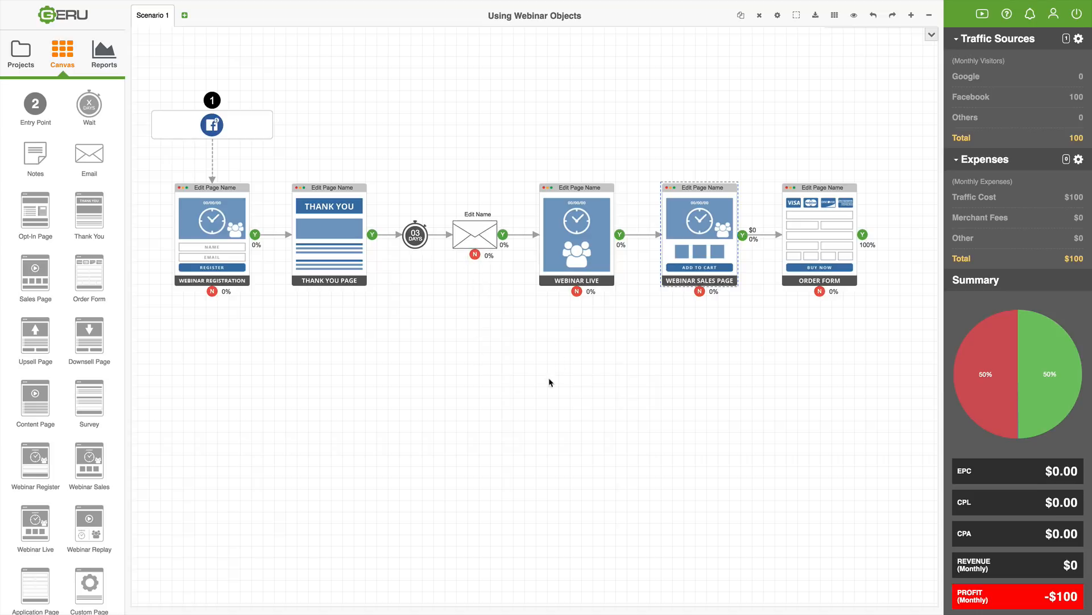
{"action": "mouse_move", "coordinate": [616, 374]}
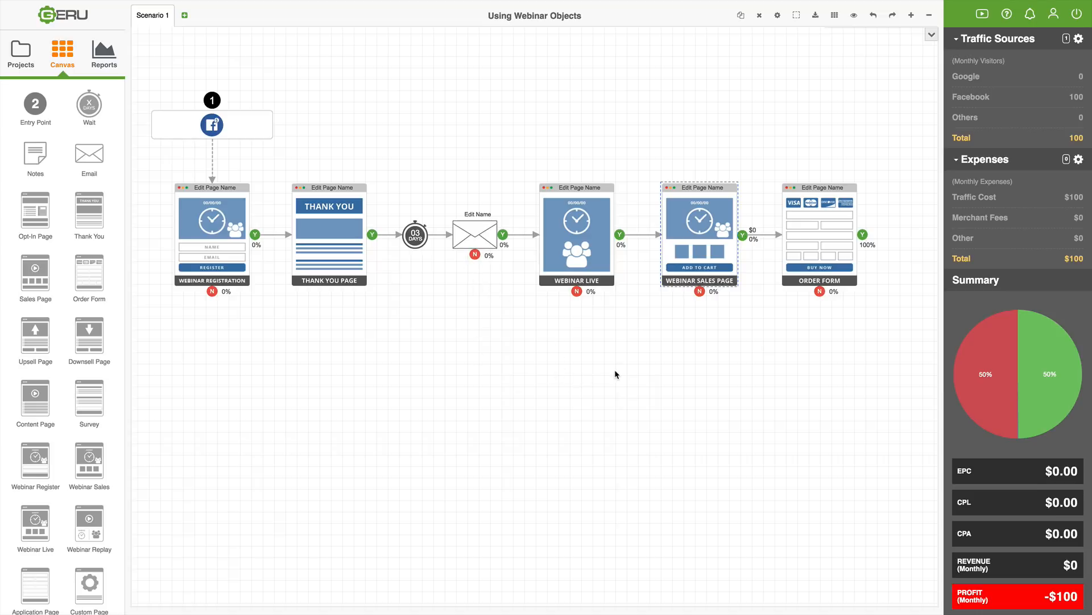
{"action": "mouse_move", "coordinate": [713, 372]}
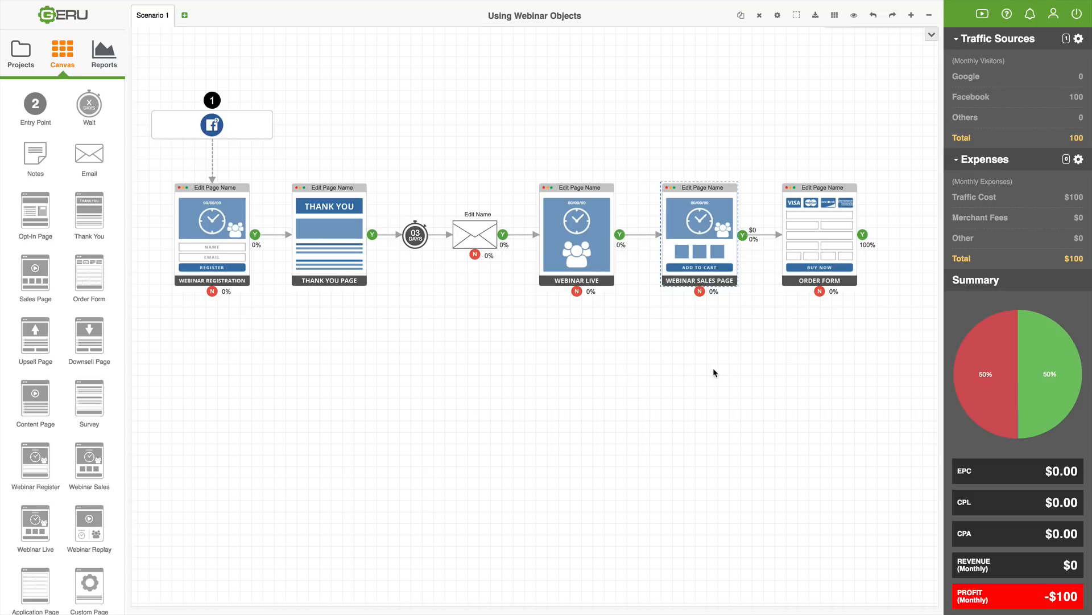